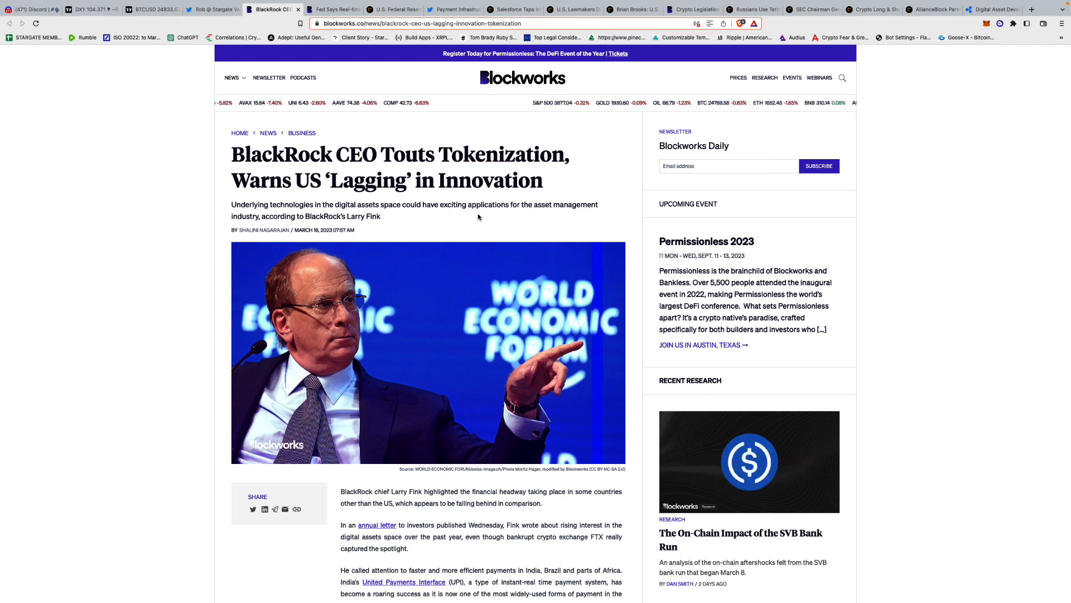
Scroll down through the Blockworks FedNow article's opening paragraphs on the July launch timeline.
{"action": "scroll", "scroll_direction": "down", "scroll_amount": 3}
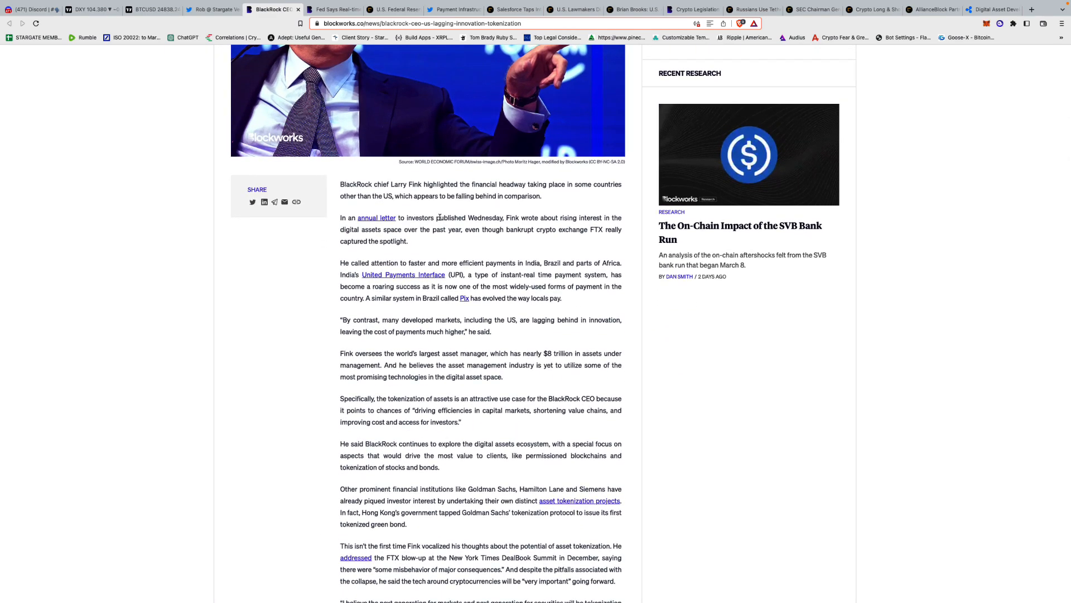
{"action": "scroll", "scroll_direction": "down", "scroll_amount": 3}
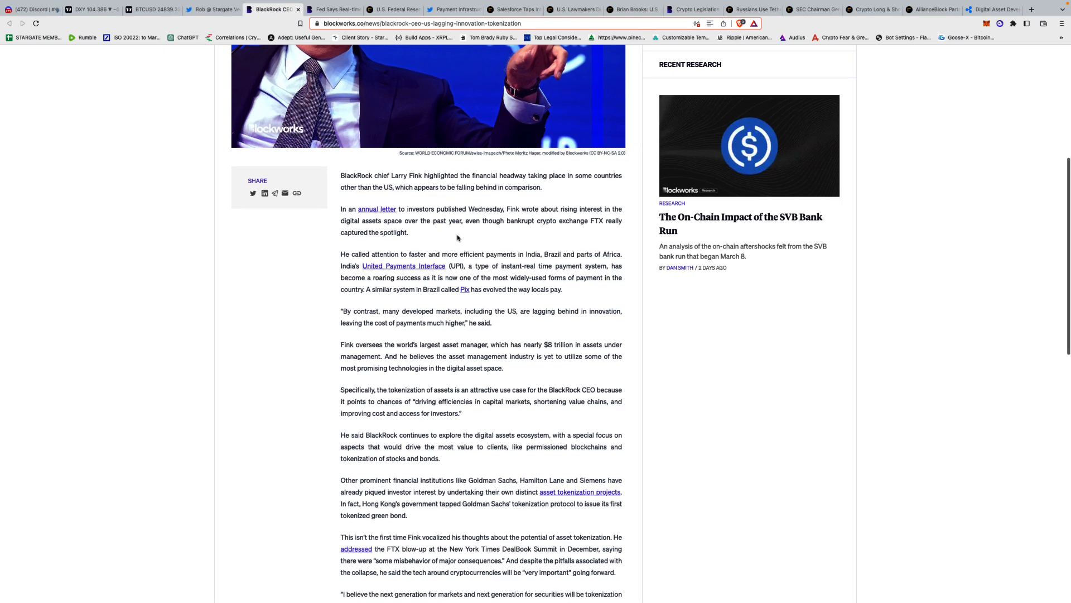
{"action": "scroll", "scroll_direction": "down", "scroll_amount": 3}
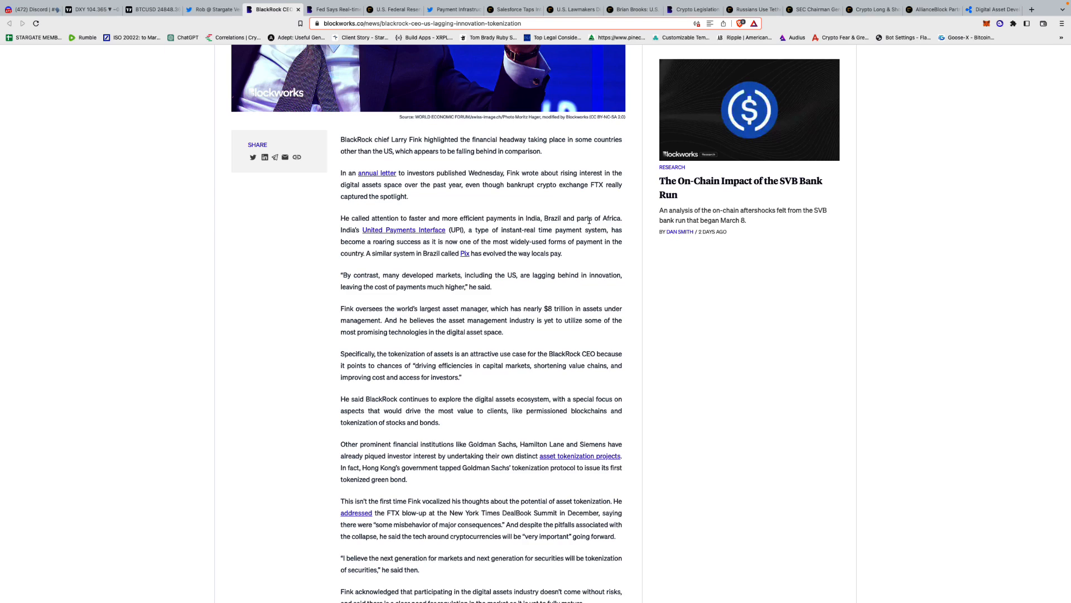
{"action": "scroll", "scroll_direction": "down", "scroll_amount": 3}
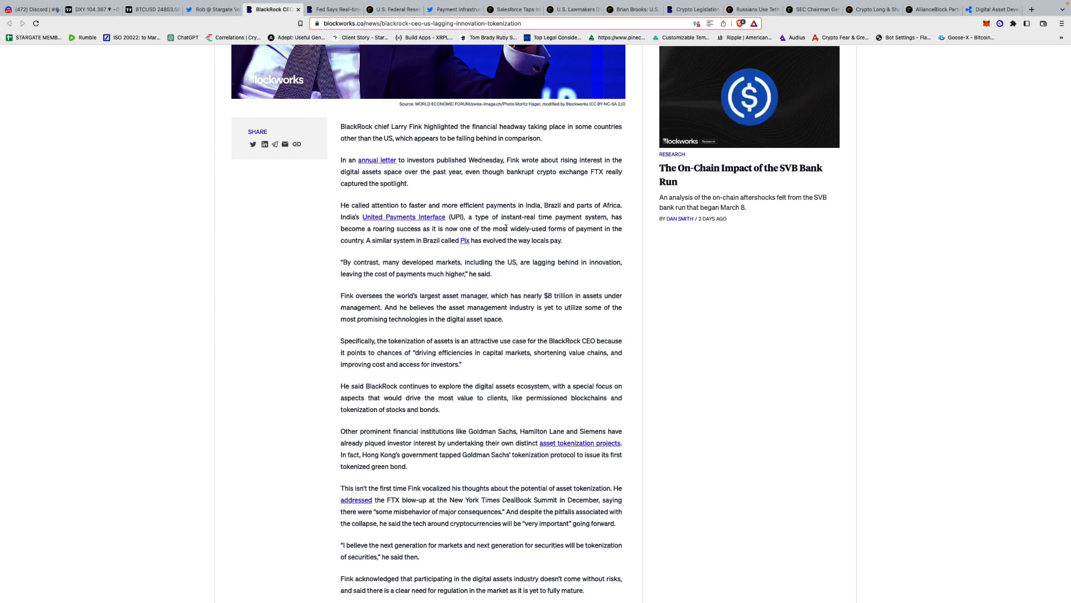
{"action": "mouse_move", "coordinate": [549, 238]}
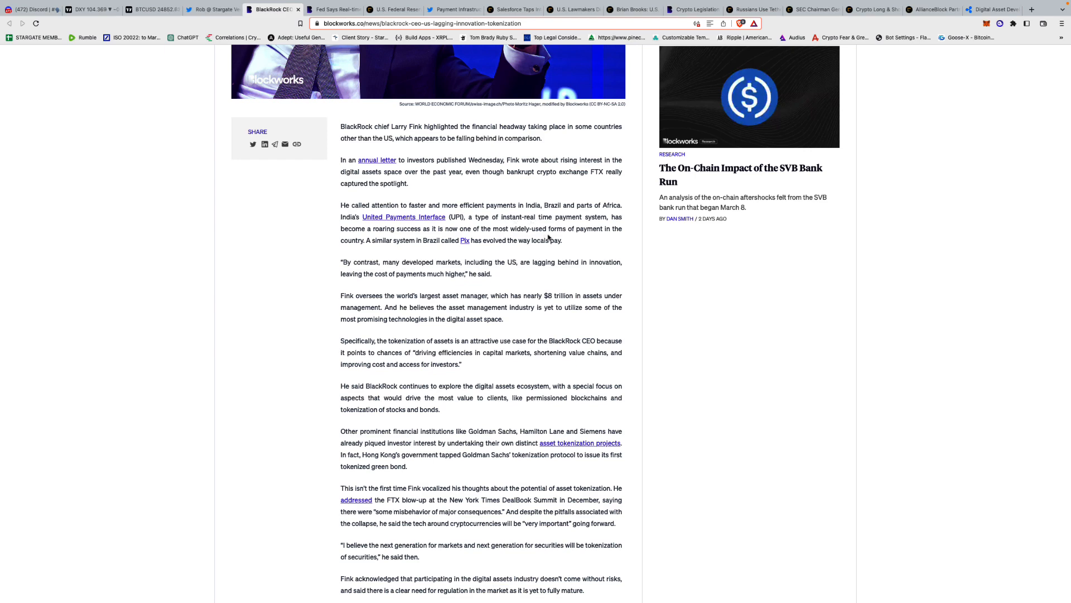
{"action": "scroll", "scroll_direction": "down", "scroll_amount": 3}
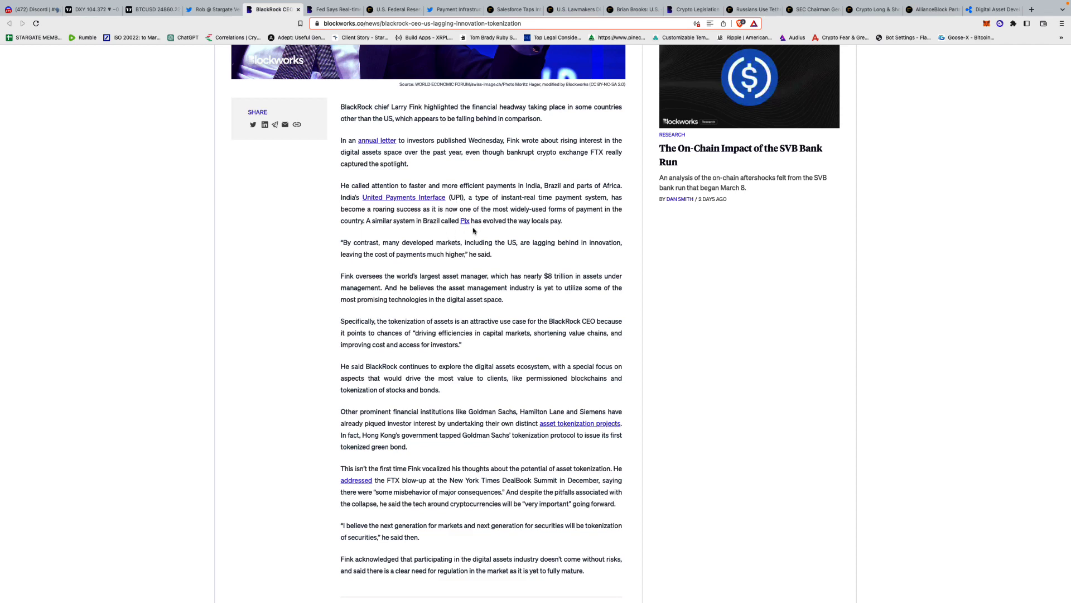
{"action": "scroll", "scroll_direction": "down", "scroll_amount": 3}
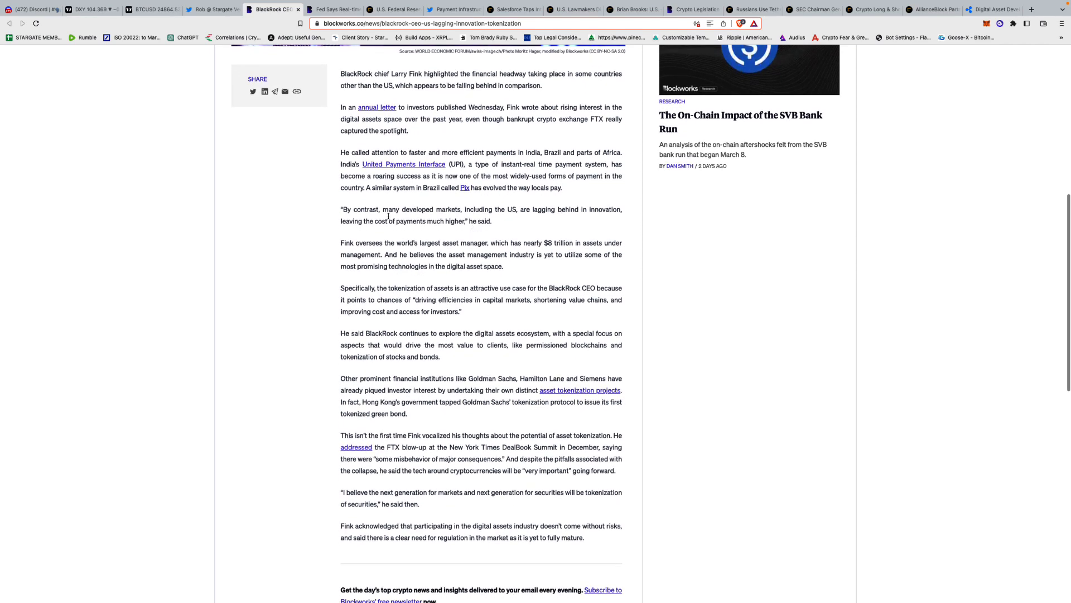
{"action": "mouse_move", "coordinate": [525, 221]}
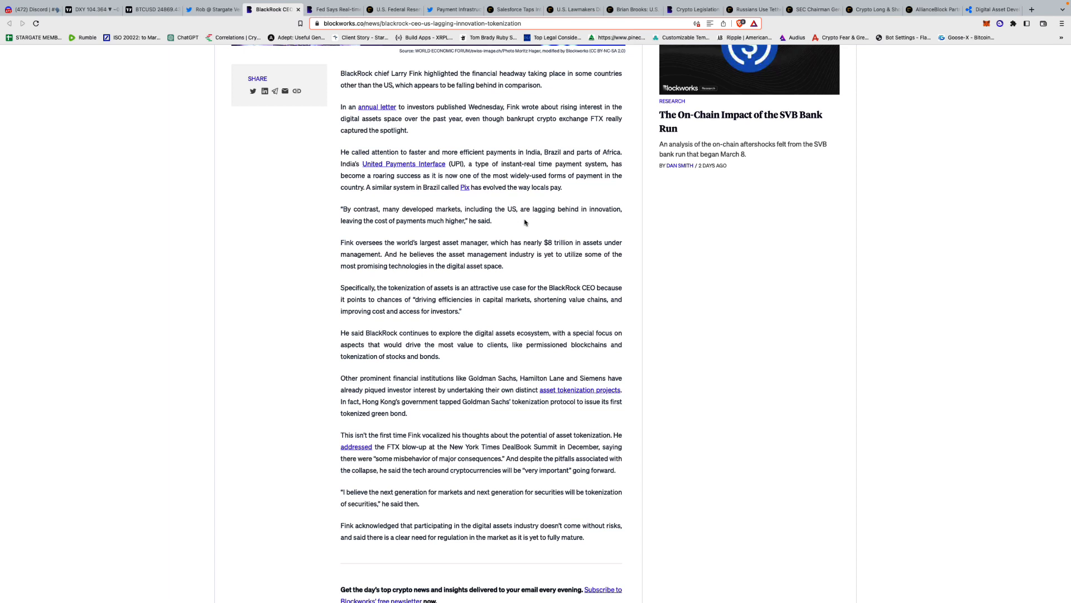
{"action": "mouse_move", "coordinate": [568, 223]}
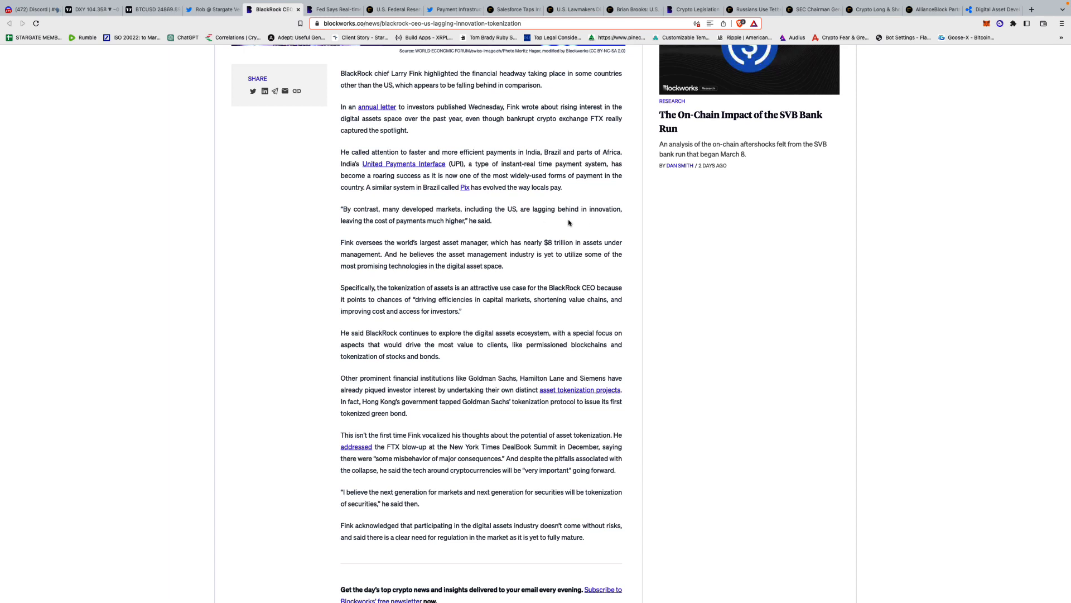
{"action": "mouse_move", "coordinate": [489, 209]}
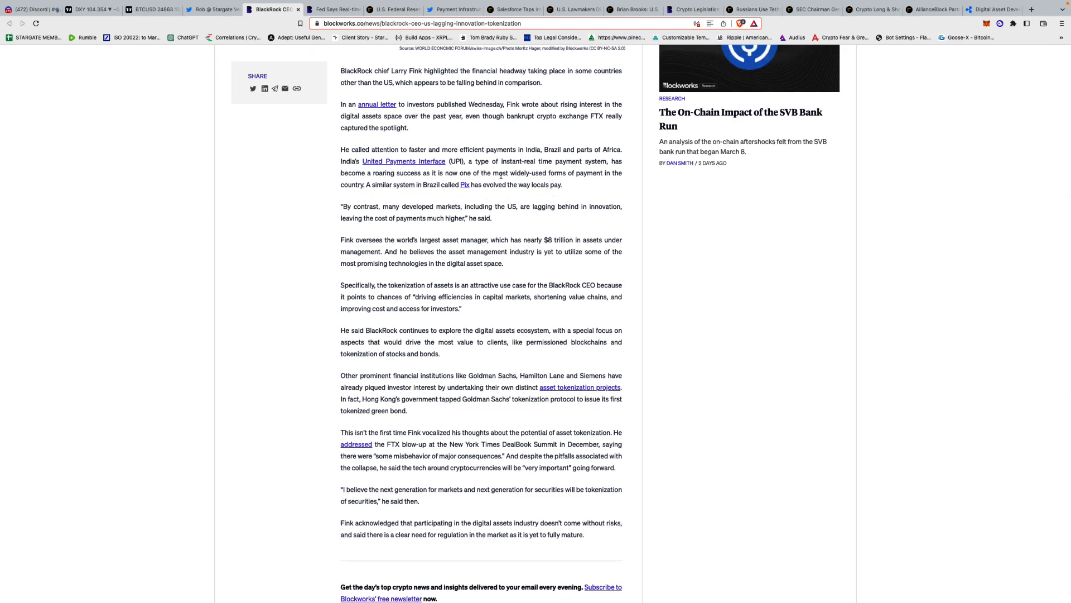
{"action": "scroll", "scroll_direction": "down", "scroll_amount": 3}
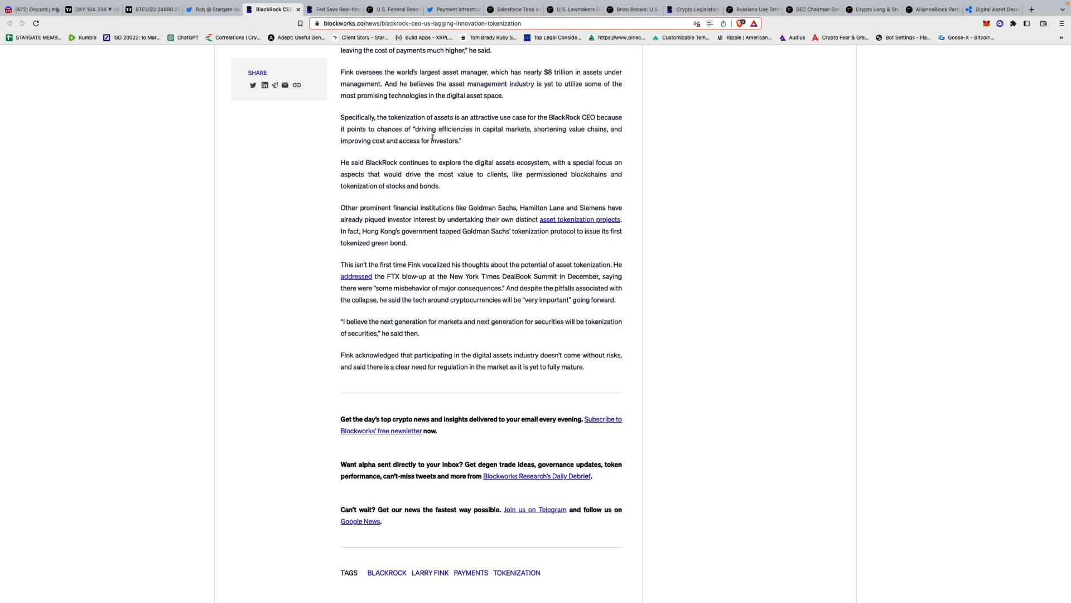
{"action": "mouse_move", "coordinate": [486, 143]}
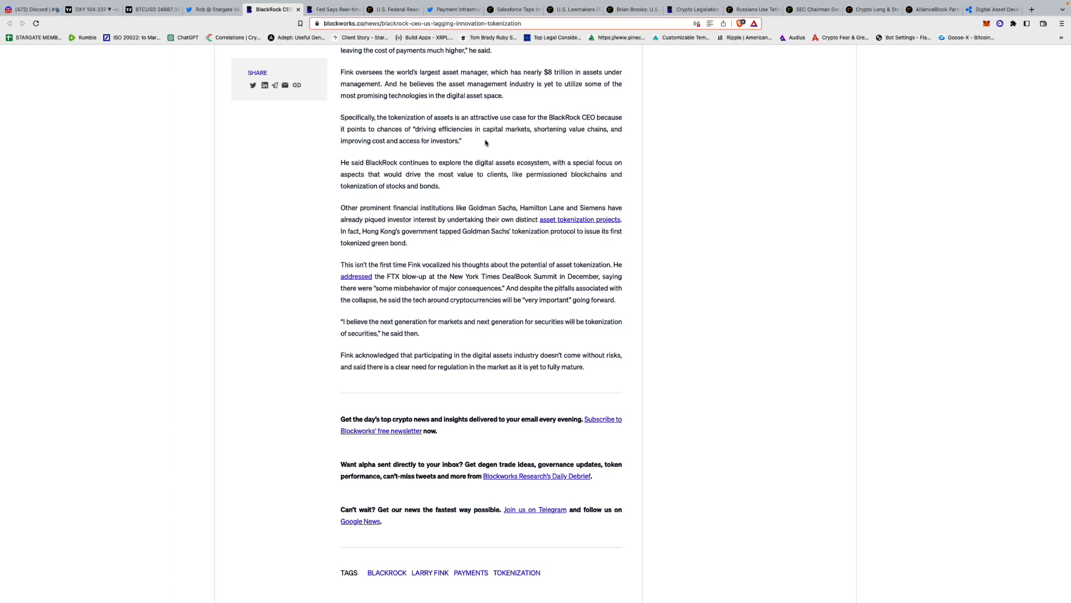
{"action": "mouse_move", "coordinate": [601, 147]}
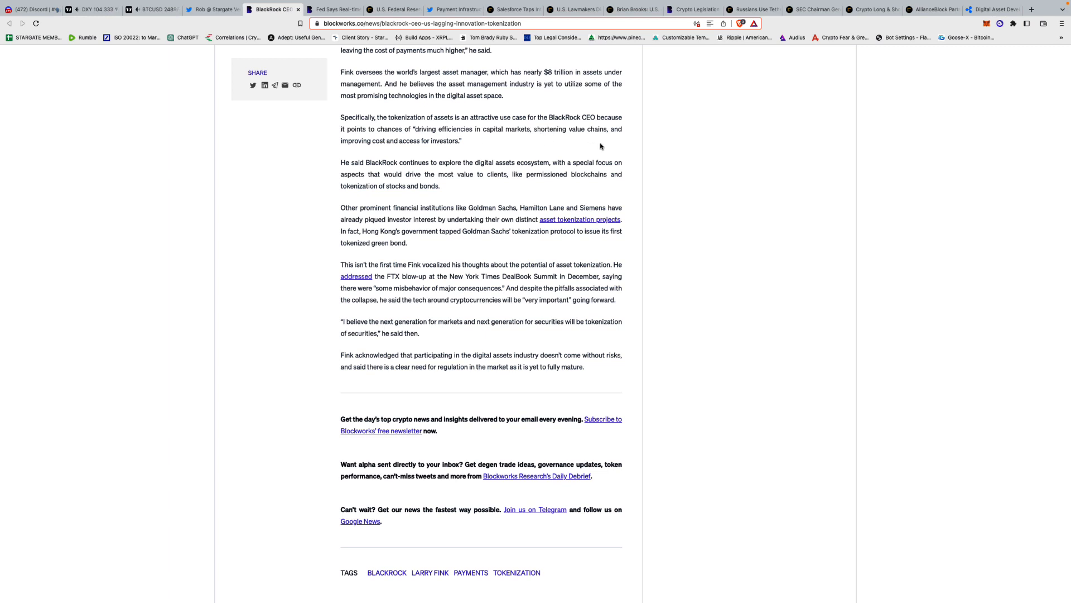
{"action": "scroll", "scroll_direction": "down", "scroll_amount": 3}
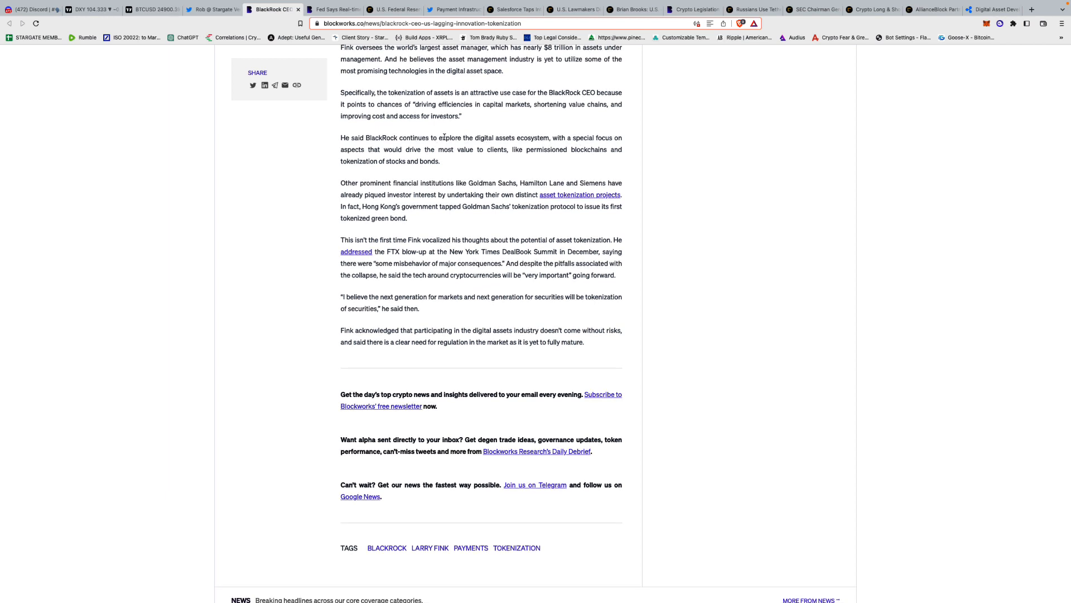
{"action": "mouse_move", "coordinate": [576, 156]}
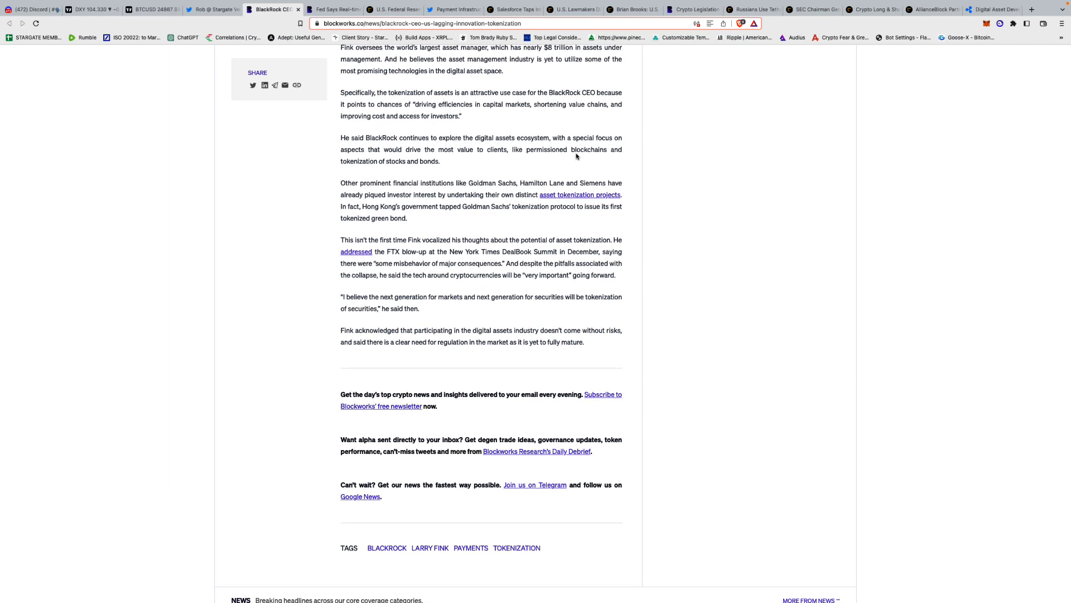
{"action": "scroll", "scroll_direction": "down", "scroll_amount": 3}
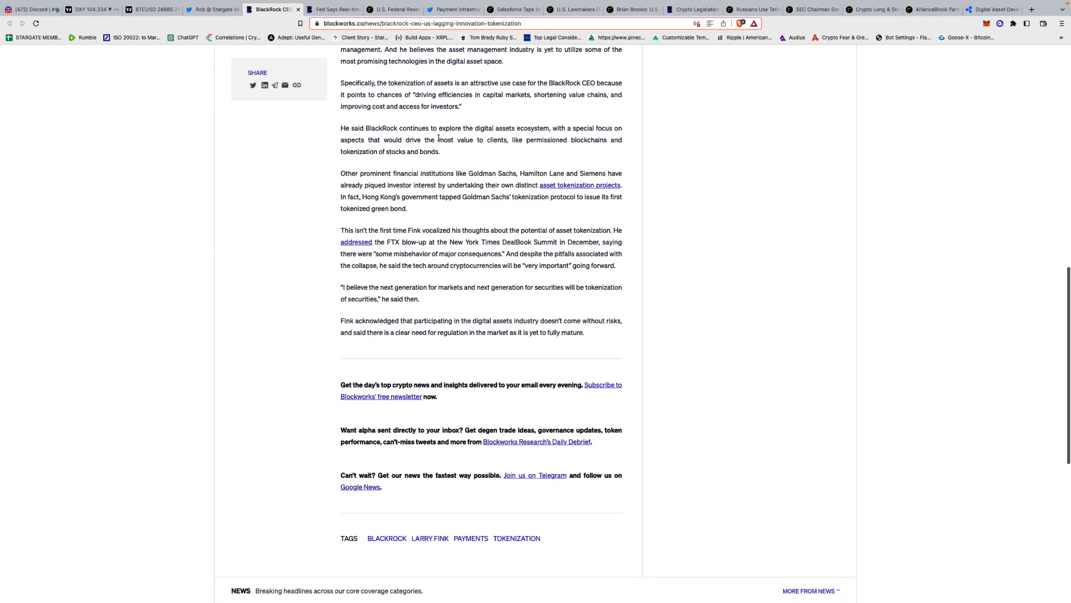
{"action": "scroll", "scroll_direction": "down", "scroll_amount": 3}
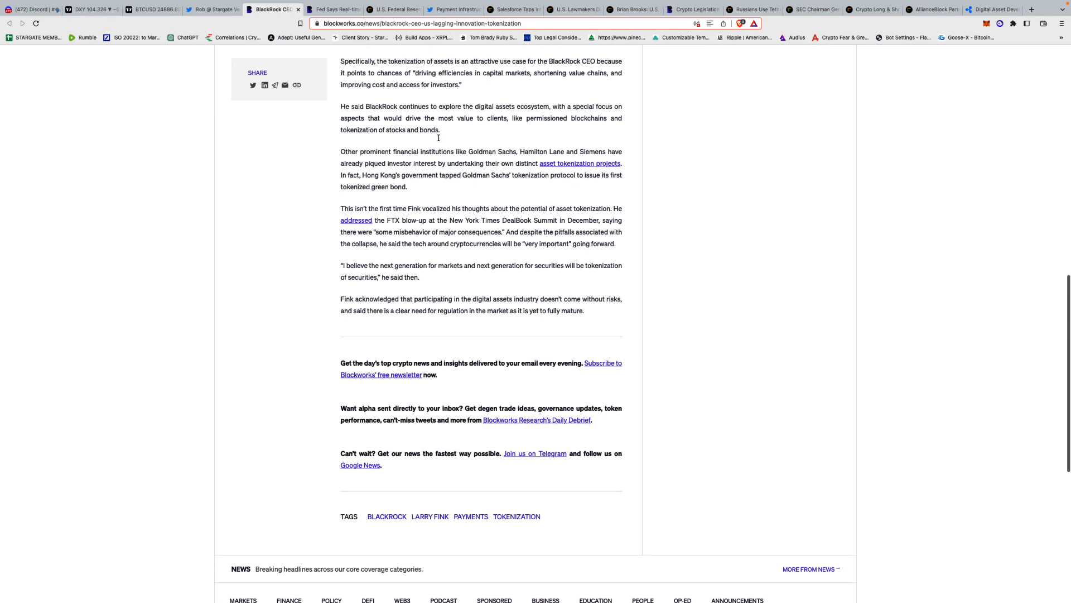
{"action": "scroll", "scroll_direction": "down", "scroll_amount": 3}
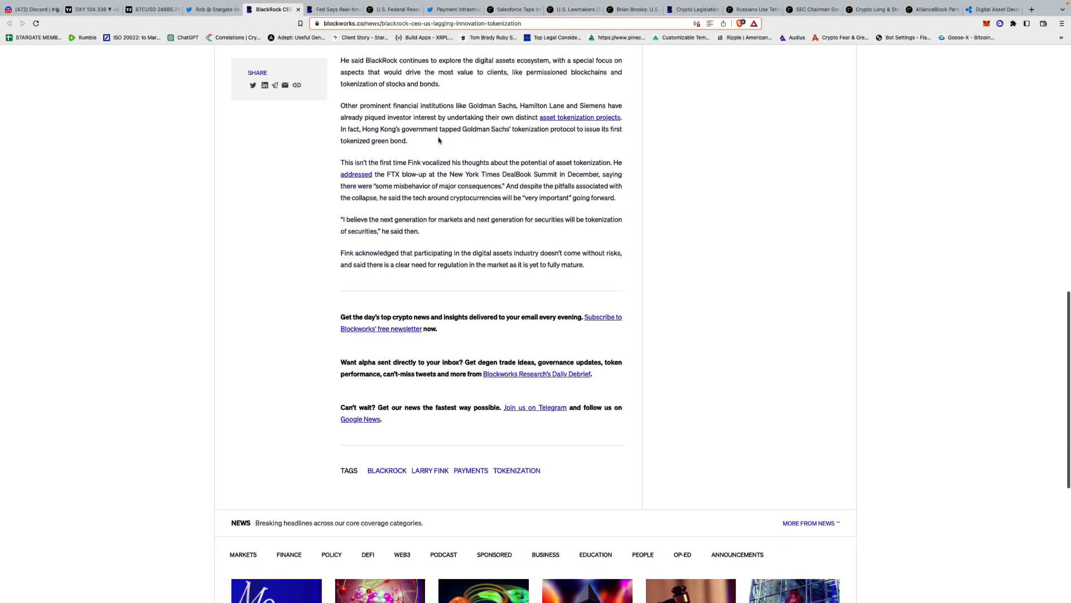
{"action": "scroll", "scroll_direction": "down", "scroll_amount": 3}
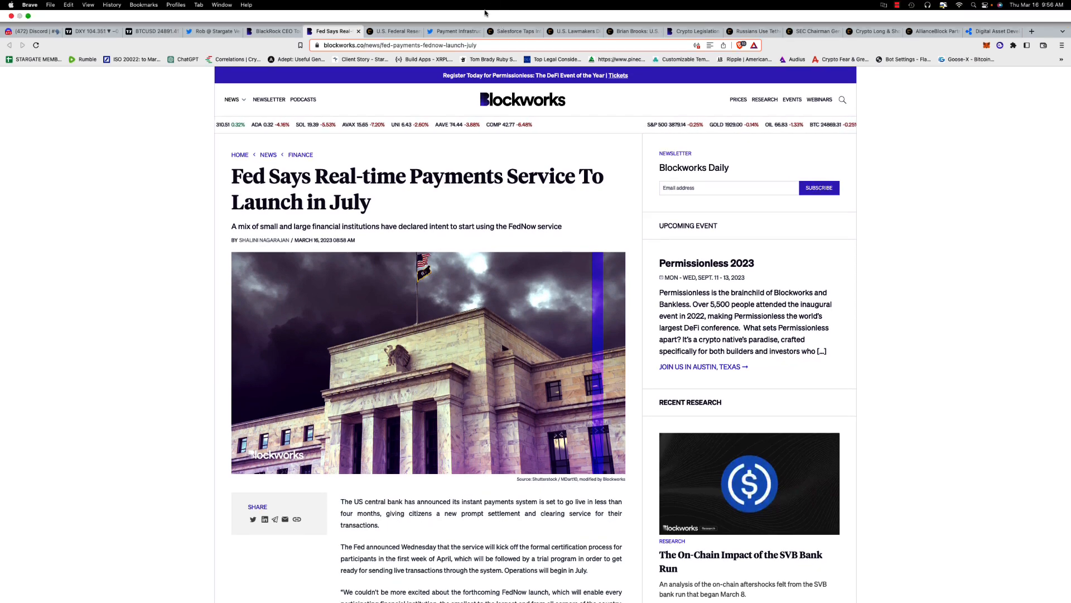
{"action": "scroll", "scroll_direction": "down", "scroll_amount": 3}
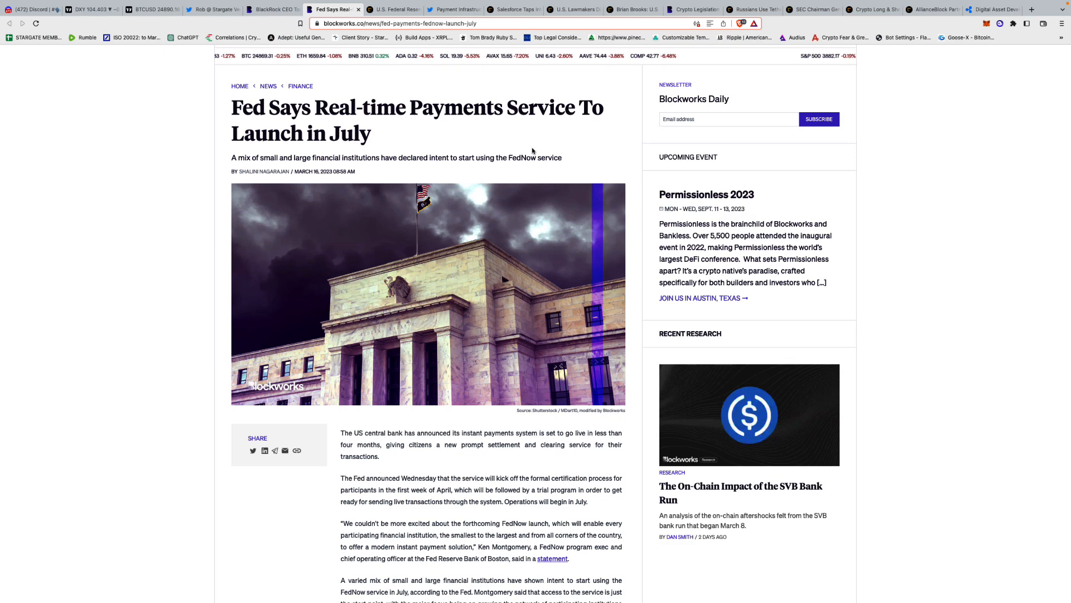
{"action": "scroll", "scroll_direction": "down", "scroll_amount": 3}
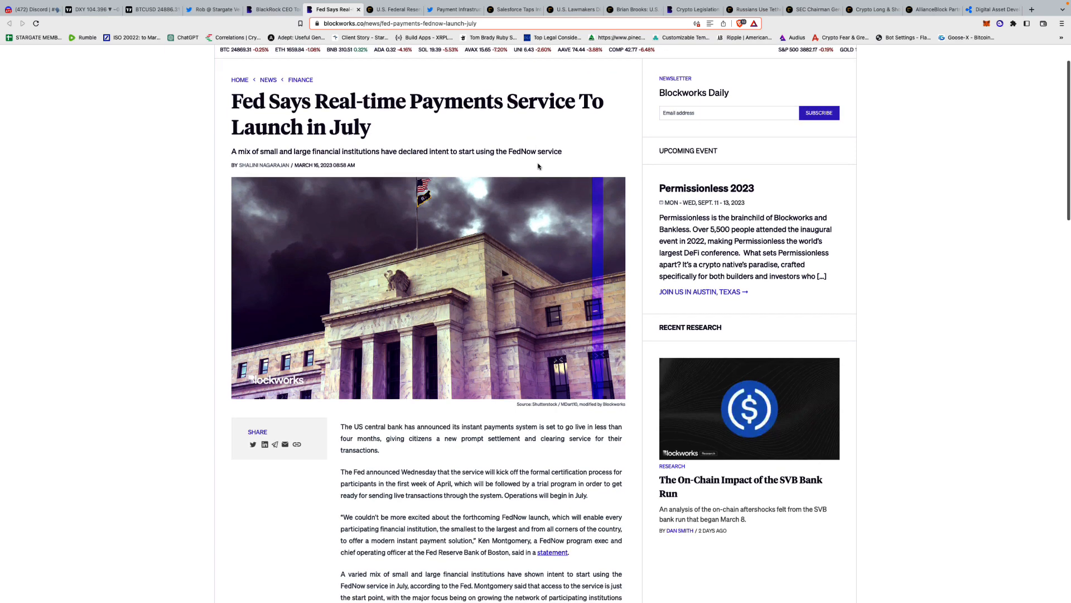
{"action": "scroll", "scroll_direction": "down", "scroll_amount": 3}
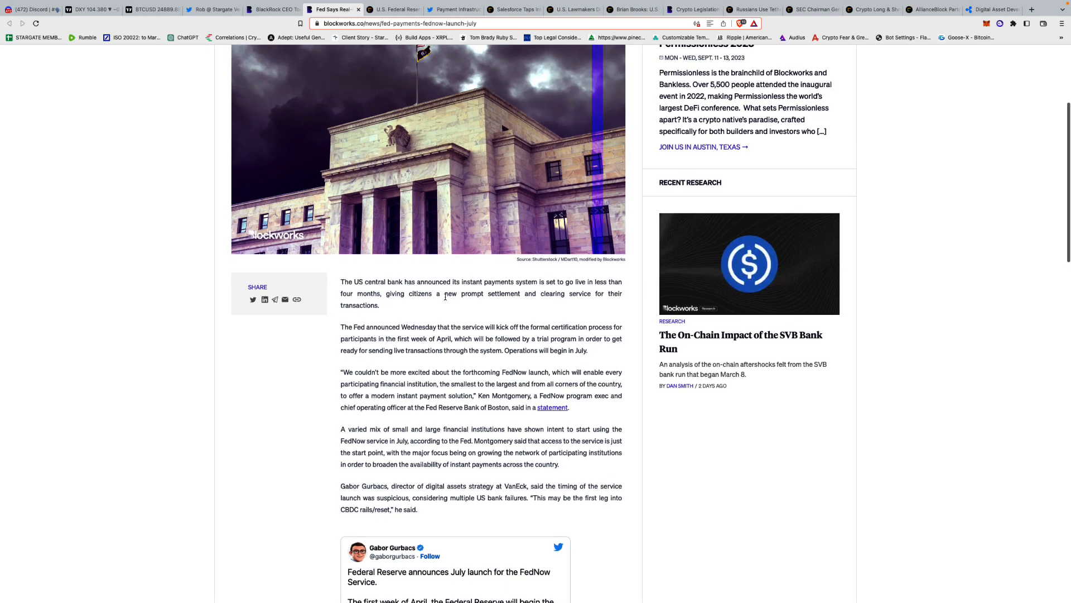
{"action": "scroll", "scroll_direction": "down", "scroll_amount": 3}
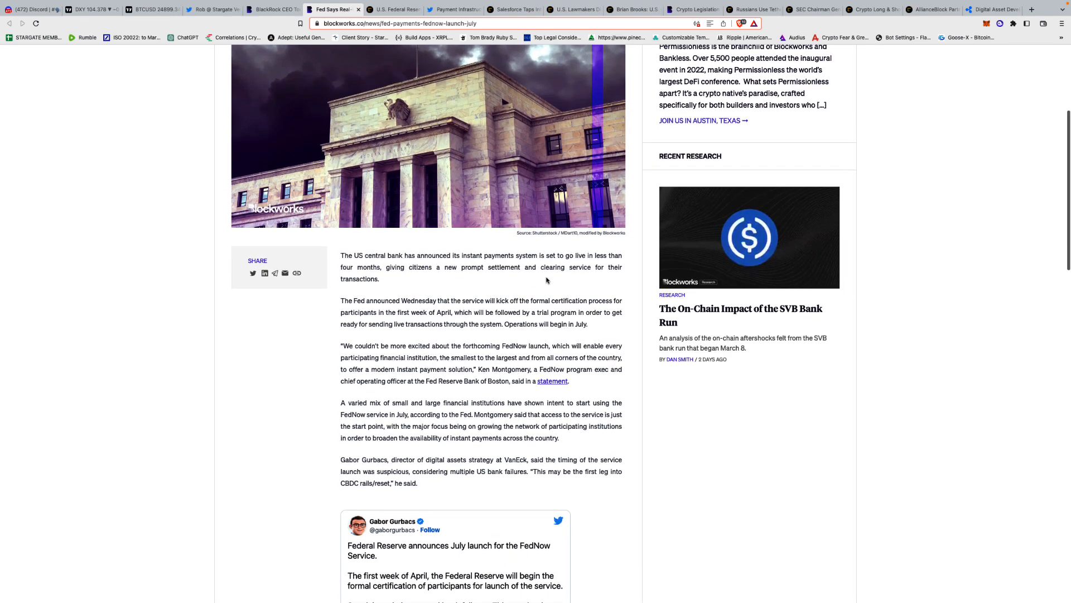
{"action": "scroll", "scroll_direction": "down", "scroll_amount": 3}
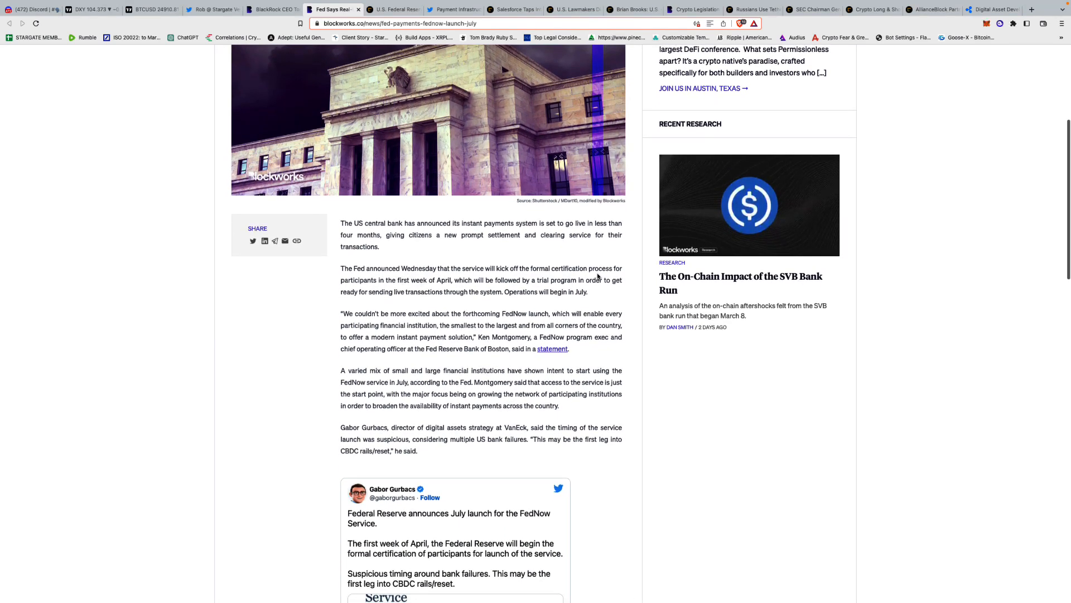
{"action": "scroll", "scroll_direction": "down", "scroll_amount": 3}
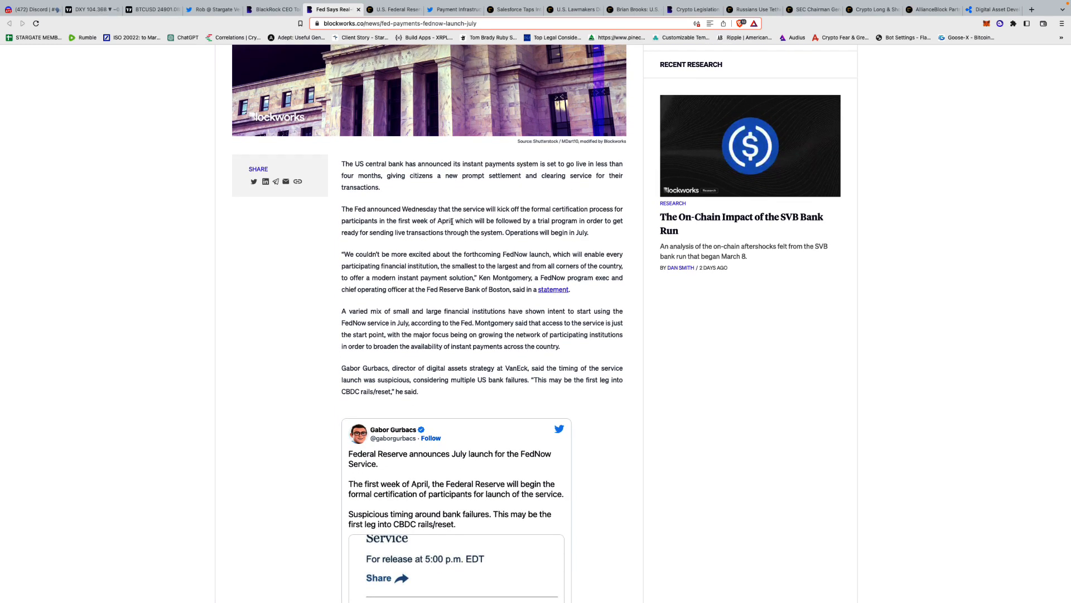
{"action": "scroll", "scroll_direction": "down", "scroll_amount": 3}
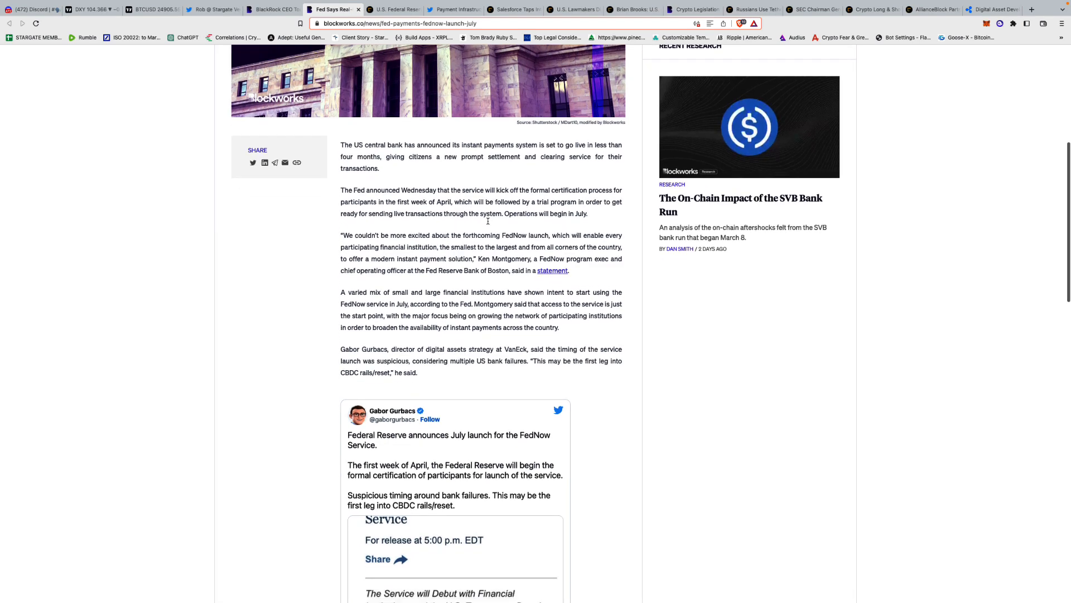
{"action": "mouse_move", "coordinate": [592, 221]}
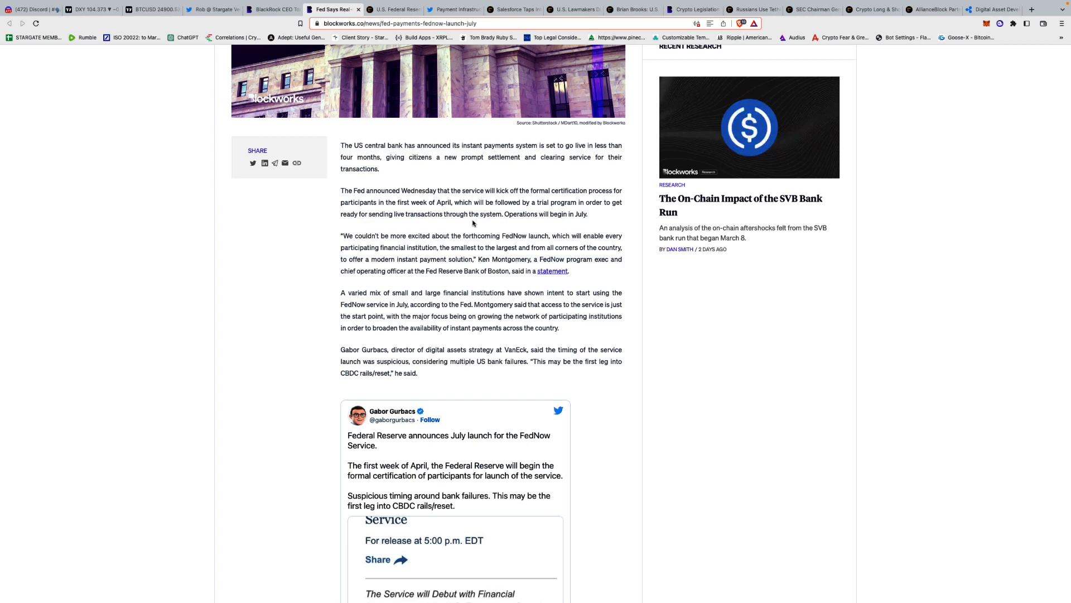
{"action": "scroll", "scroll_direction": "down", "scroll_amount": 3}
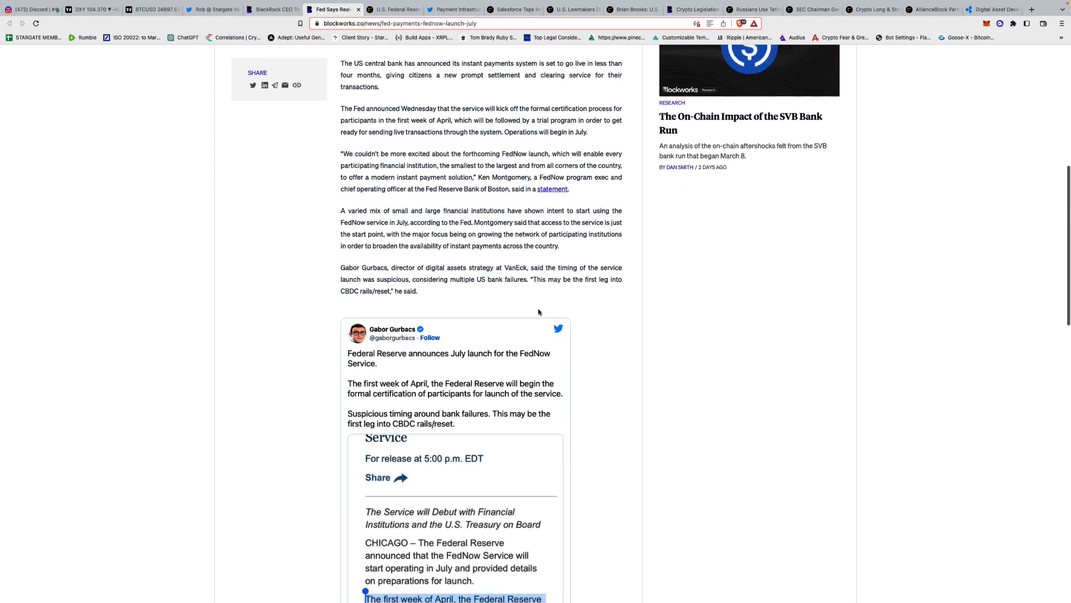
{"action": "mouse_move", "coordinate": [595, 291]}
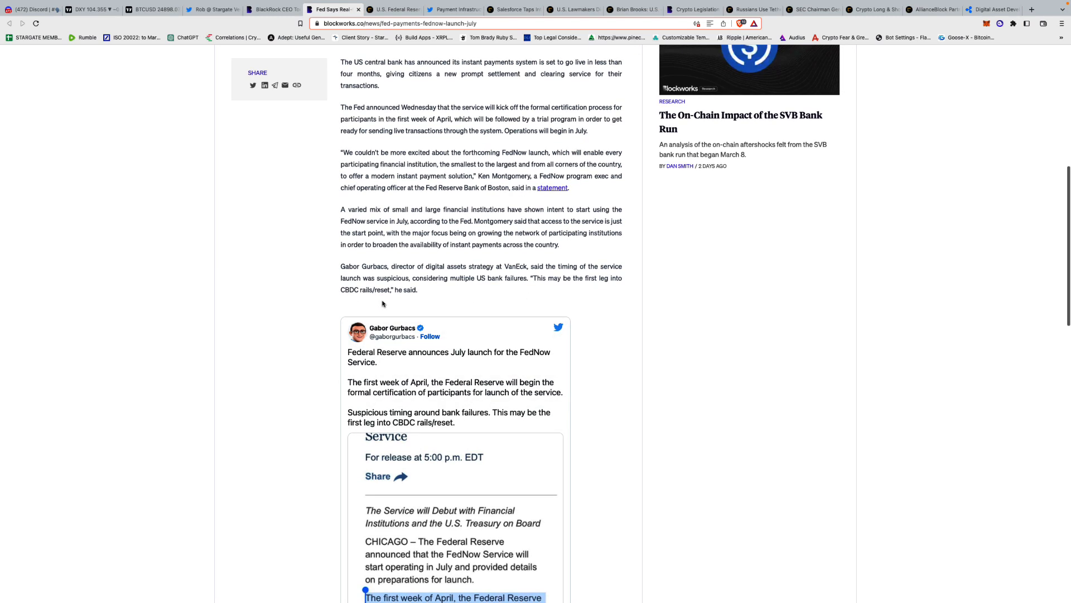
{"action": "mouse_move", "coordinate": [383, 303]}
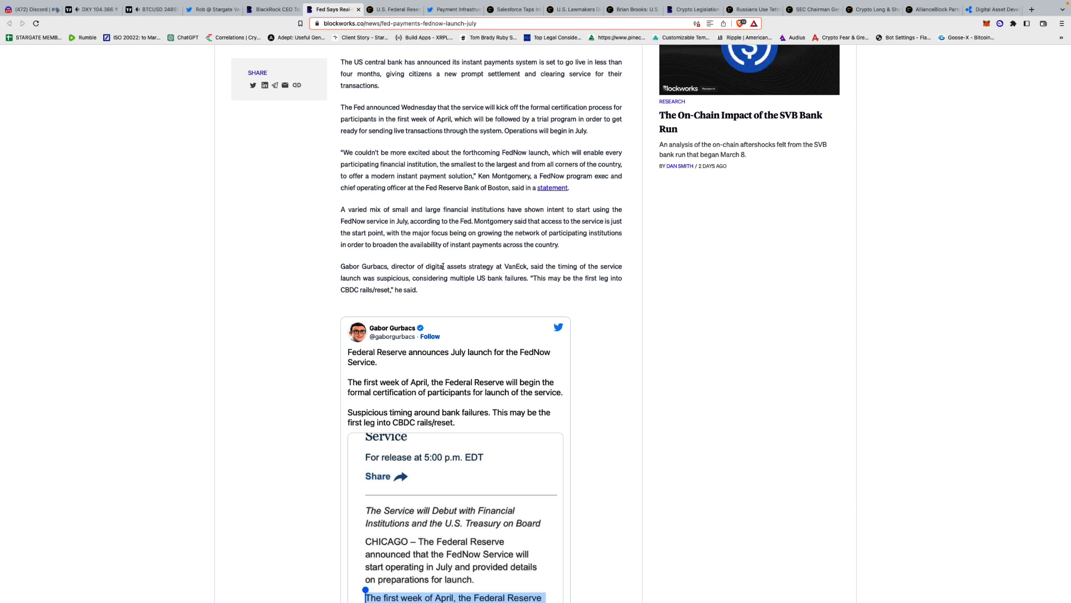
{"action": "mouse_move", "coordinate": [516, 274]}
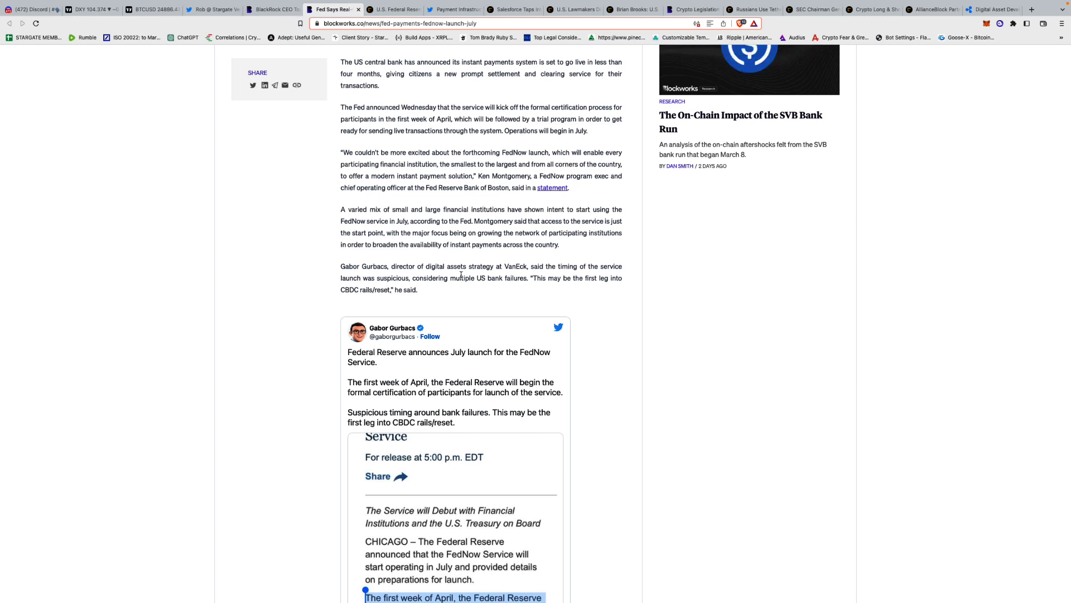
{"action": "mouse_move", "coordinate": [489, 281]}
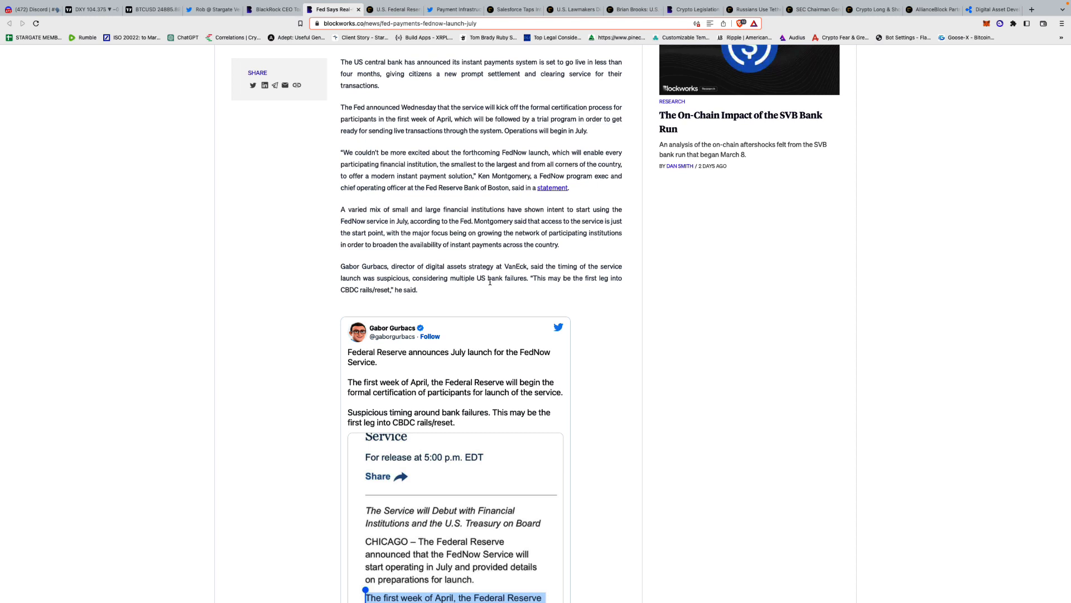
{"action": "mouse_move", "coordinate": [482, 280]}
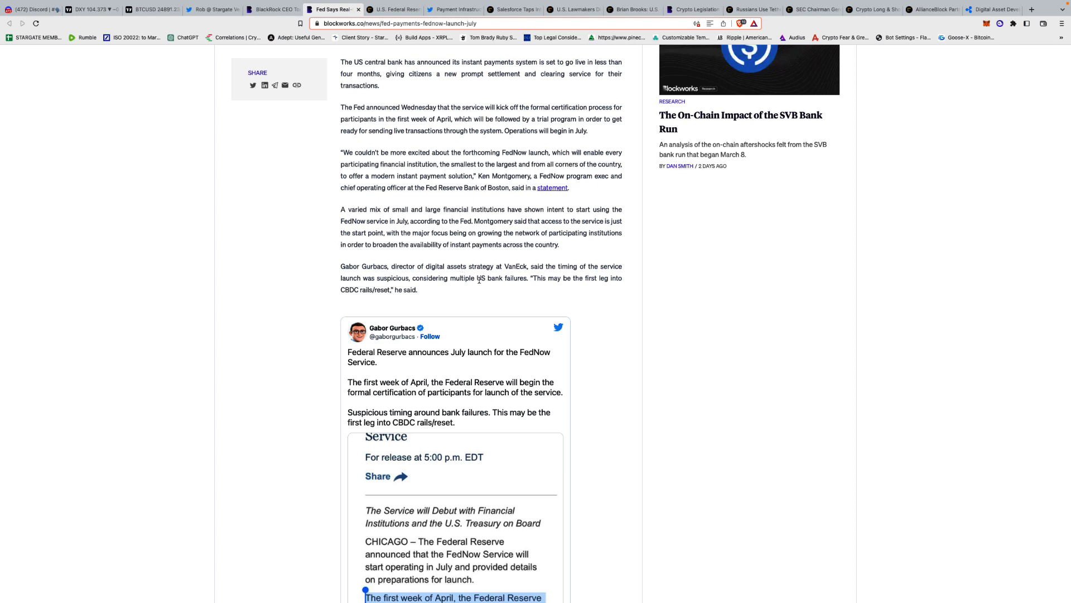
{"action": "scroll", "scroll_direction": "down", "scroll_amount": 3}
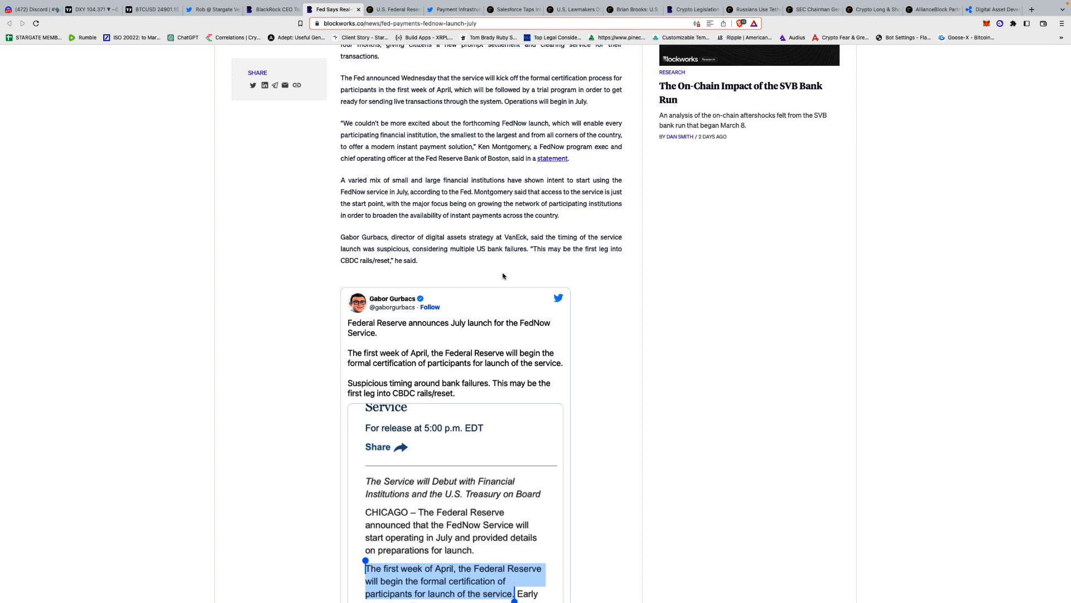
{"action": "mouse_move", "coordinate": [538, 249]}
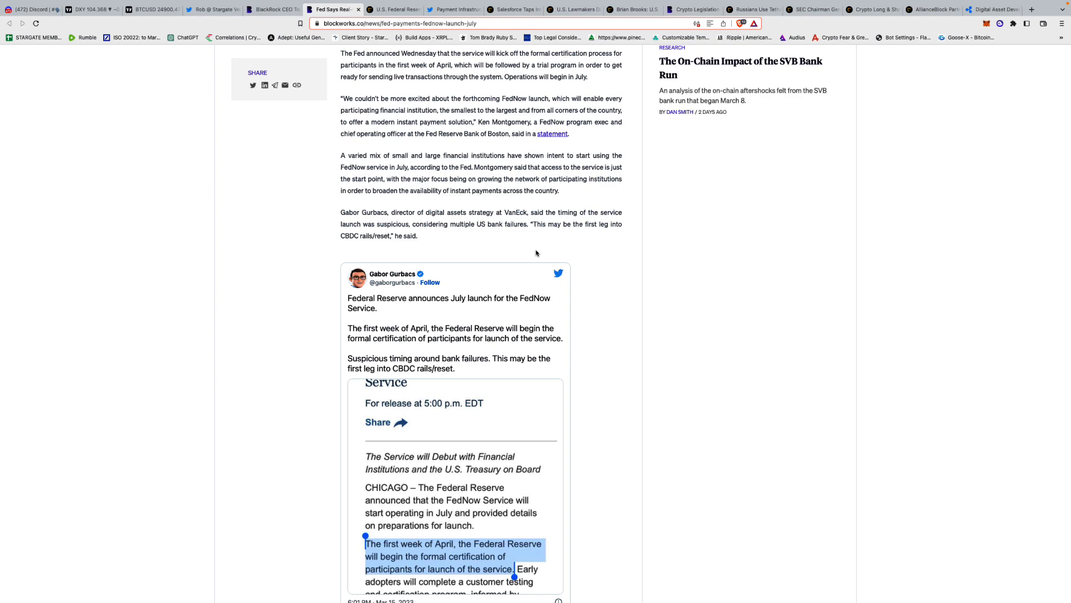
Scroll to the end of the Blockworks FedNow article.
{"action": "scroll", "scroll_direction": "down", "scroll_amount": 3}
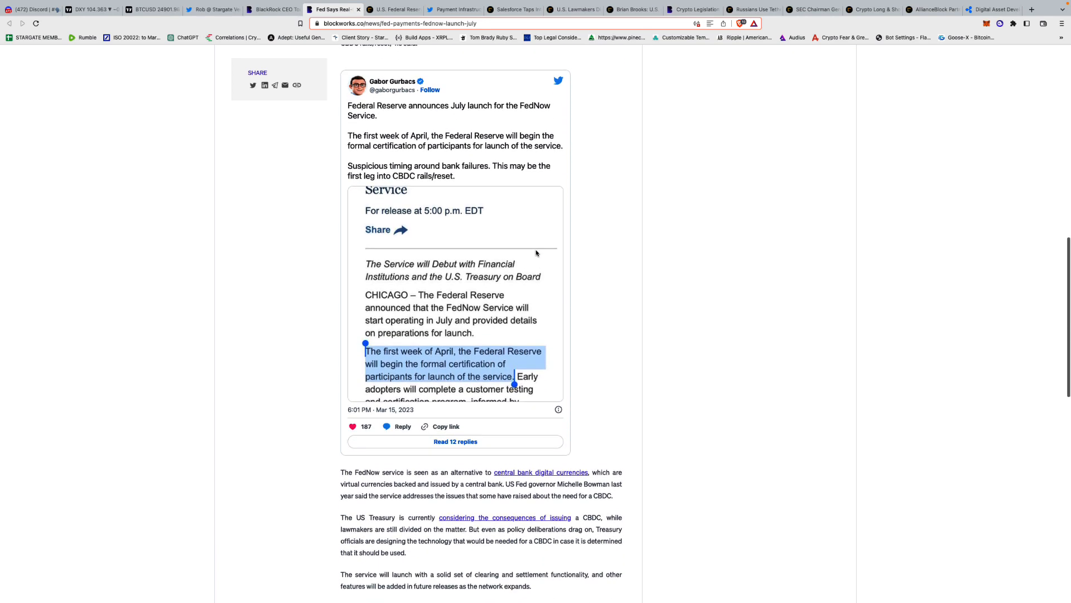
{"action": "scroll", "scroll_direction": "down", "scroll_amount": 3}
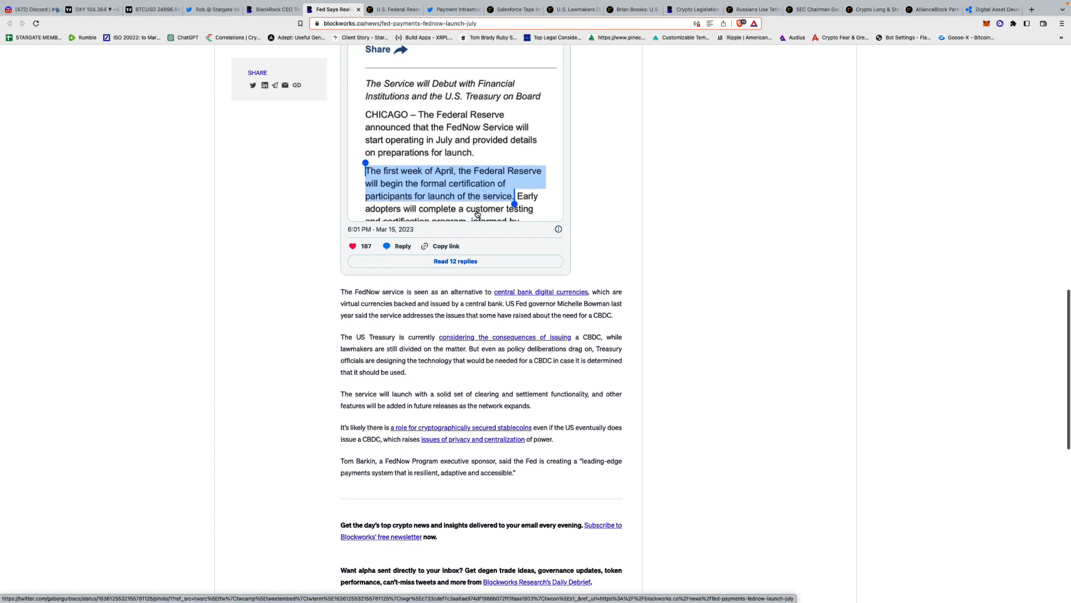
{"action": "scroll", "scroll_direction": "down", "scroll_amount": 3}
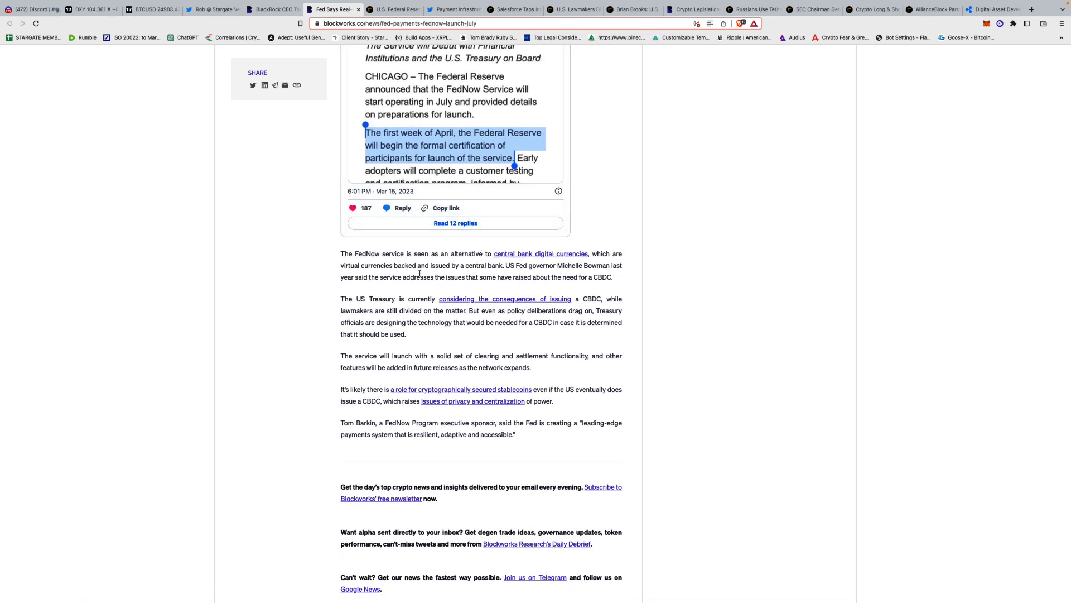
{"action": "scroll", "scroll_direction": "down", "scroll_amount": 3}
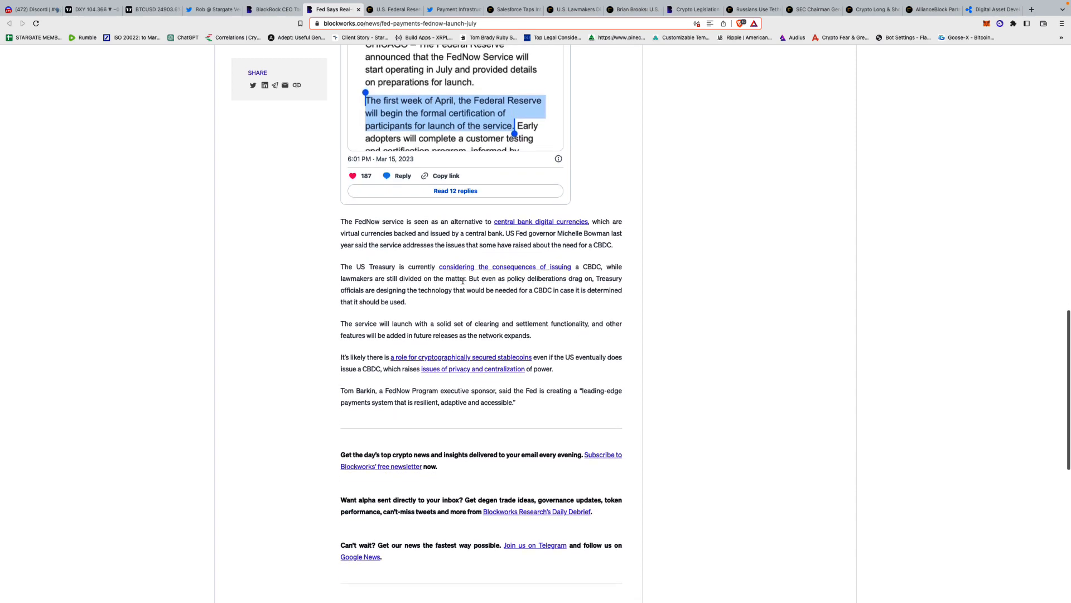
{"action": "scroll", "scroll_direction": "down", "scroll_amount": 3}
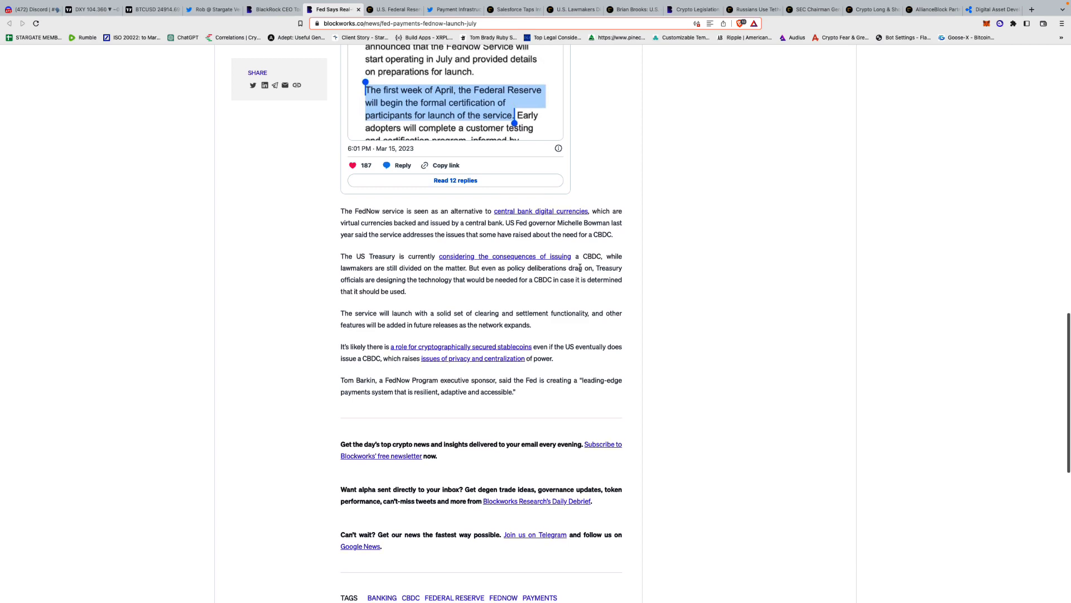
{"action": "scroll", "scroll_direction": "down", "scroll_amount": 3}
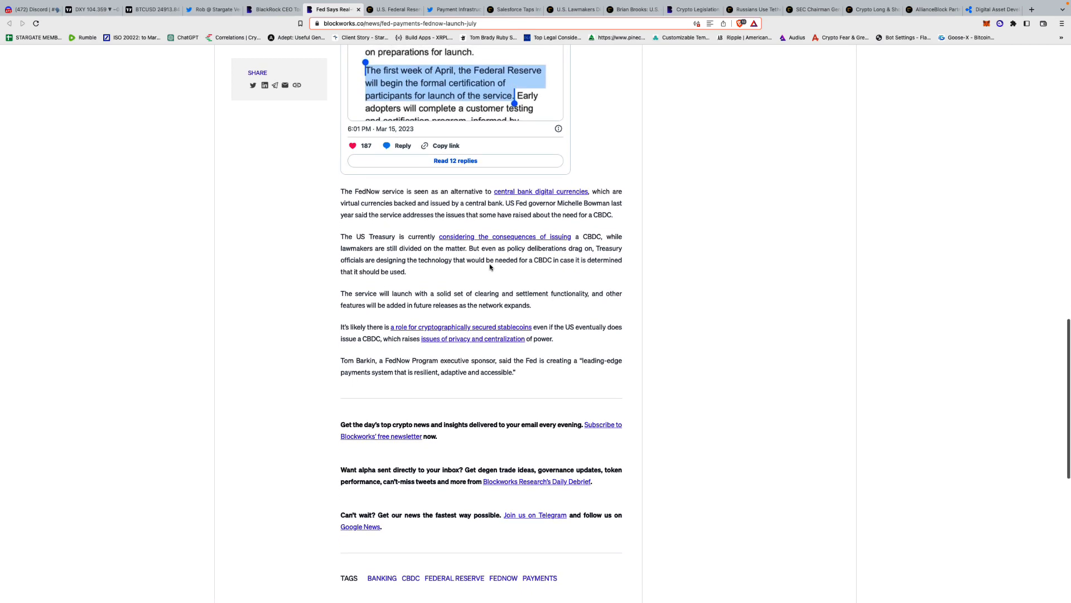
{"action": "scroll", "scroll_direction": "down", "scroll_amount": 3}
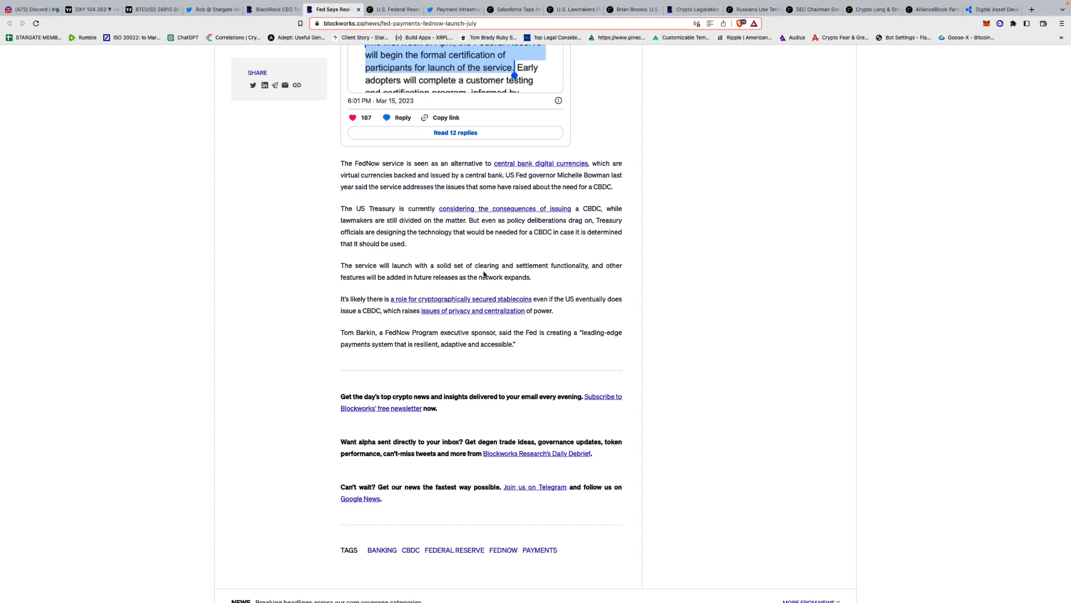
{"action": "mouse_move", "coordinate": [456, 286]}
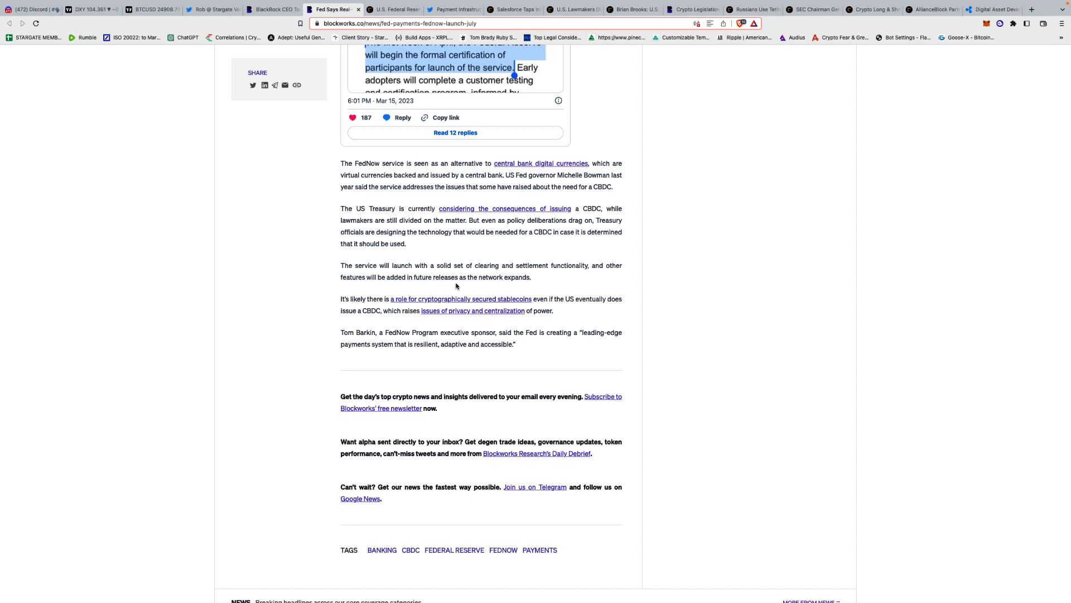
{"action": "scroll", "scroll_direction": "down", "scroll_amount": 3}
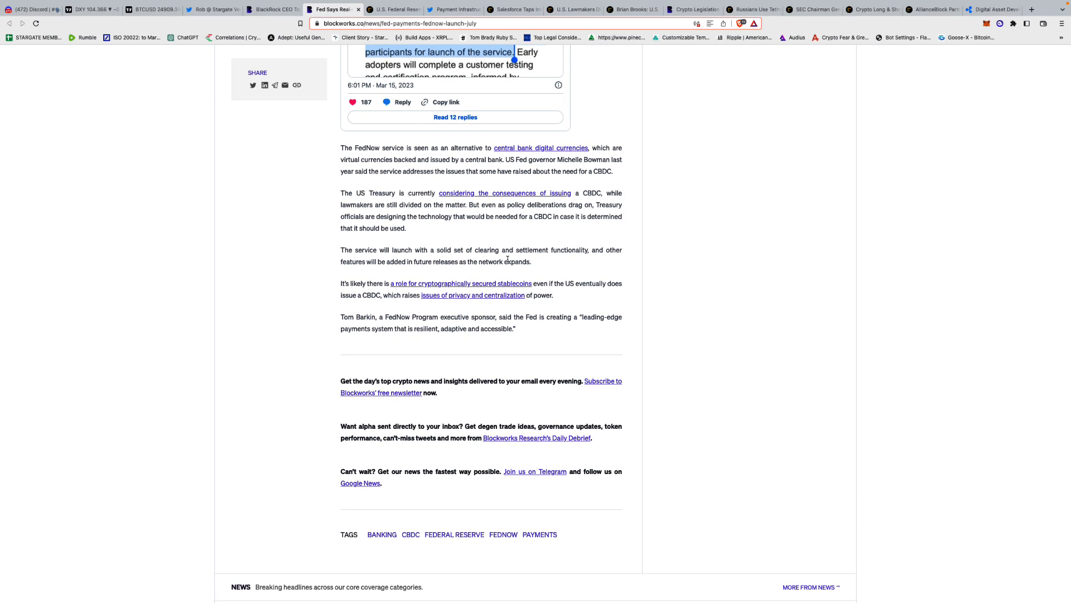
Read the CoinDesk piece on the Fed's July real-time payments system down to its end.
{"action": "scroll", "scroll_direction": "down", "scroll_amount": 3}
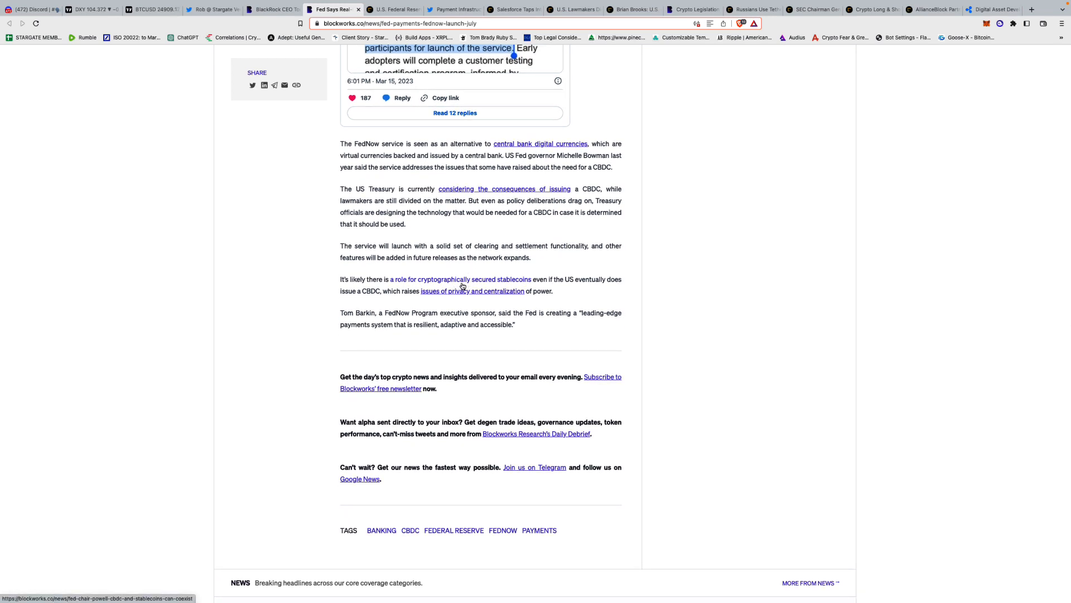
{"action": "scroll", "scroll_direction": "down", "scroll_amount": 3}
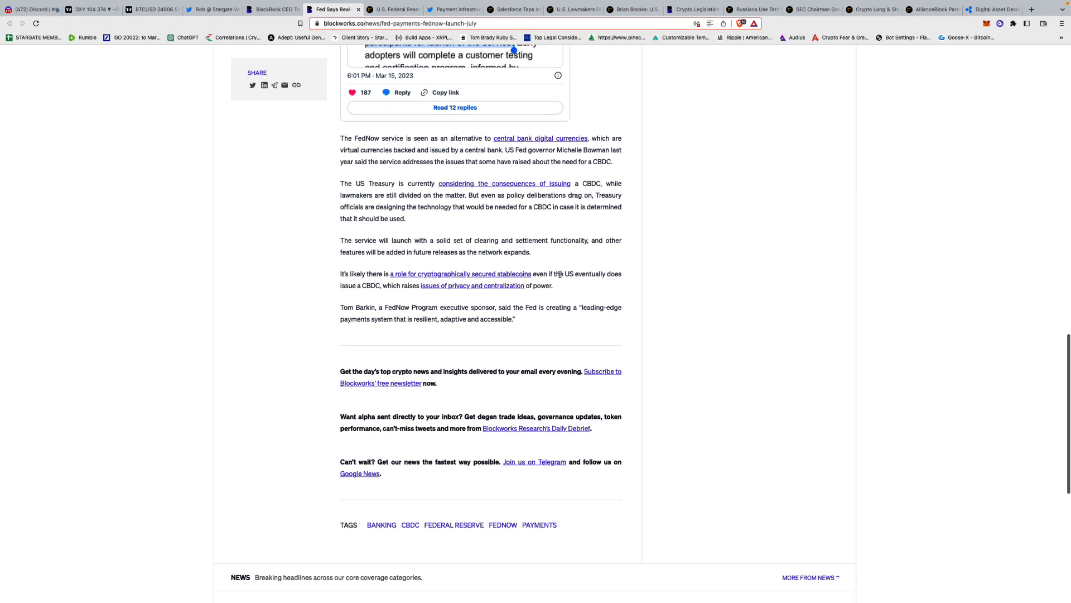
{"action": "scroll", "scroll_direction": "down", "scroll_amount": 3}
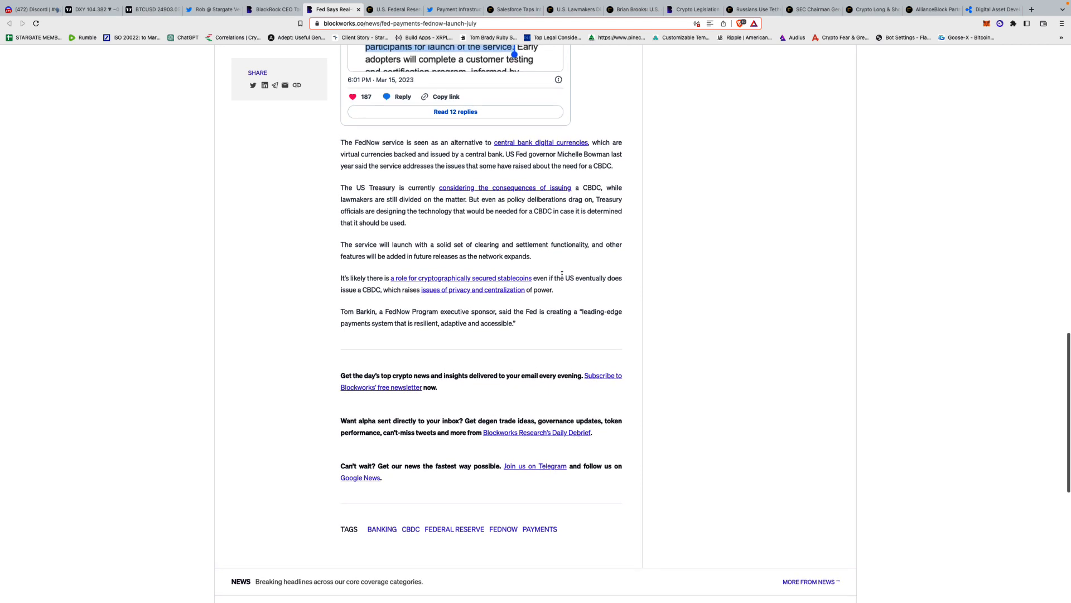
{"action": "scroll", "scroll_direction": "down", "scroll_amount": 3}
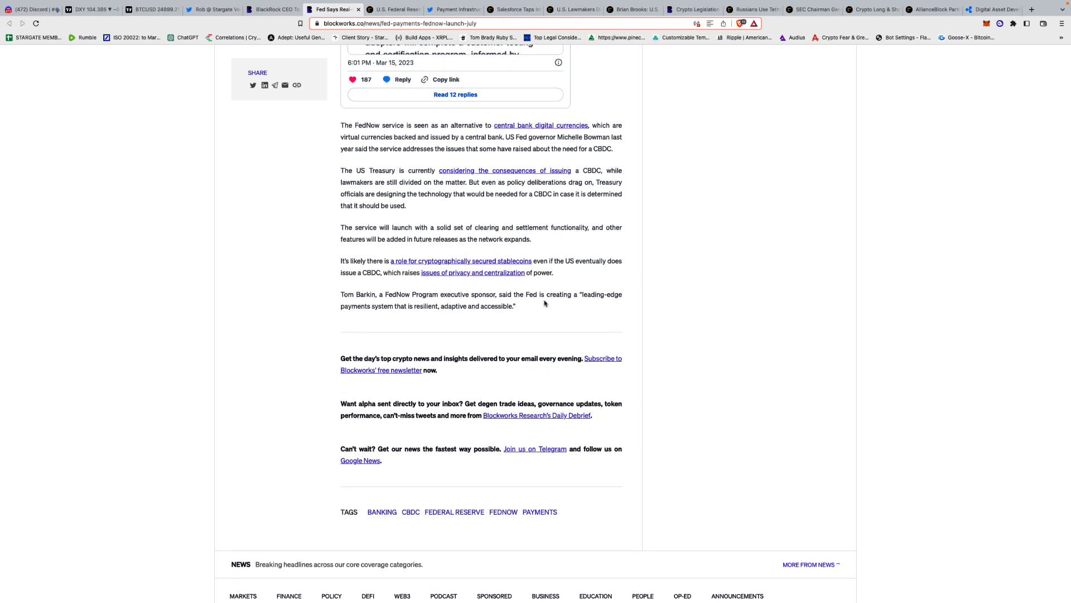
{"action": "scroll", "scroll_direction": "down", "scroll_amount": 3}
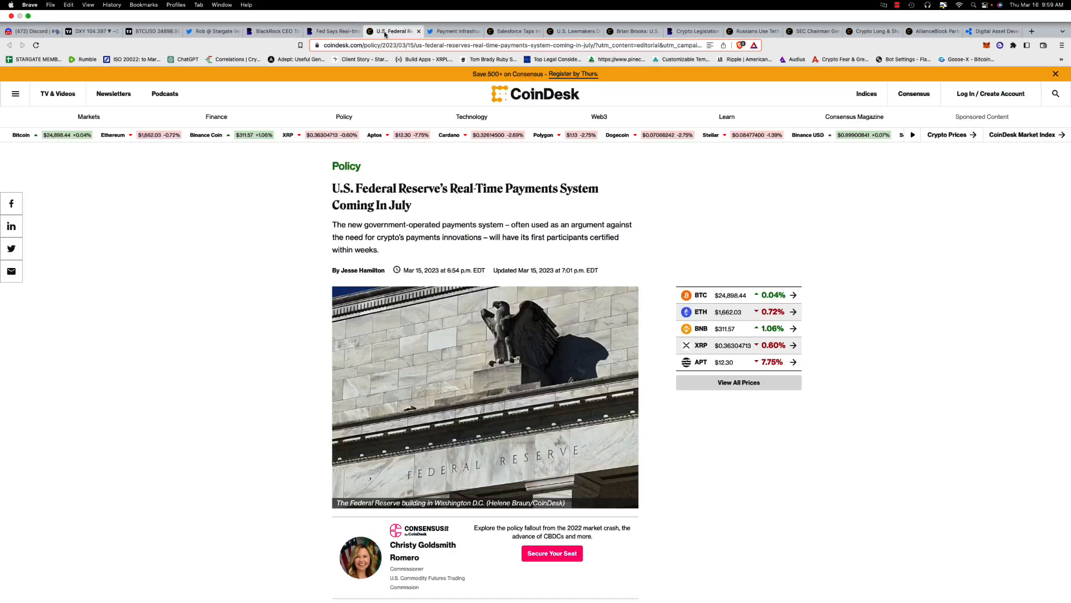
{"action": "scroll", "scroll_direction": "down", "scroll_amount": 3}
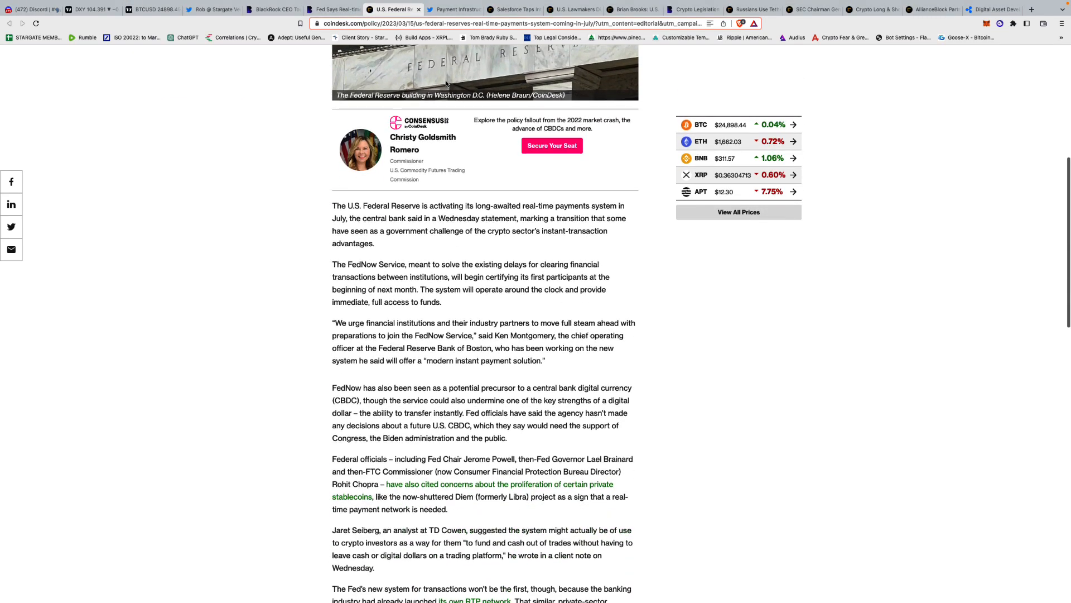
{"action": "scroll", "scroll_direction": "down", "scroll_amount": 3}
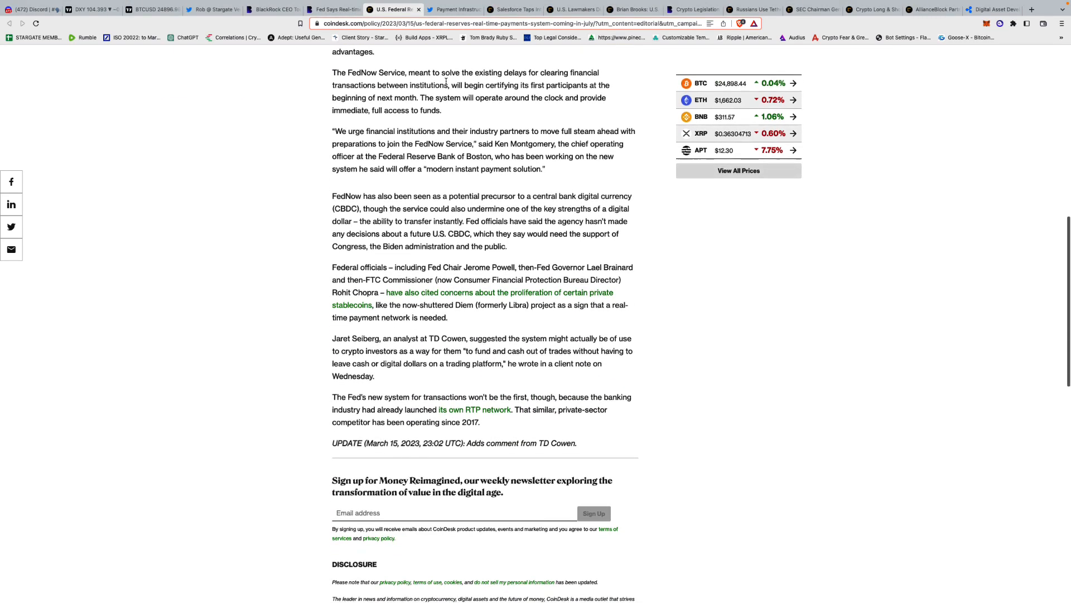
{"action": "scroll", "scroll_direction": "down", "scroll_amount": 3}
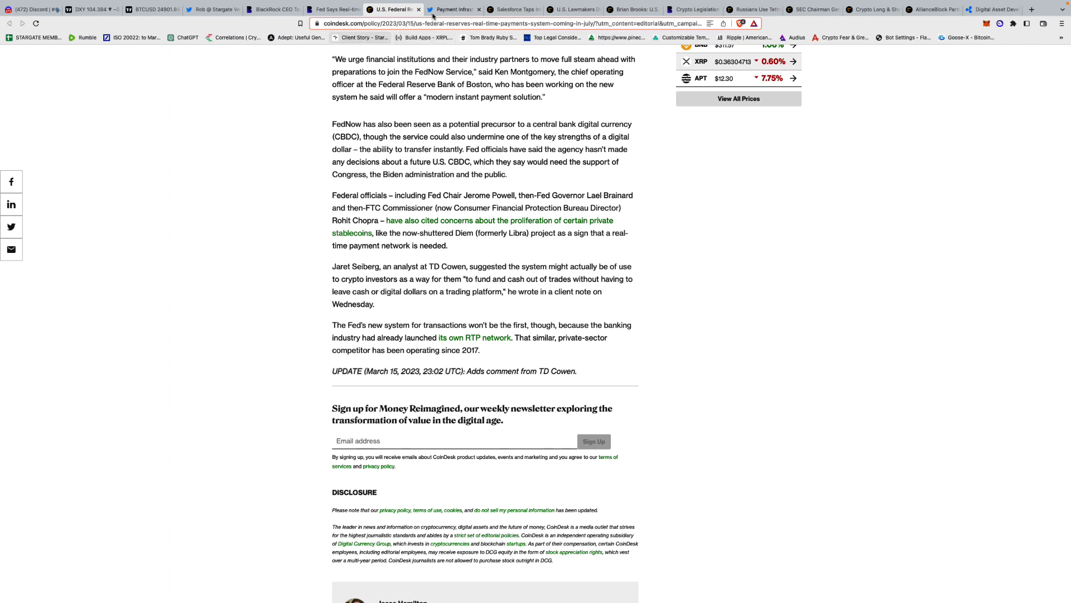
Read the Payment Infrastructure News FedNow ISO 20022 thread down through its last replies.
{"action": "left_click", "coordinate": [451, 9]}
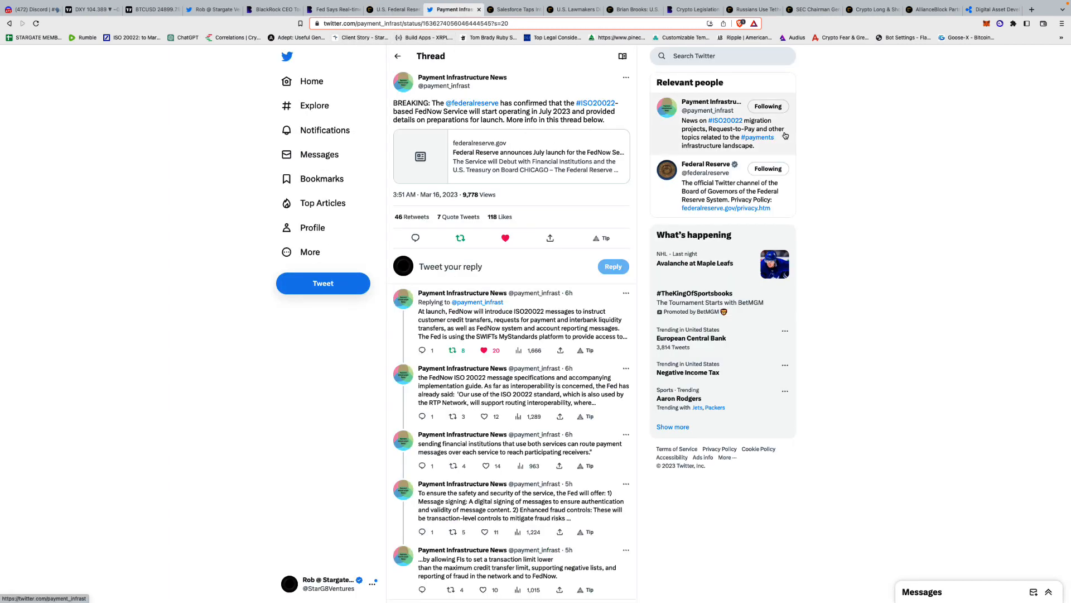
{"action": "mouse_move", "coordinate": [638, 148]}
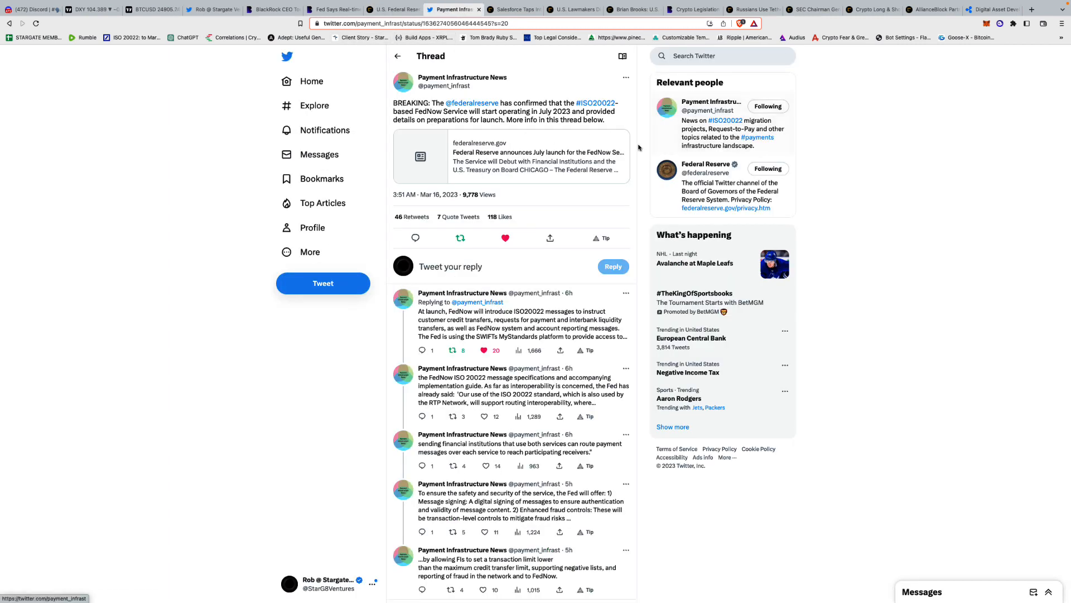
{"action": "mouse_move", "coordinate": [526, 129]}
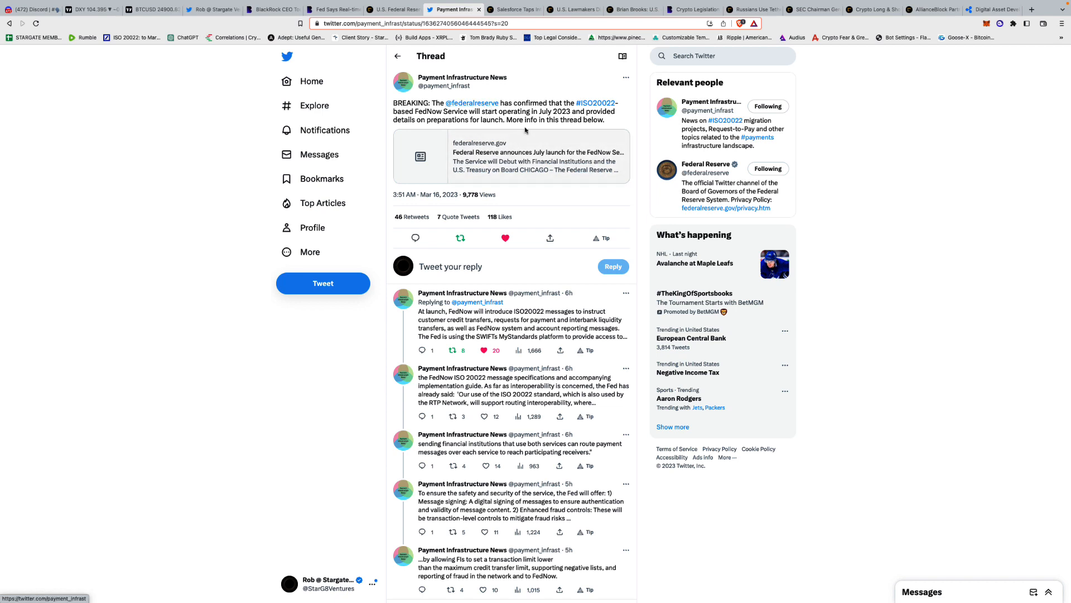
{"action": "mouse_move", "coordinate": [624, 109]}
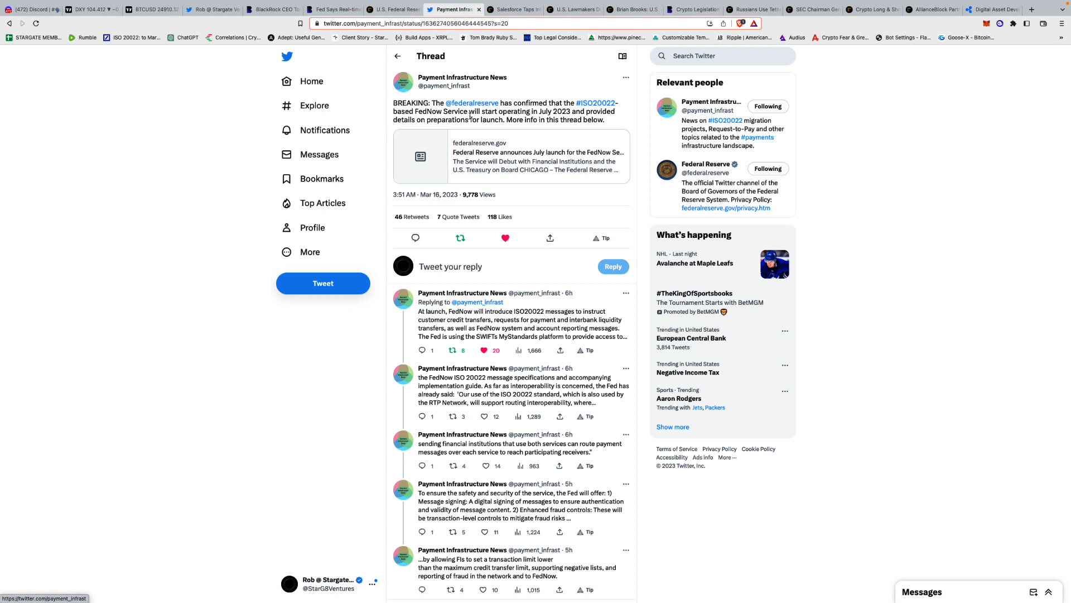
{"action": "mouse_move", "coordinate": [492, 127]}
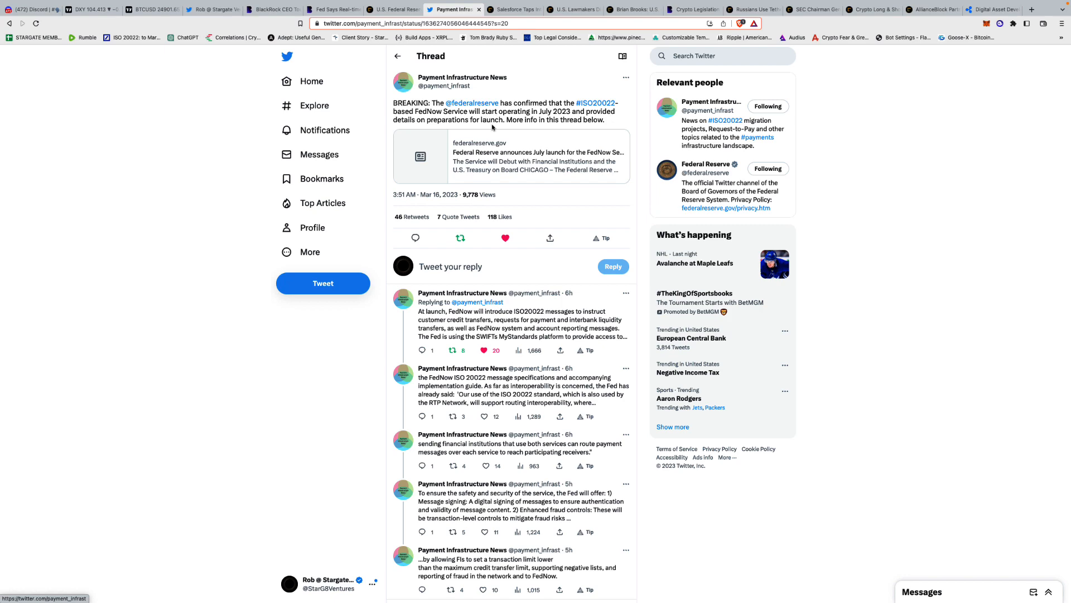
{"action": "scroll", "scroll_direction": "down", "scroll_amount": 3}
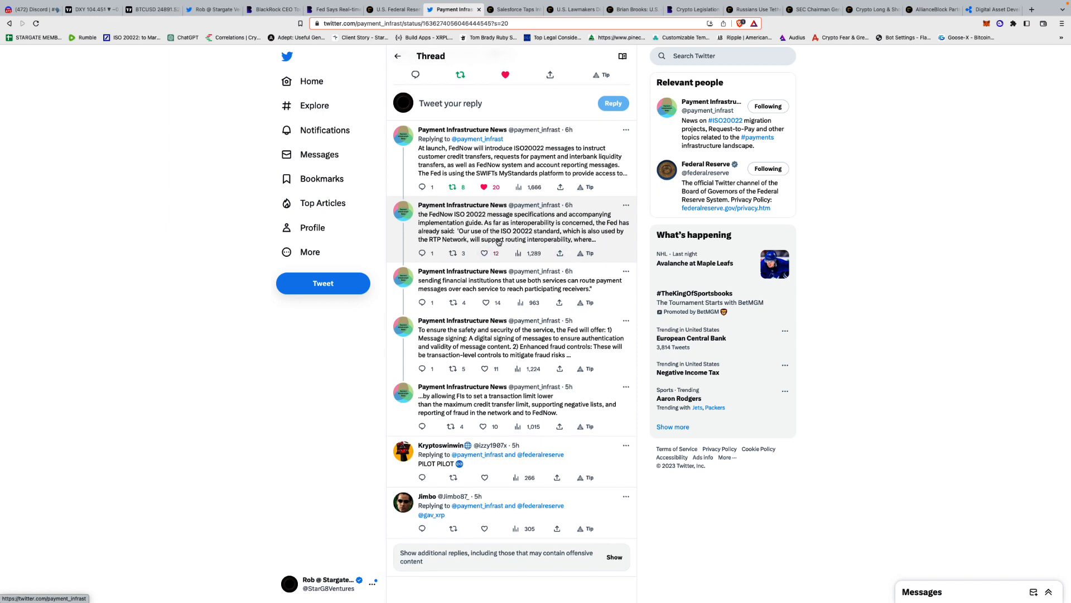
{"action": "mouse_move", "coordinate": [552, 249]}
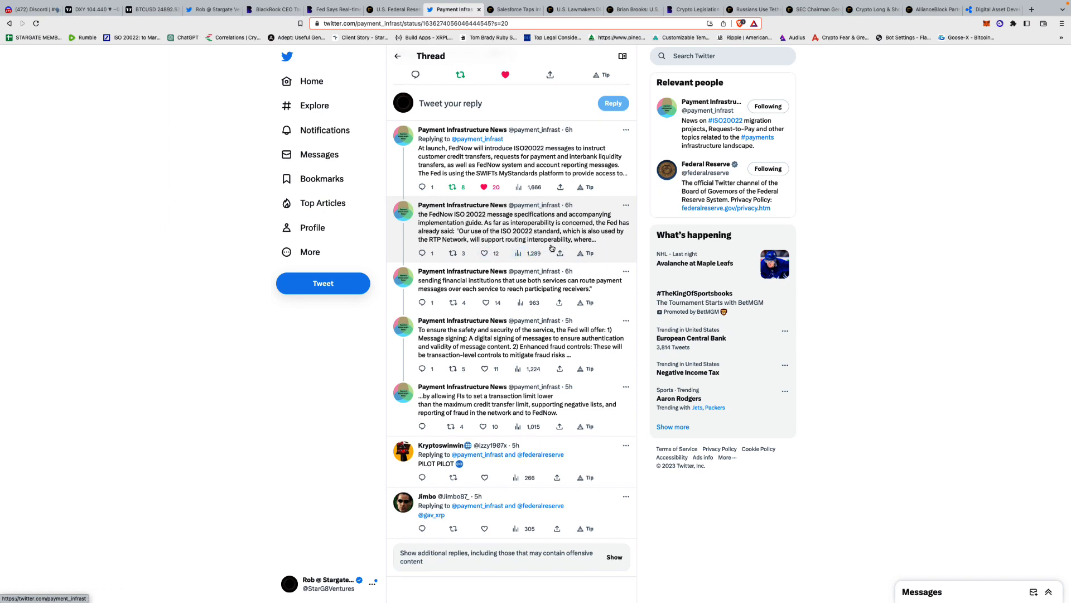
{"action": "scroll", "scroll_direction": "down", "scroll_amount": 3}
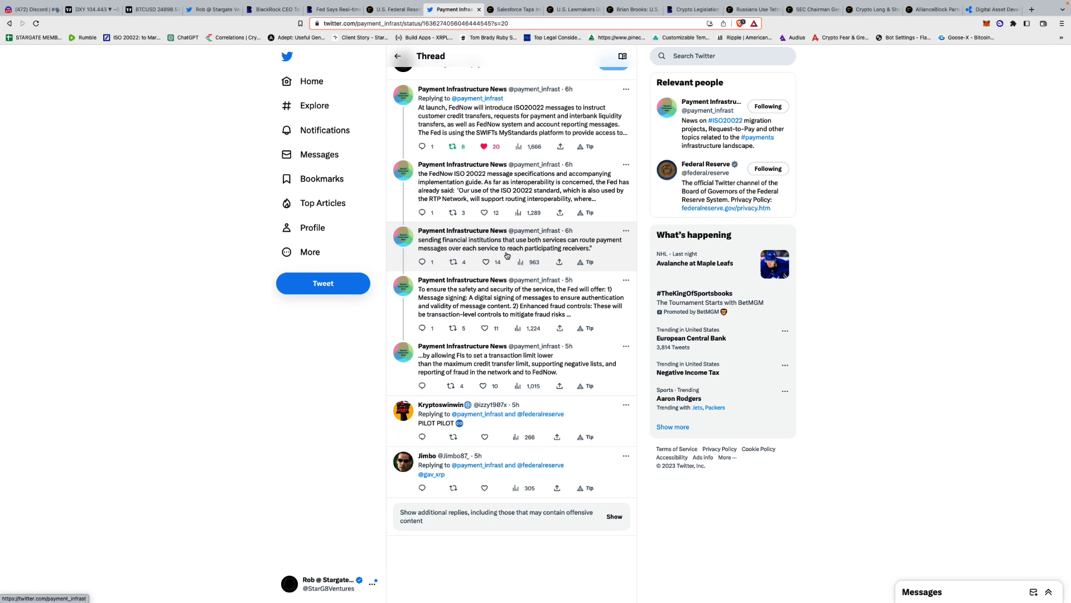
{"action": "mouse_move", "coordinate": [525, 258]}
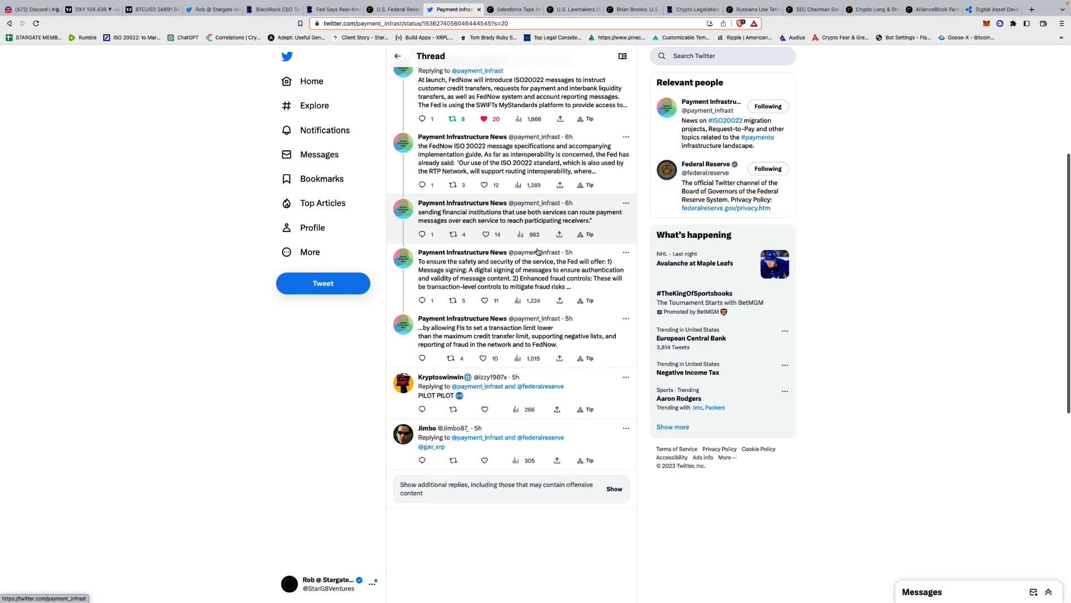
{"action": "scroll", "scroll_direction": "down", "scroll_amount": 3}
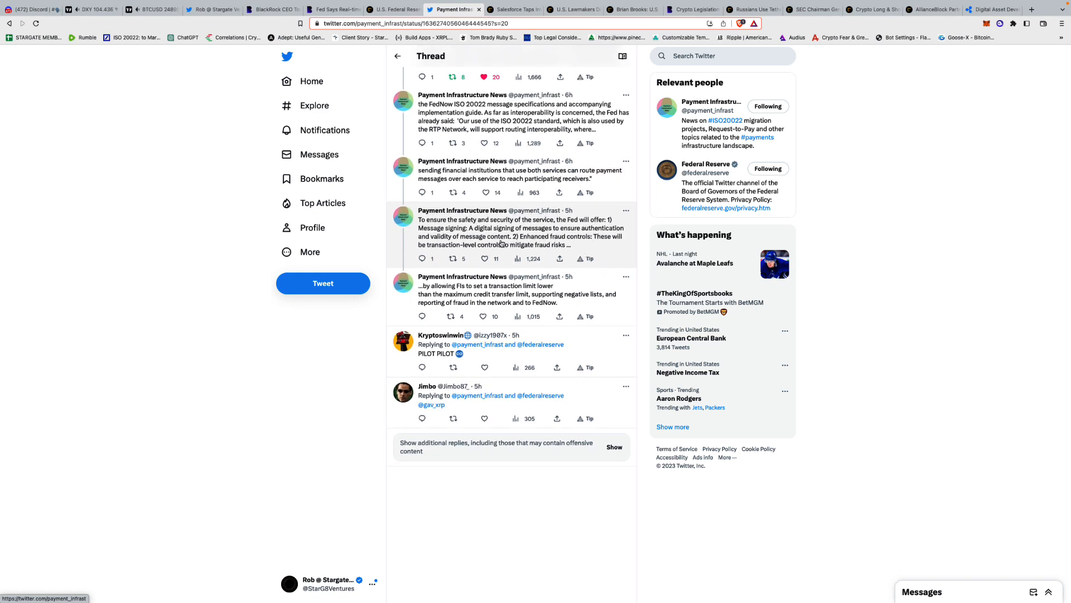
{"action": "scroll", "scroll_direction": "down", "scroll_amount": 3}
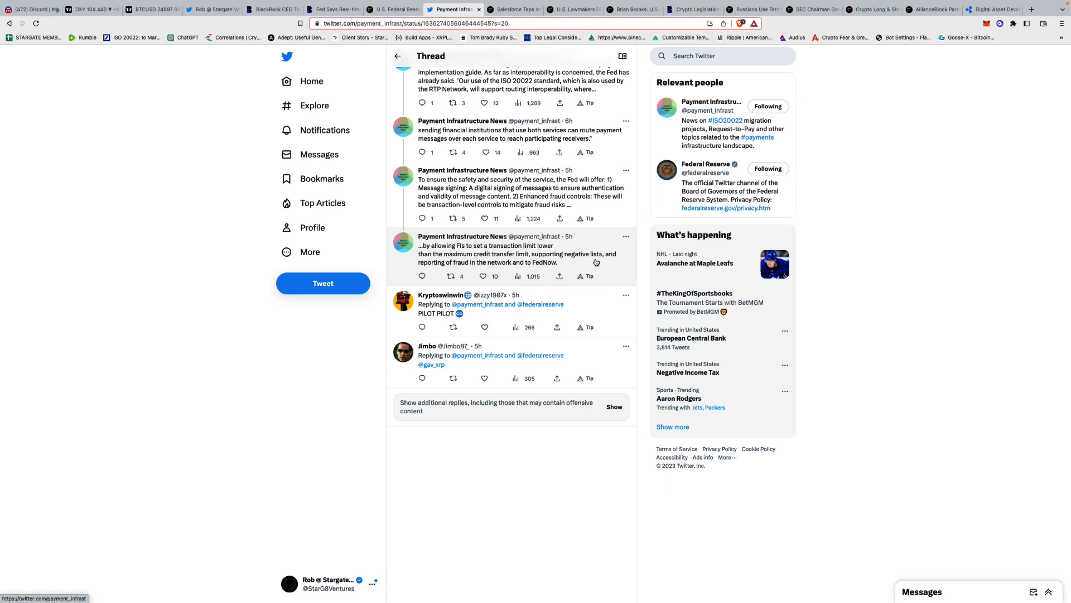
{"action": "mouse_move", "coordinate": [509, 271]}
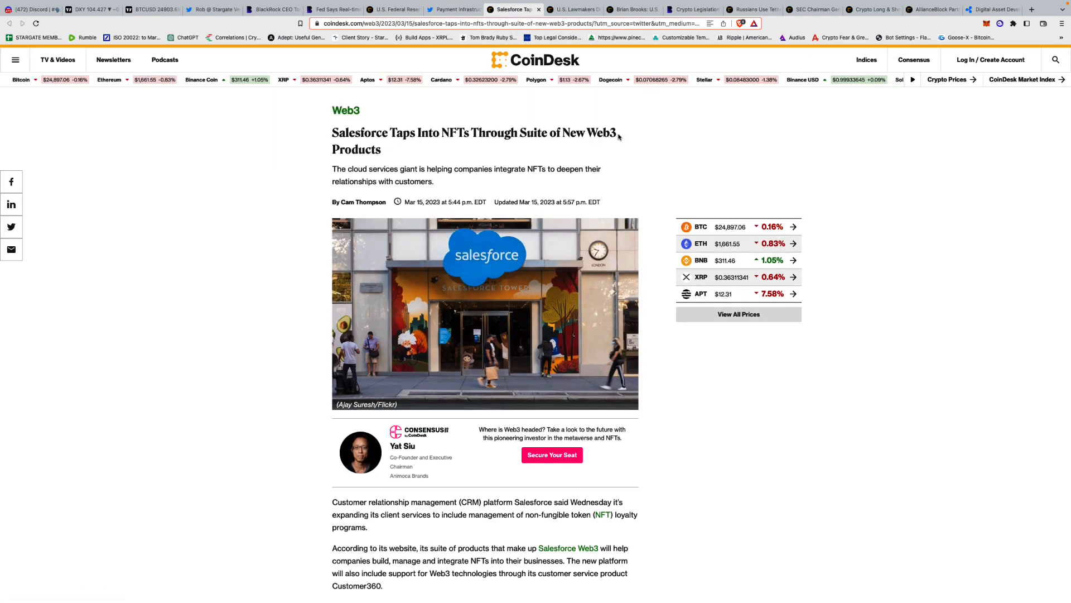
{"action": "scroll", "scroll_direction": "down", "scroll_amount": 3}
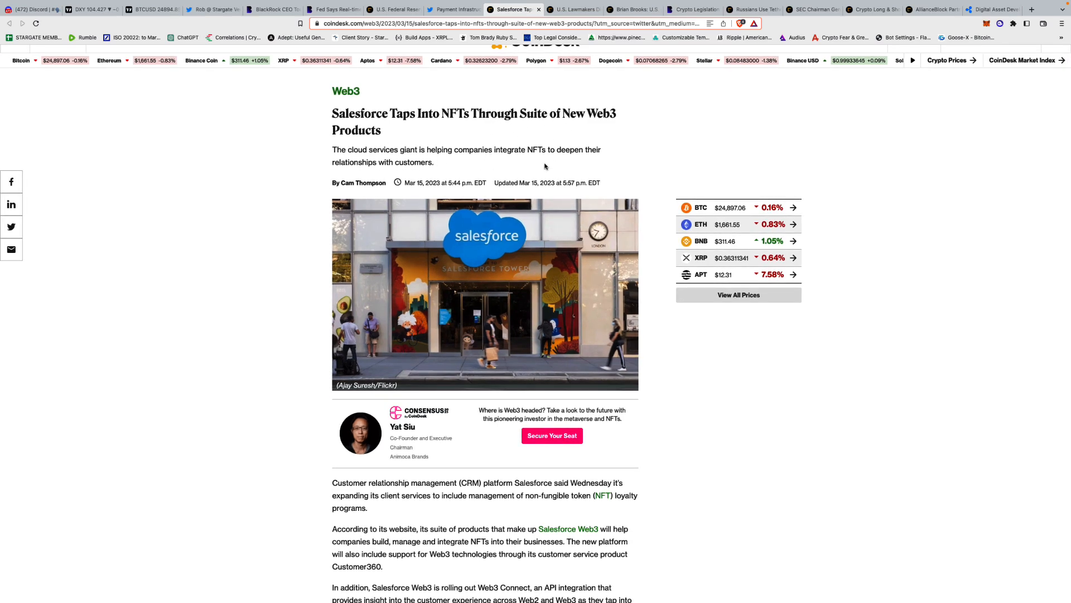
{"action": "scroll", "scroll_direction": "down", "scroll_amount": 3}
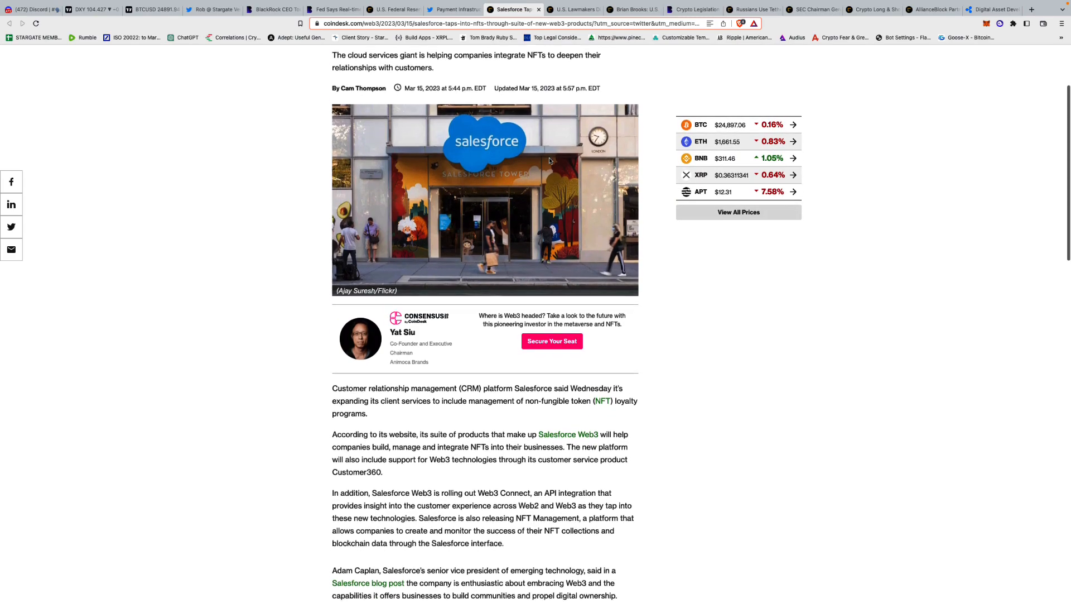
{"action": "scroll", "scroll_direction": "down", "scroll_amount": 3}
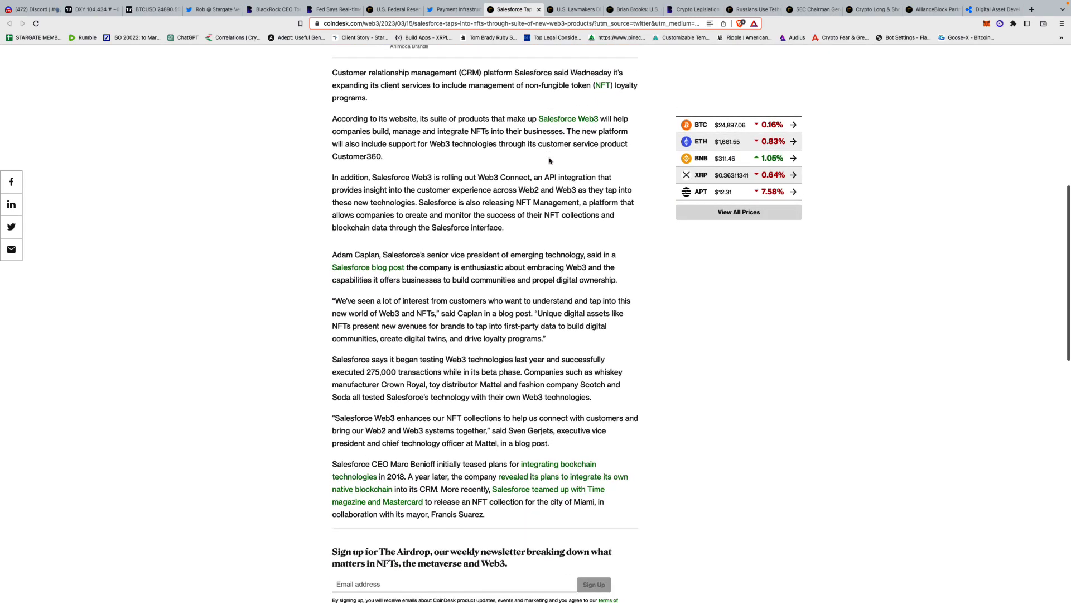
{"action": "scroll", "scroll_direction": "up", "scroll_amount": 3}
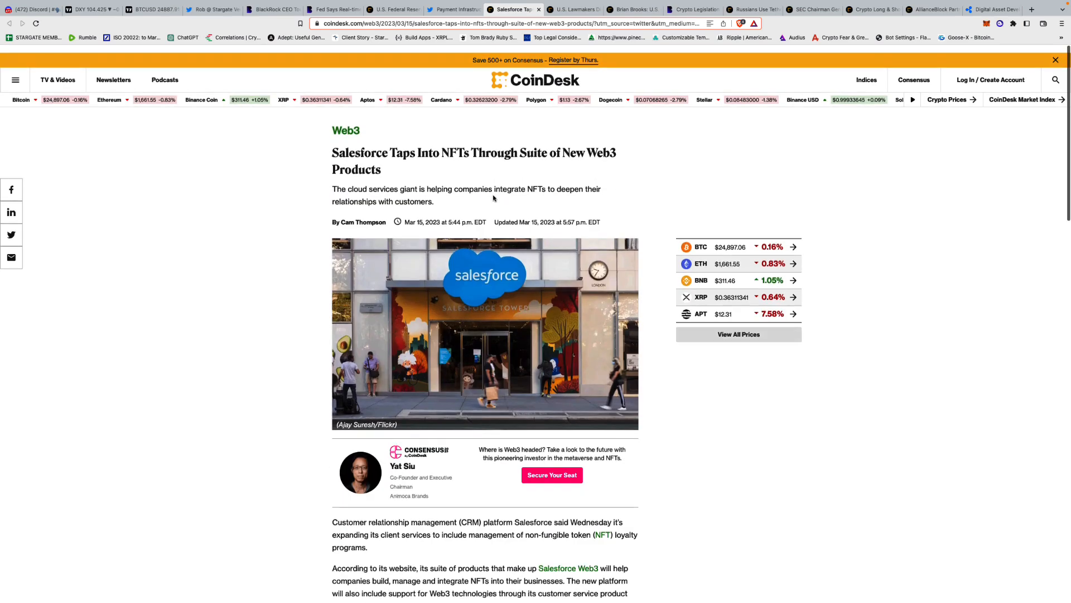
{"action": "scroll", "scroll_direction": "down", "scroll_amount": 3}
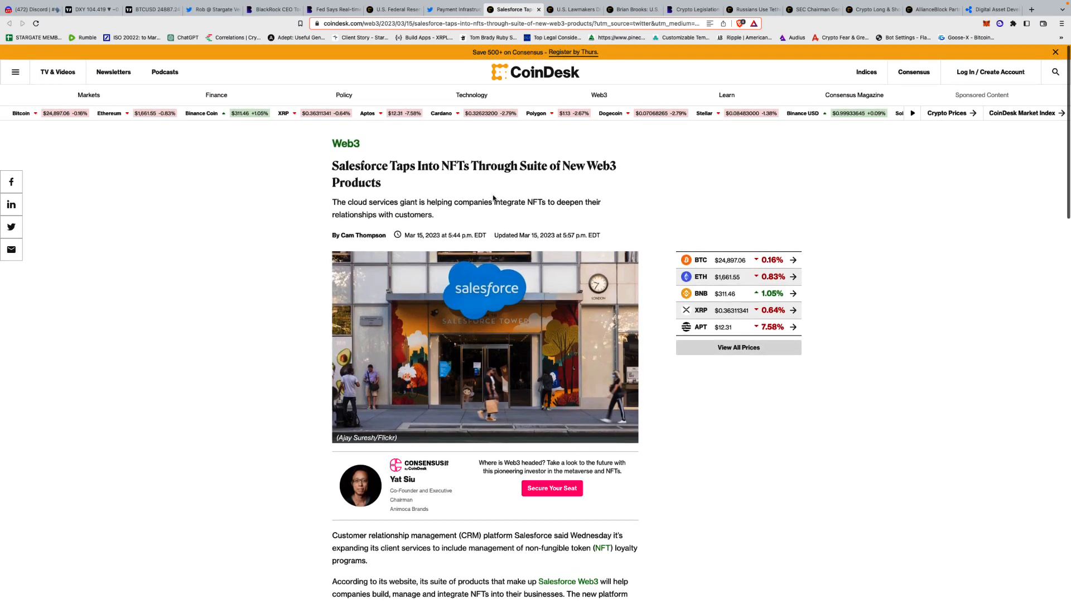
{"action": "scroll", "scroll_direction": "down", "scroll_amount": 3}
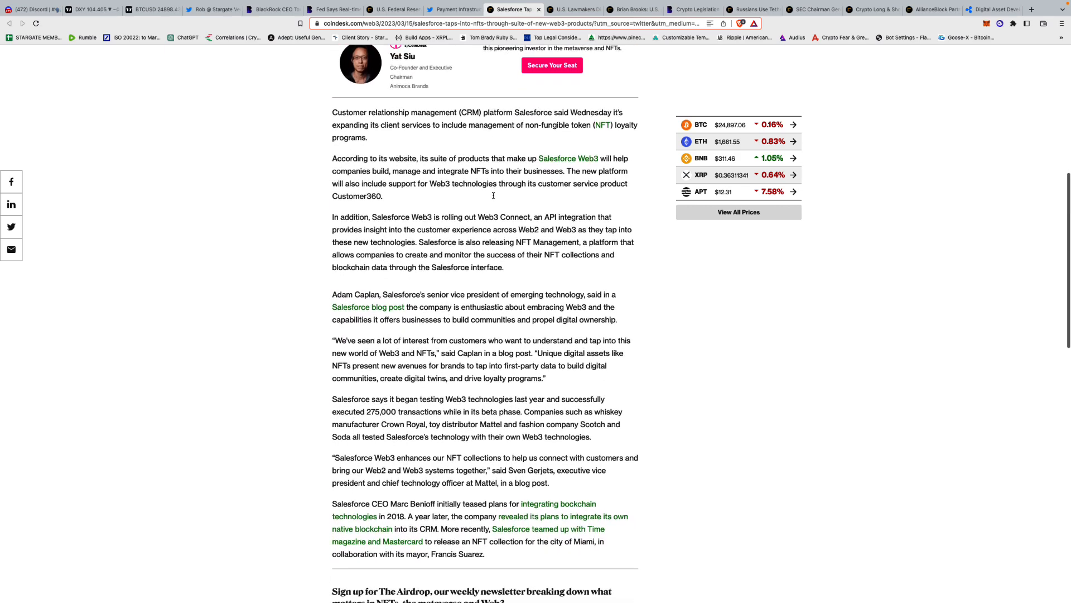
{"action": "scroll", "scroll_direction": "down", "scroll_amount": 3}
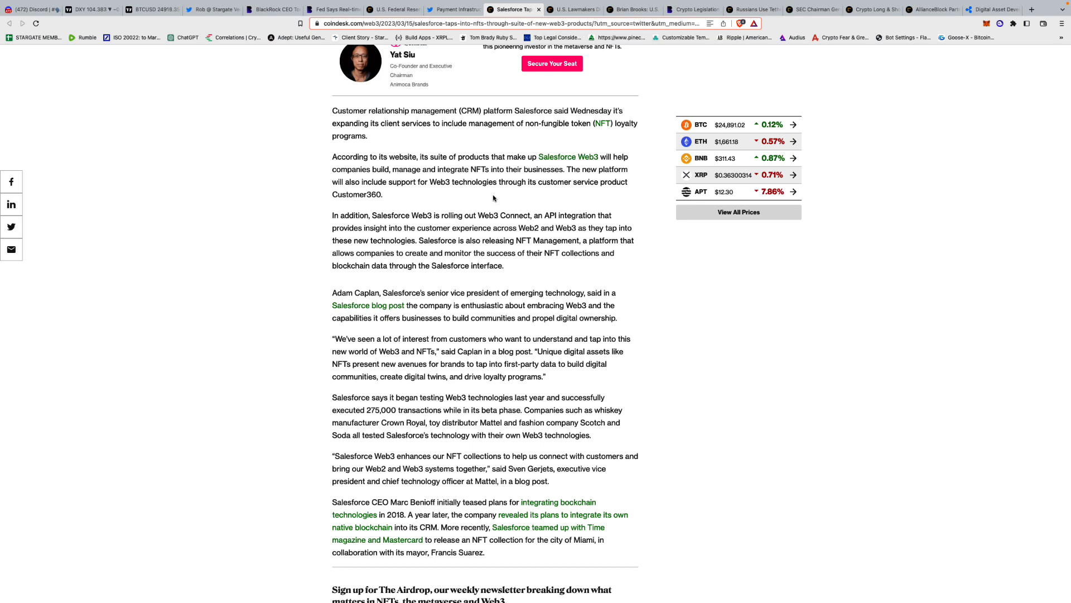
Read the CoinDesk article on U.S. lawmakers seeking bipartisan crypto legislation through its body.
{"action": "left_click", "coordinate": [574, 9]}
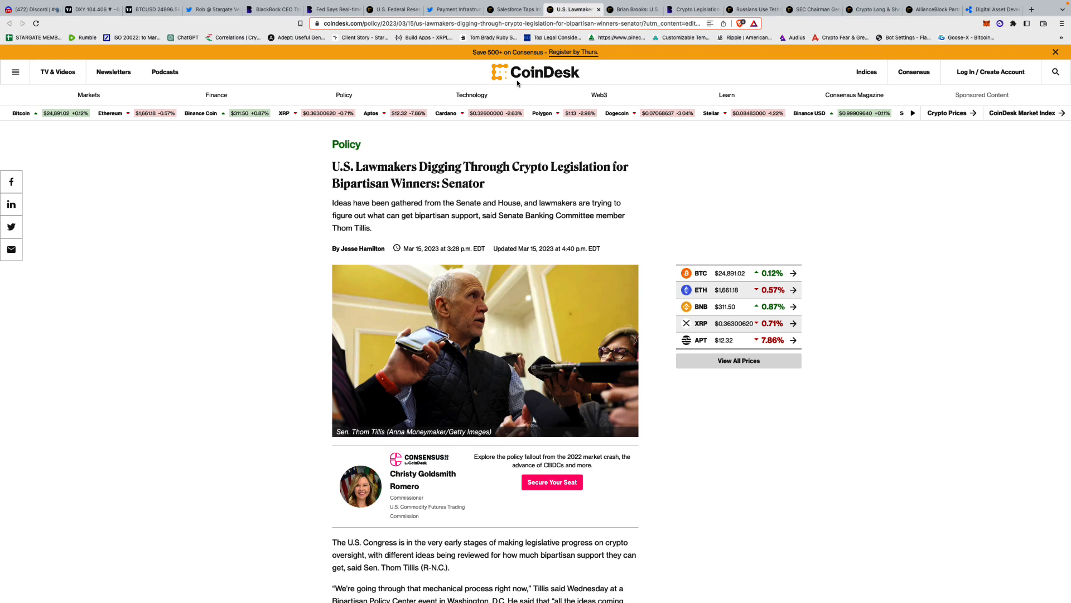
{"action": "scroll", "scroll_direction": "down", "scroll_amount": 3}
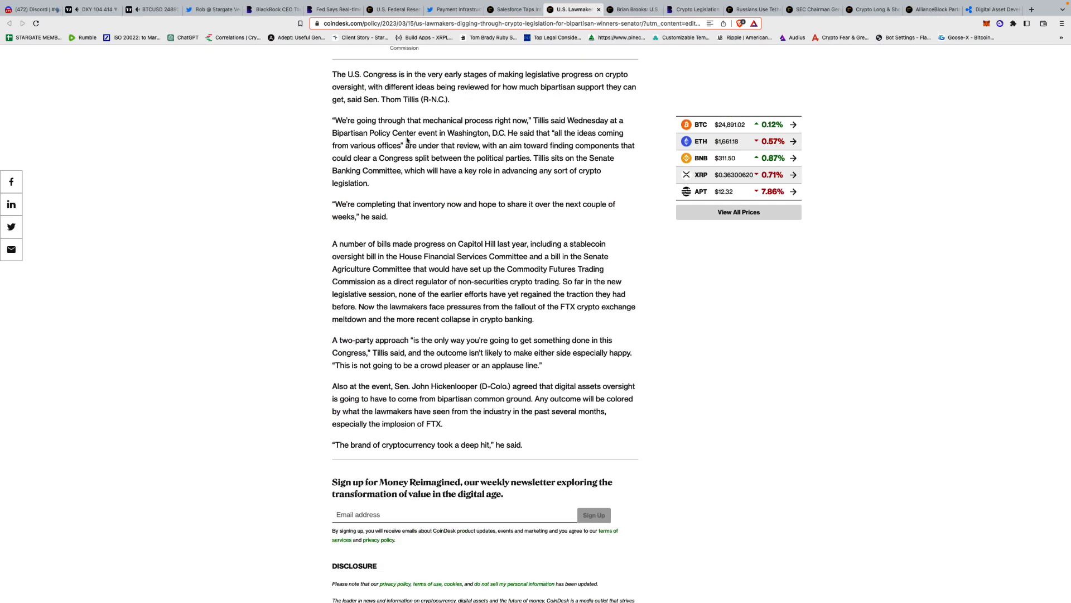
{"action": "scroll", "scroll_direction": "down", "scroll_amount": 3}
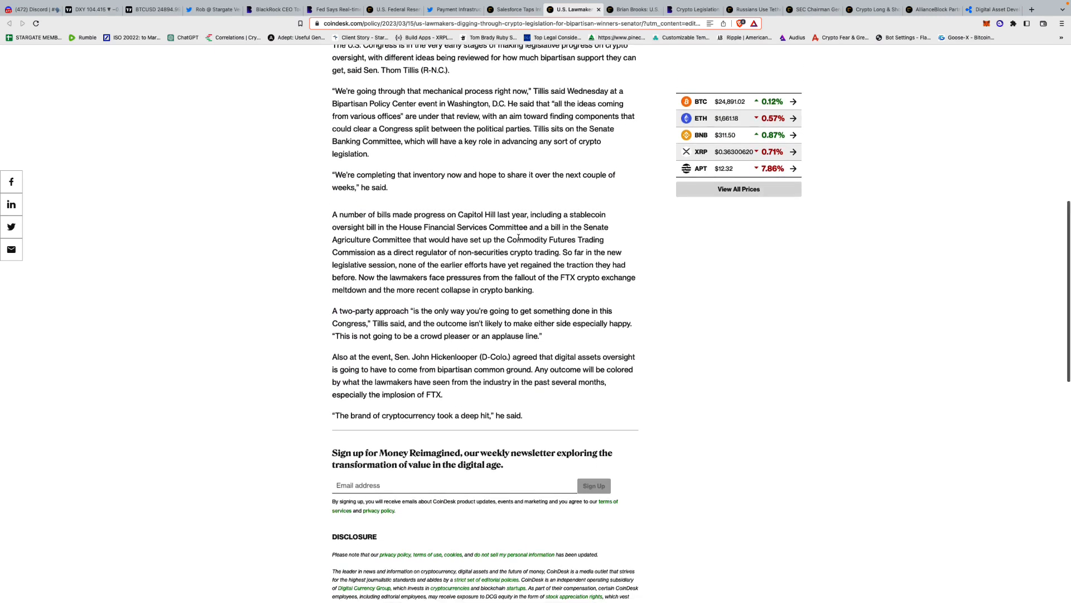
{"action": "scroll", "scroll_direction": "down", "scroll_amount": 3}
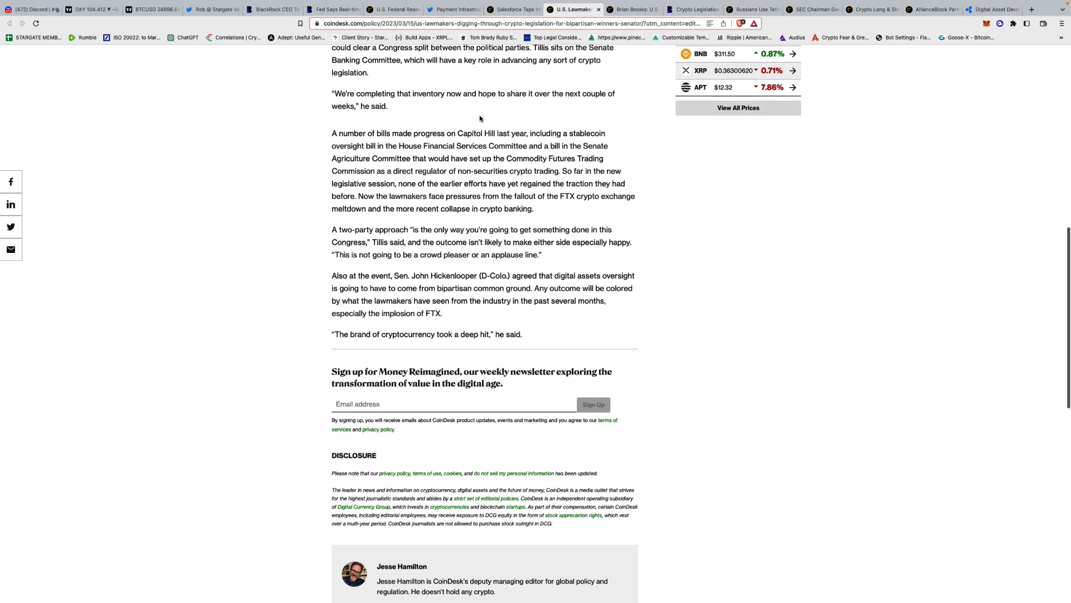
{"action": "scroll", "scroll_direction": "down", "scroll_amount": 3}
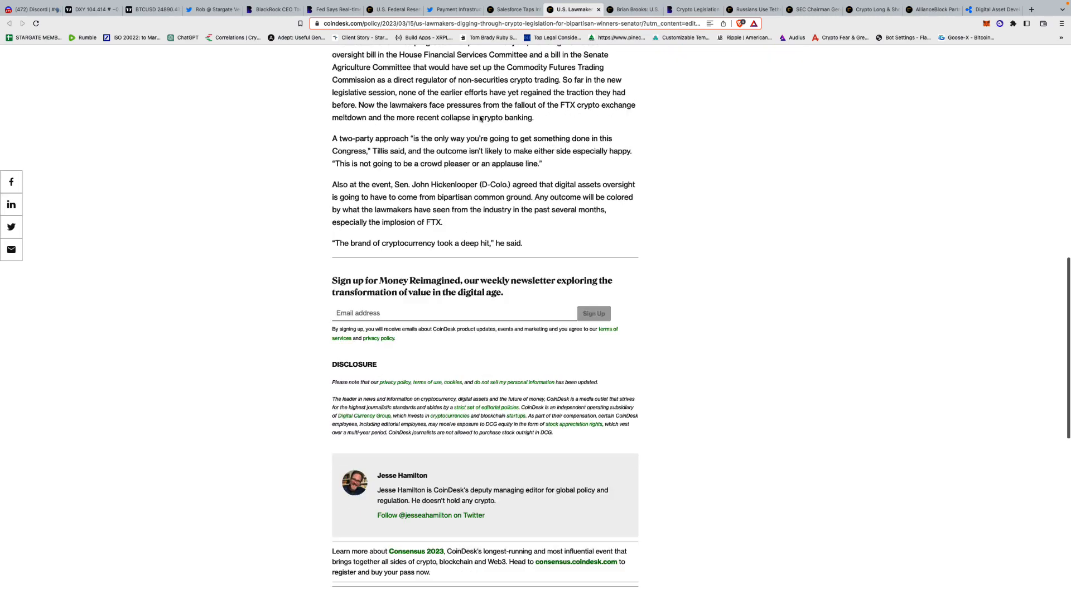
{"action": "scroll", "scroll_direction": "down", "scroll_amount": 3}
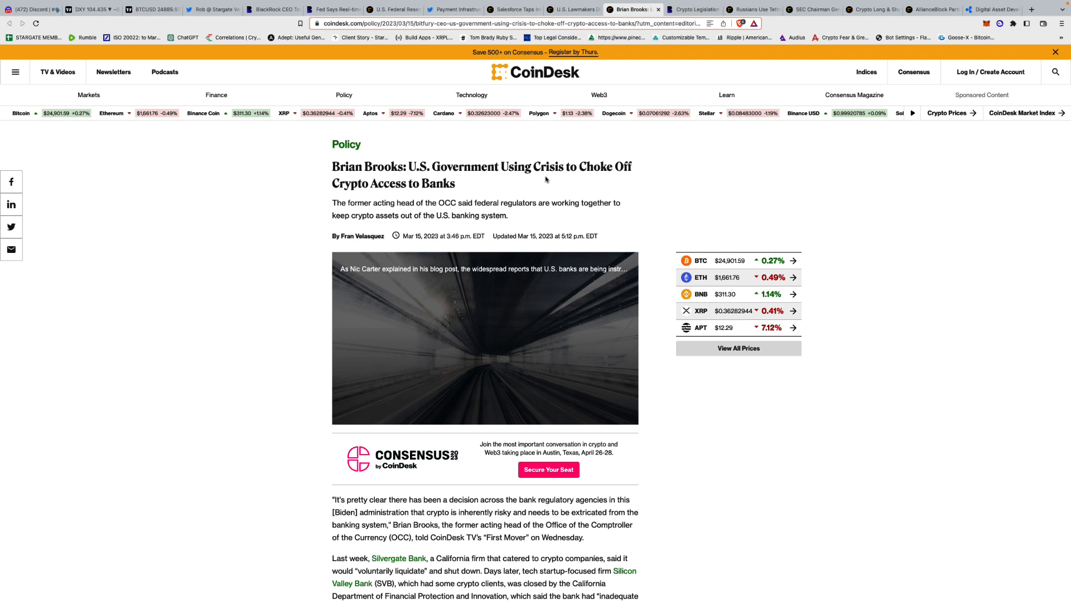
{"action": "mouse_move", "coordinate": [417, 177]}
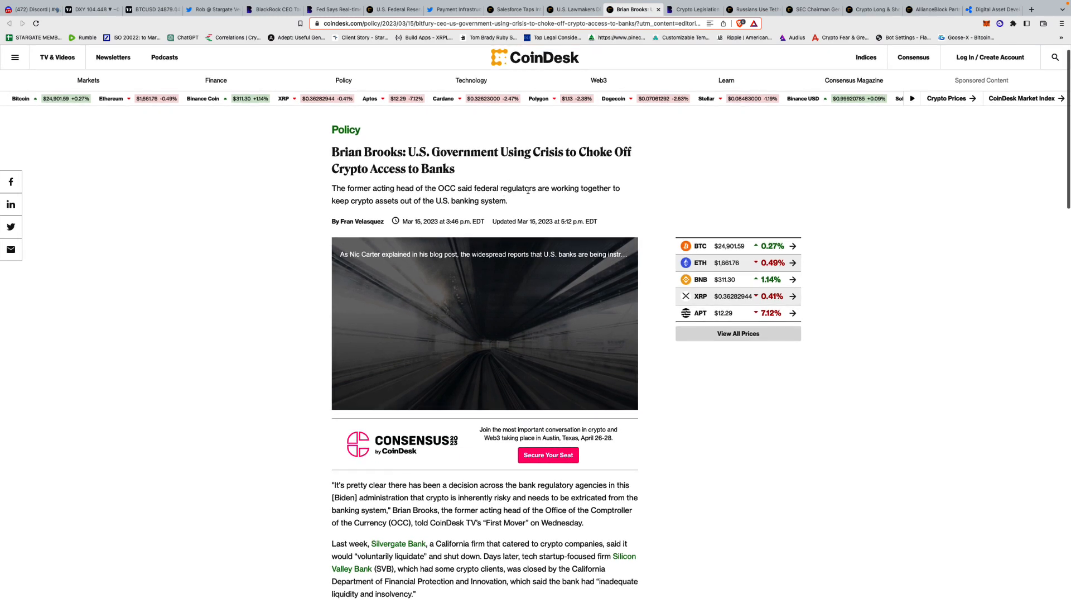
{"action": "scroll", "scroll_direction": "down", "scroll_amount": 3}
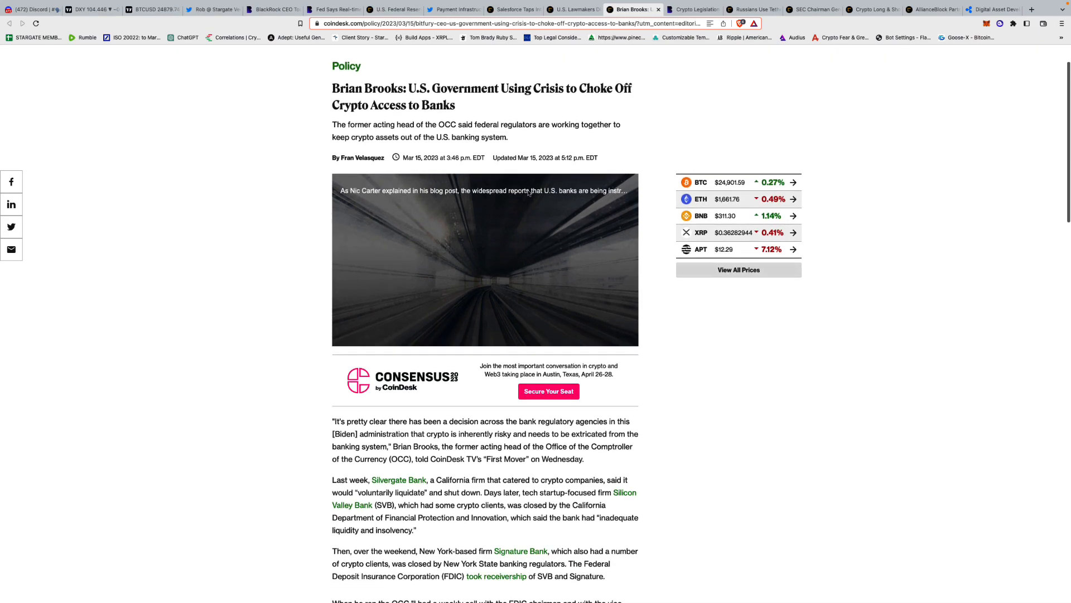
{"action": "scroll", "scroll_direction": "down", "scroll_amount": 3}
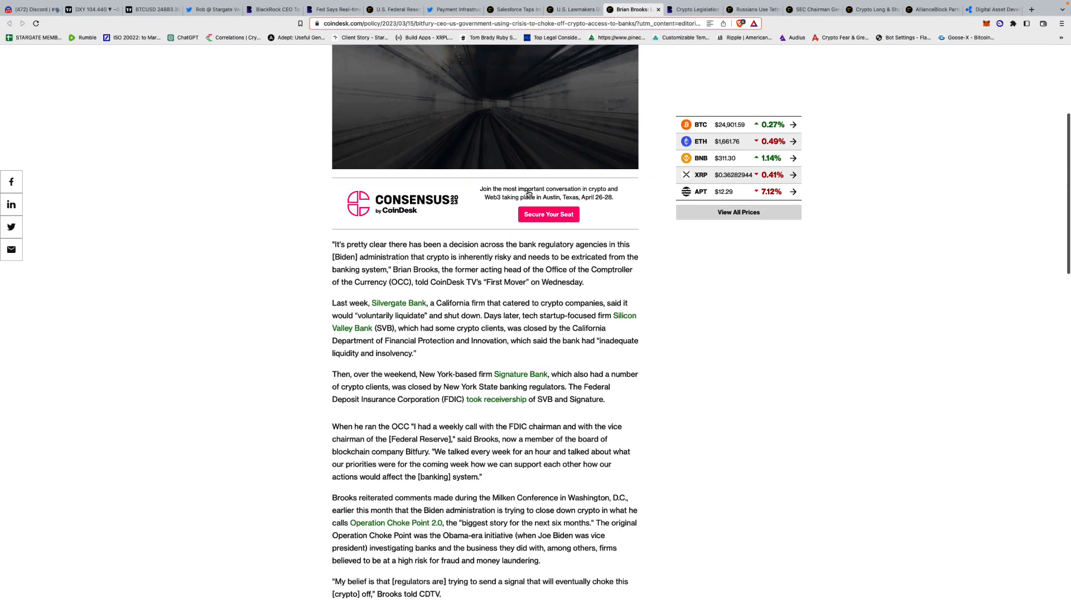
{"action": "scroll", "scroll_direction": "down", "scroll_amount": 3}
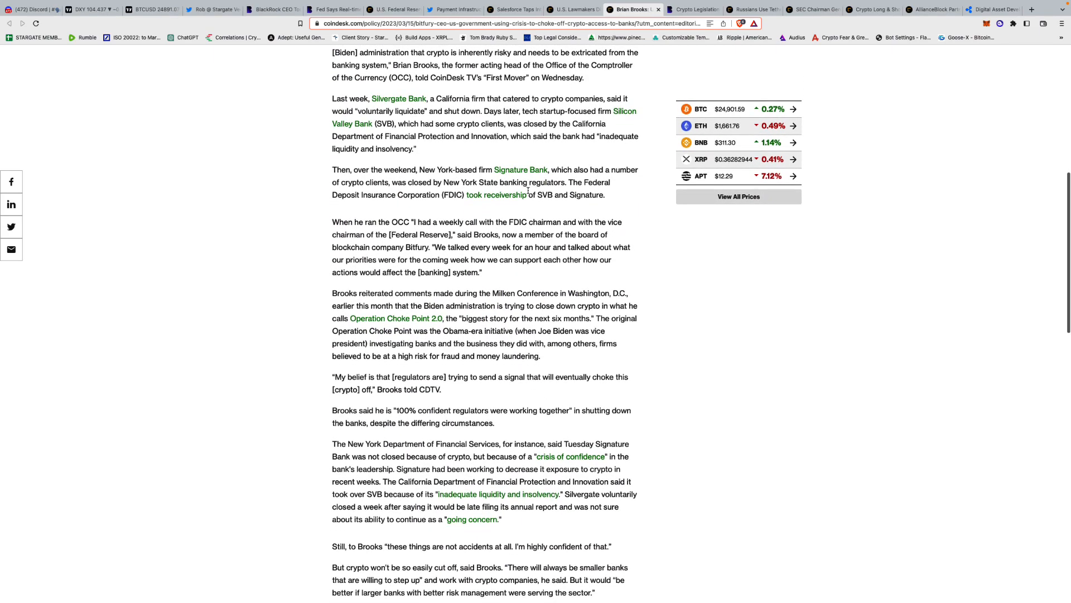
{"action": "scroll", "scroll_direction": "down", "scroll_amount": 3}
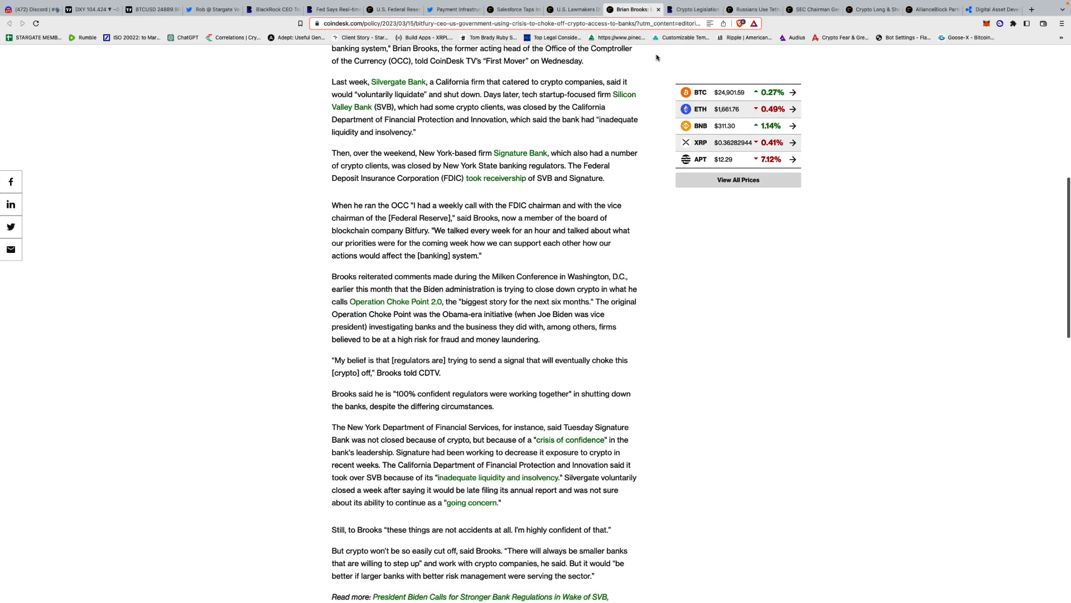
Read the Blockworks 'Crypto Legislation Won't Be Sexy' article down to its TAGS line.
{"action": "left_click", "coordinate": [690, 9]}
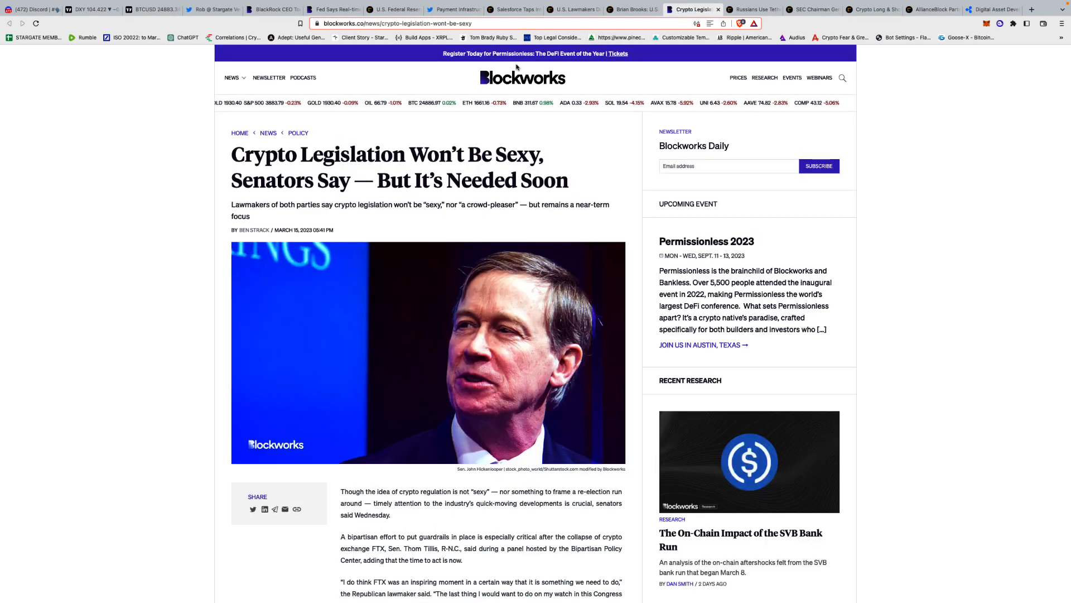
{"action": "scroll", "scroll_direction": "down", "scroll_amount": 3}
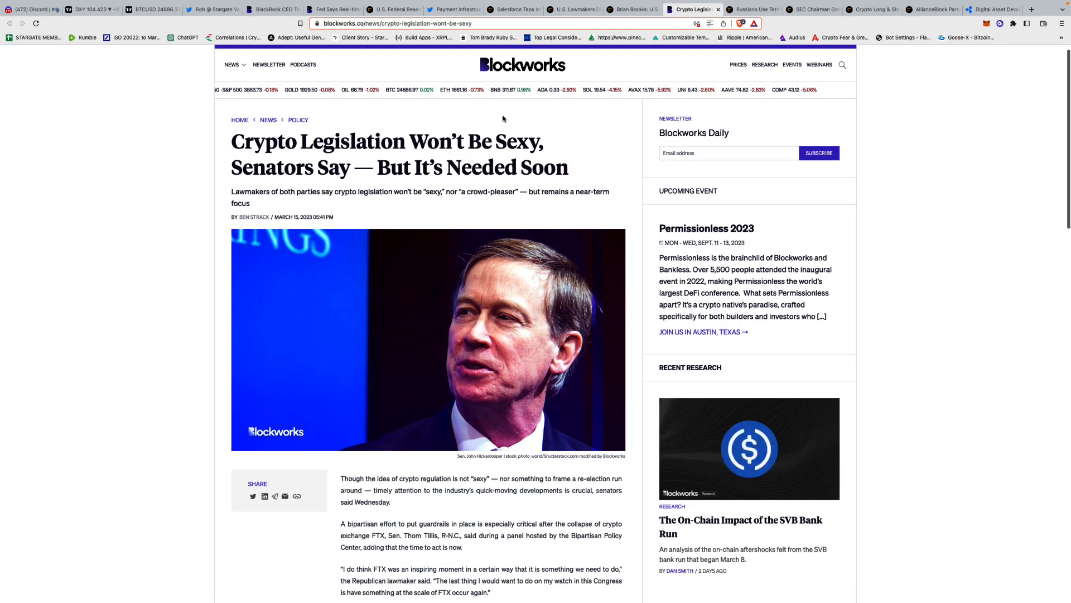
{"action": "scroll", "scroll_direction": "down", "scroll_amount": 3}
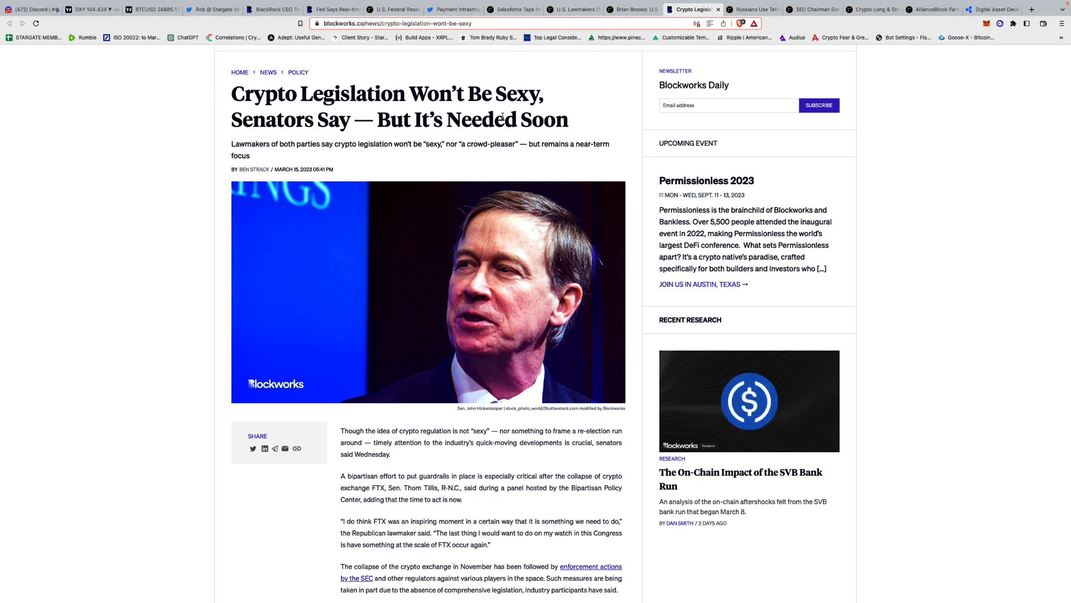
{"action": "scroll", "scroll_direction": "down", "scroll_amount": 3}
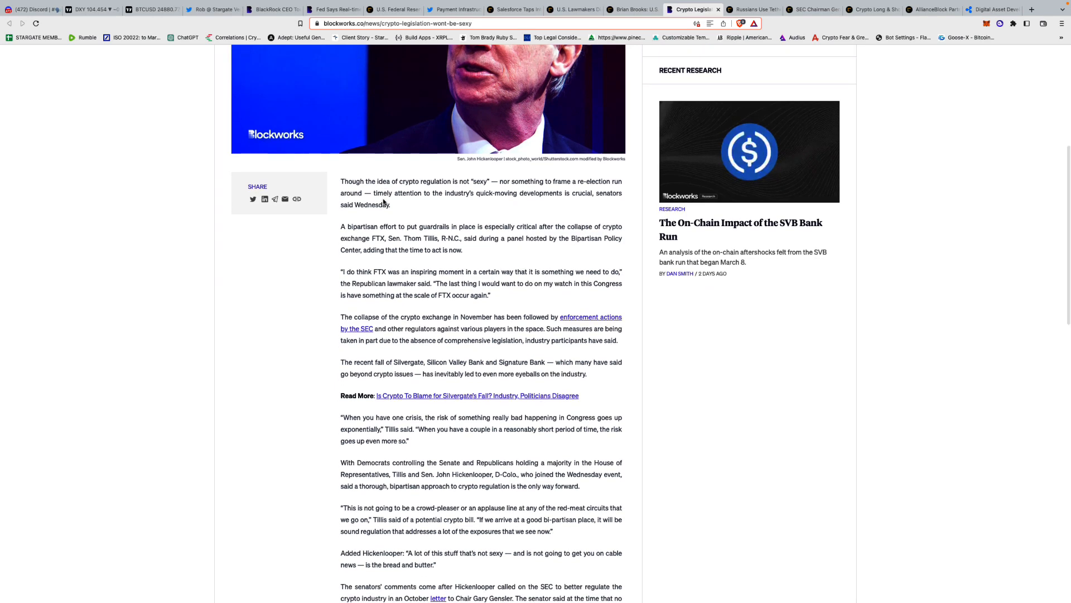
{"action": "scroll", "scroll_direction": "down", "scroll_amount": 3}
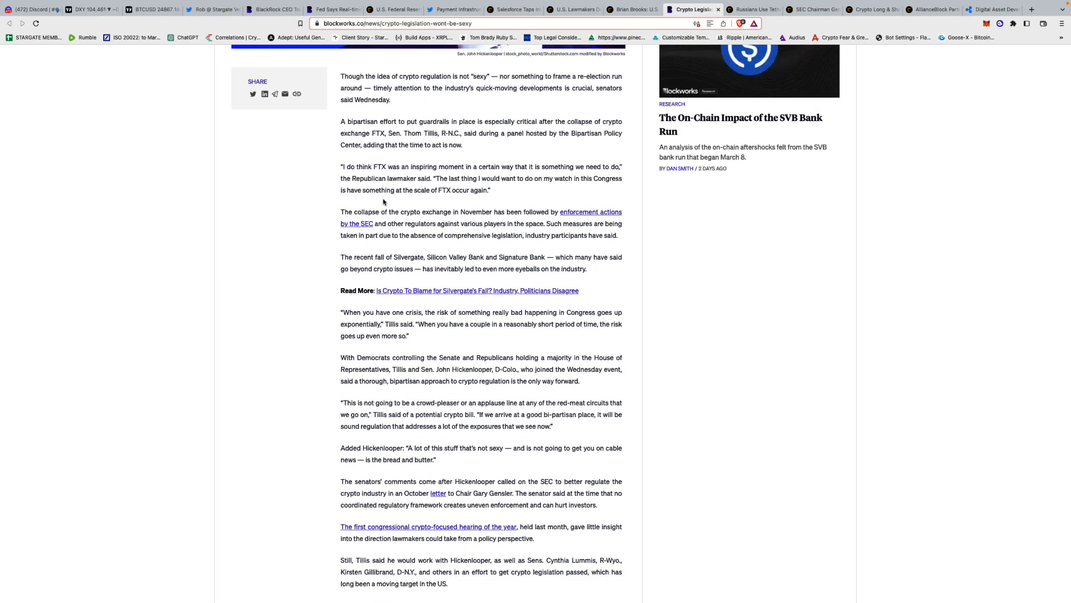
{"action": "scroll", "scroll_direction": "down", "scroll_amount": 3}
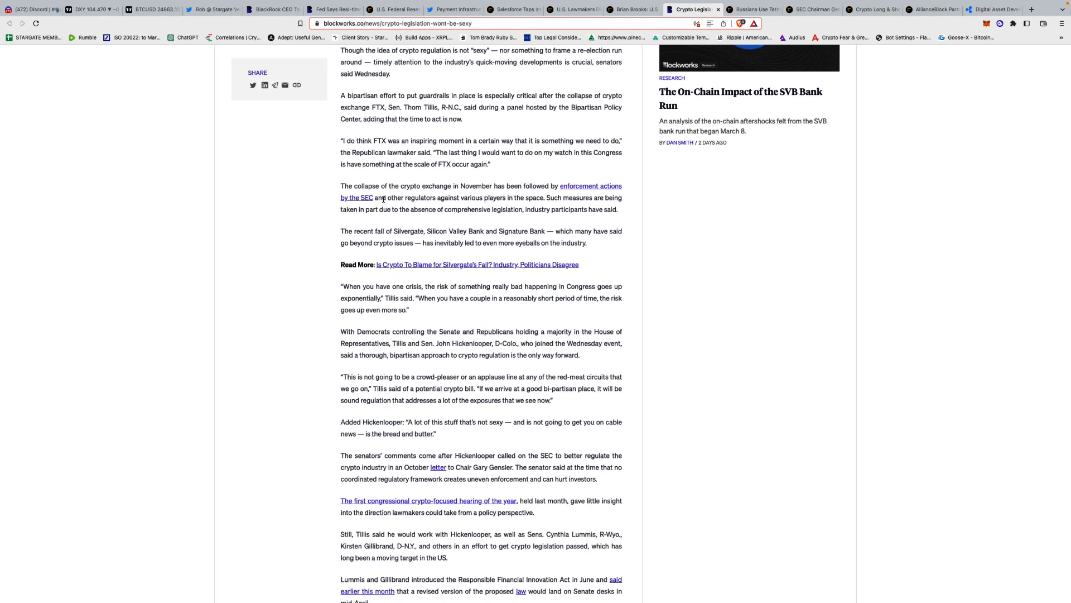
{"action": "scroll", "scroll_direction": "down", "scroll_amount": 3}
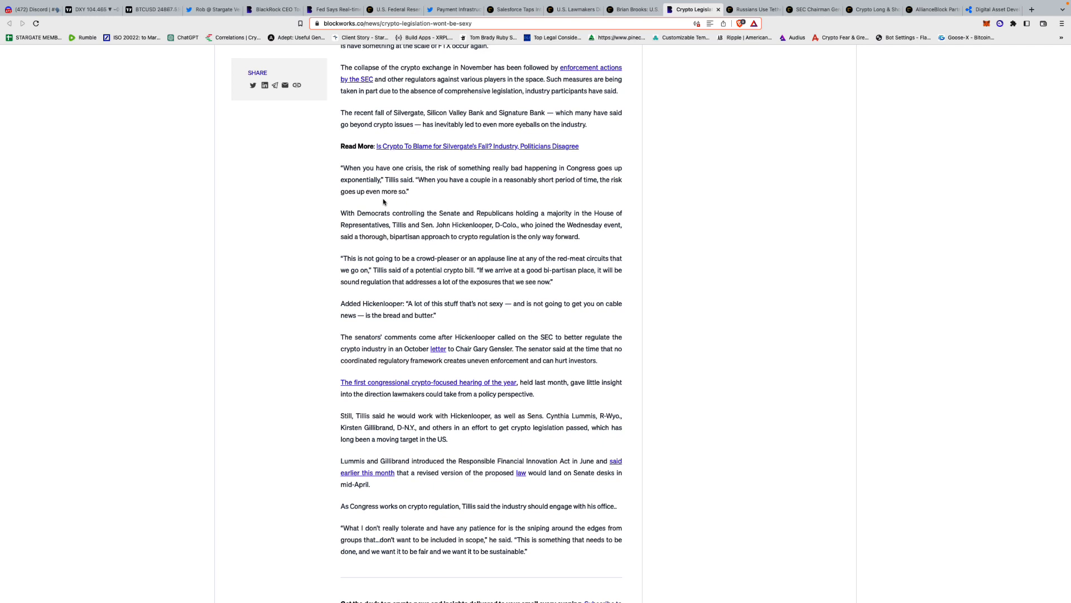
{"action": "scroll", "scroll_direction": "down", "scroll_amount": 3}
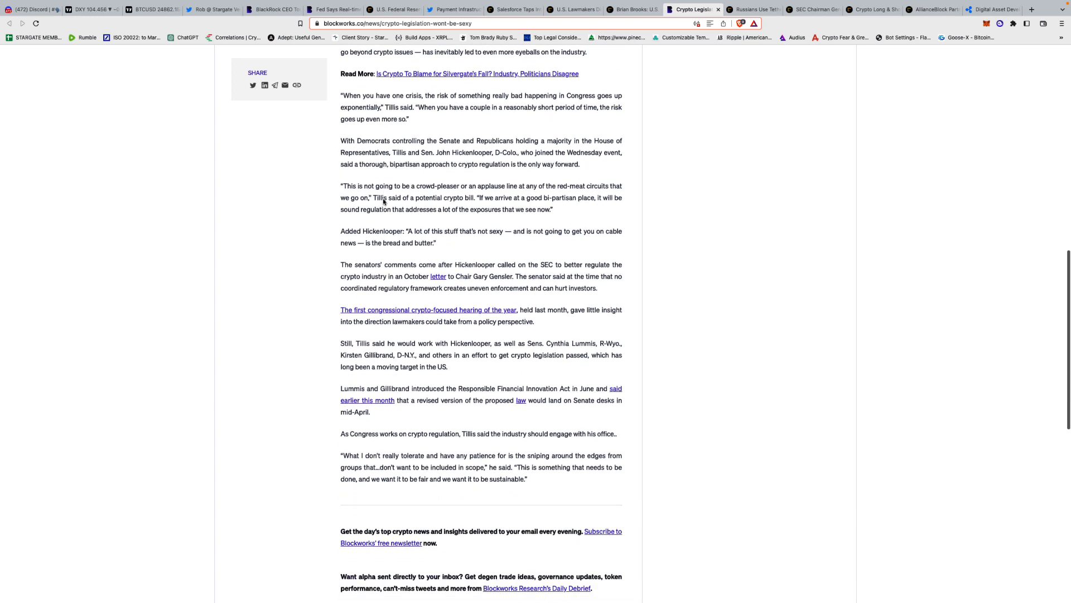
{"action": "scroll", "scroll_direction": "down", "scroll_amount": 3}
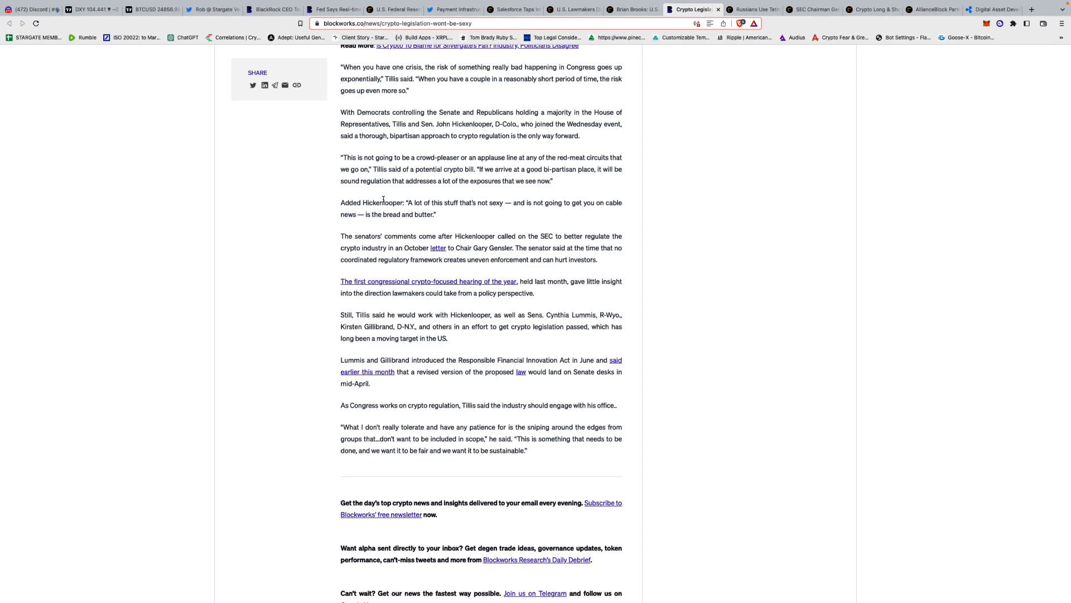
{"action": "scroll", "scroll_direction": "down", "scroll_amount": 3}
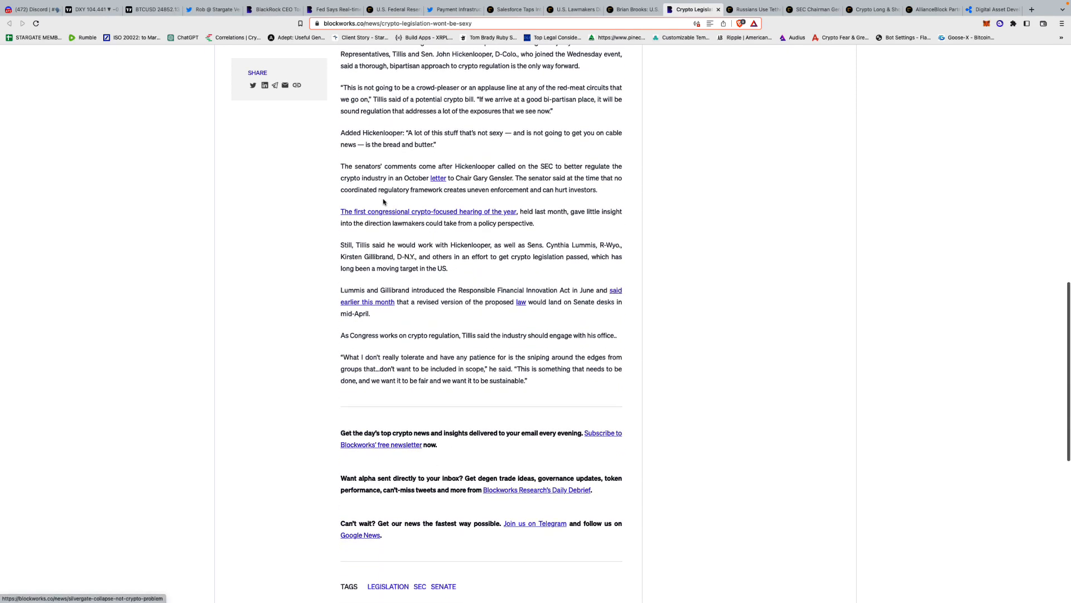
{"action": "mouse_move", "coordinate": [405, 197]}
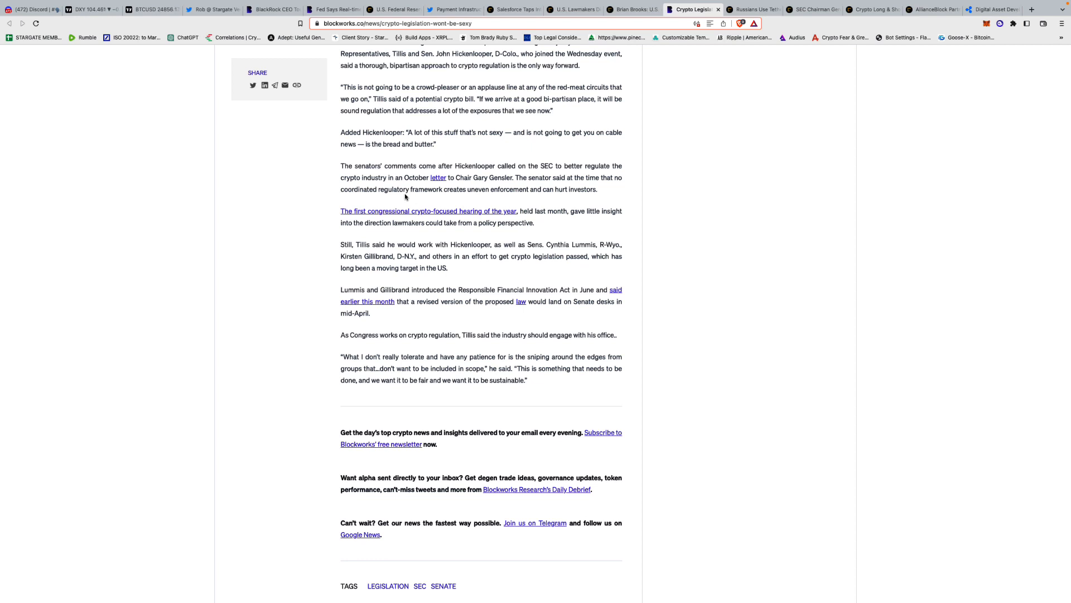
{"action": "scroll", "scroll_direction": "down", "scroll_amount": 3}
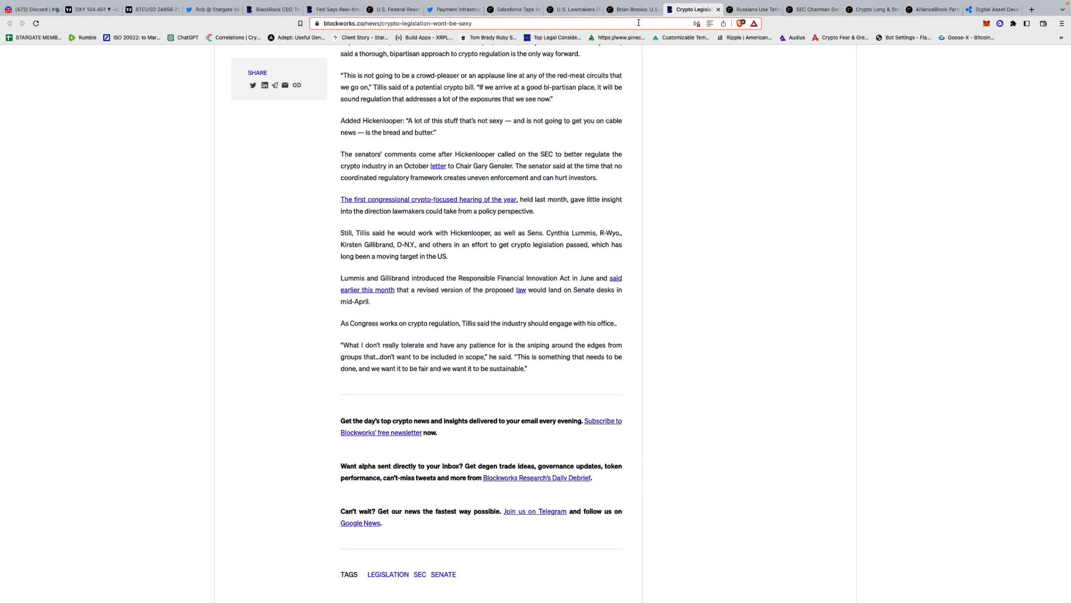
Read the CoinDesk Russians-using-Tether feature down to its 'Moving the money' heading.
{"action": "left_click", "coordinate": [751, 9]}
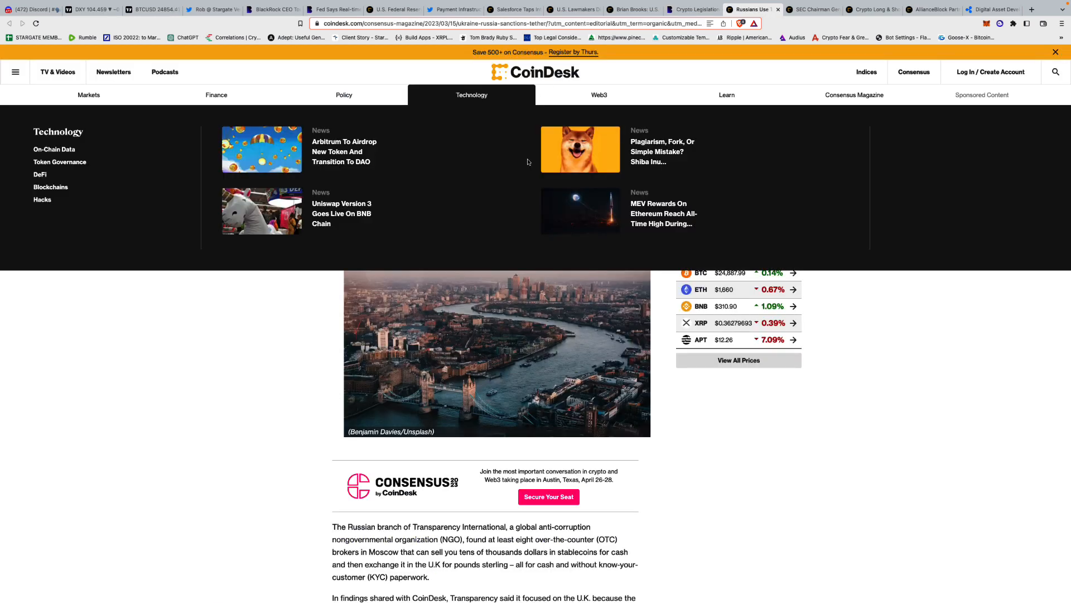
{"action": "mouse_move", "coordinate": [604, 316]}
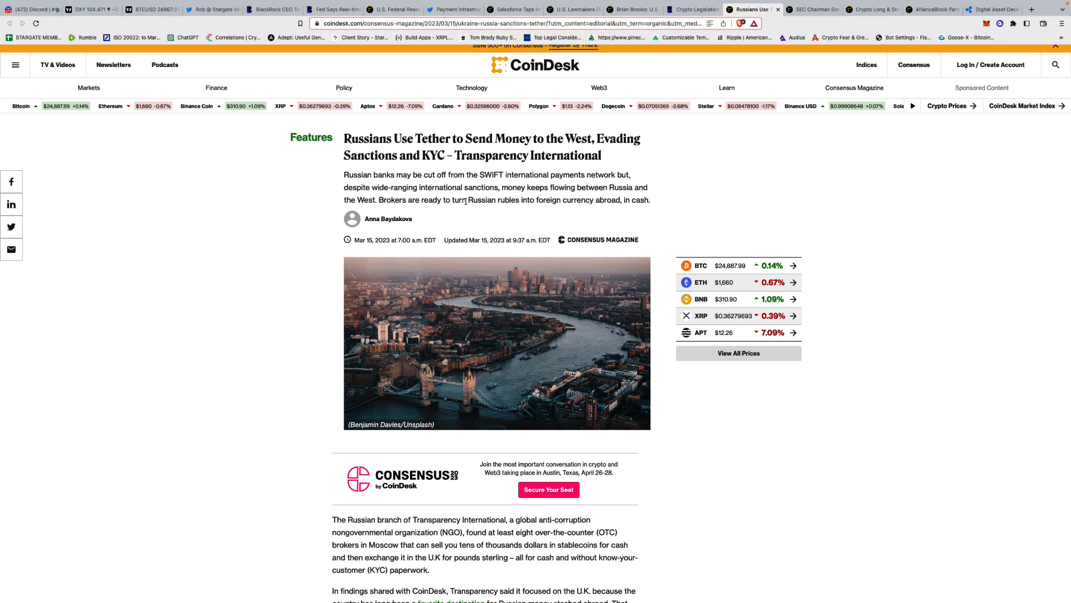
{"action": "mouse_move", "coordinate": [517, 209]}
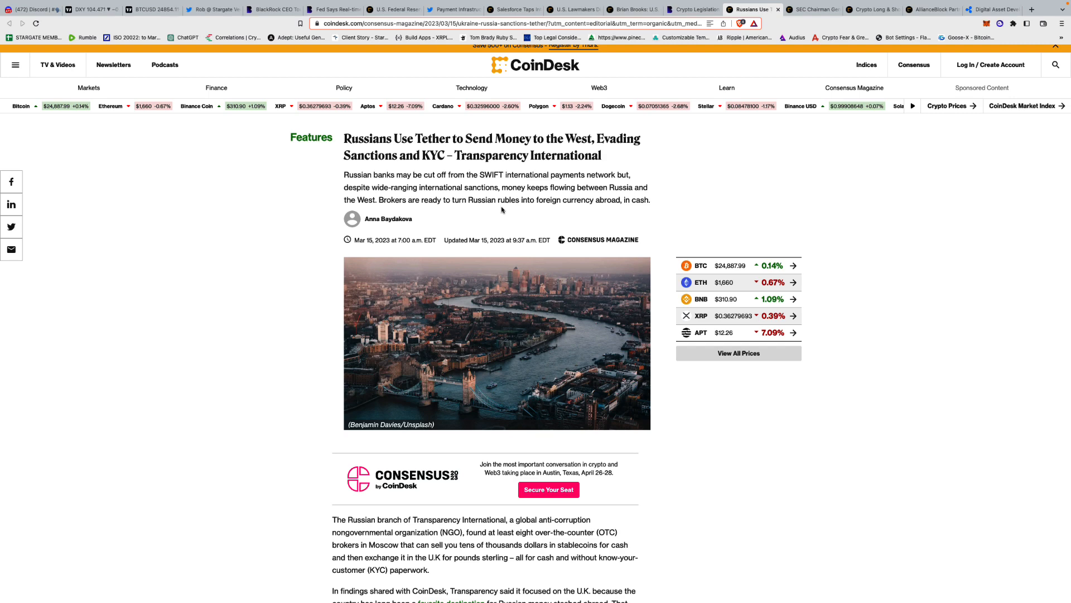
{"action": "scroll", "scroll_direction": "down", "scroll_amount": 3}
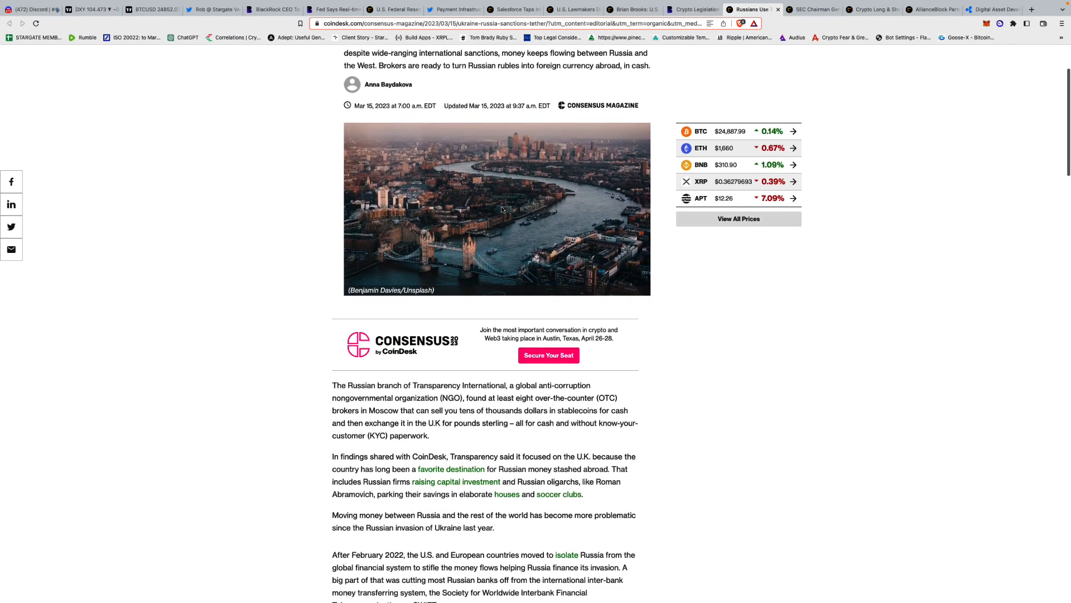
{"action": "scroll", "scroll_direction": "down", "scroll_amount": 3}
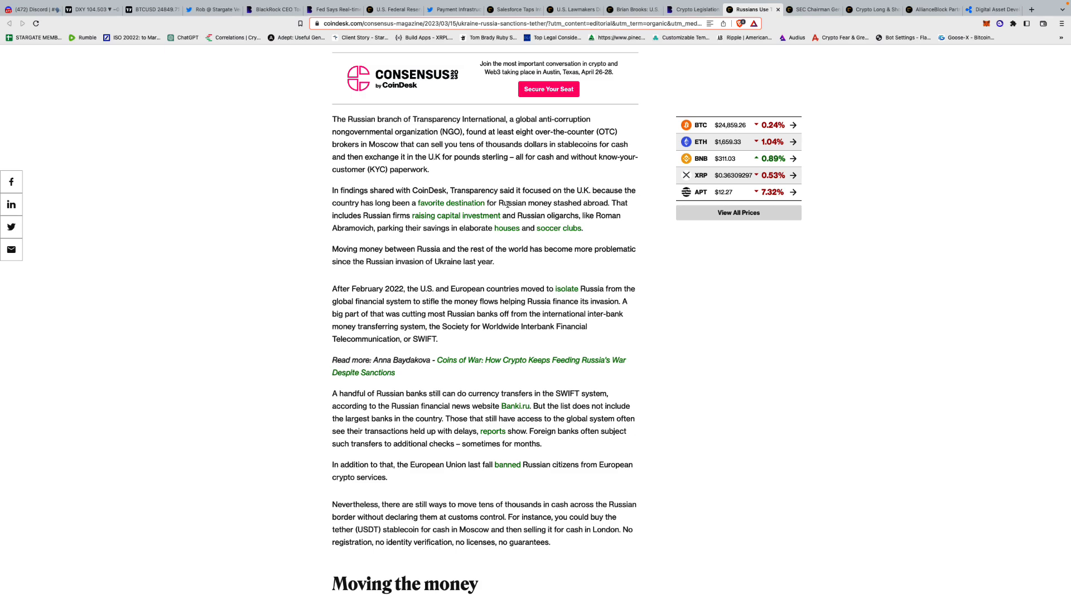
{"action": "scroll", "scroll_direction": "down", "scroll_amount": 3}
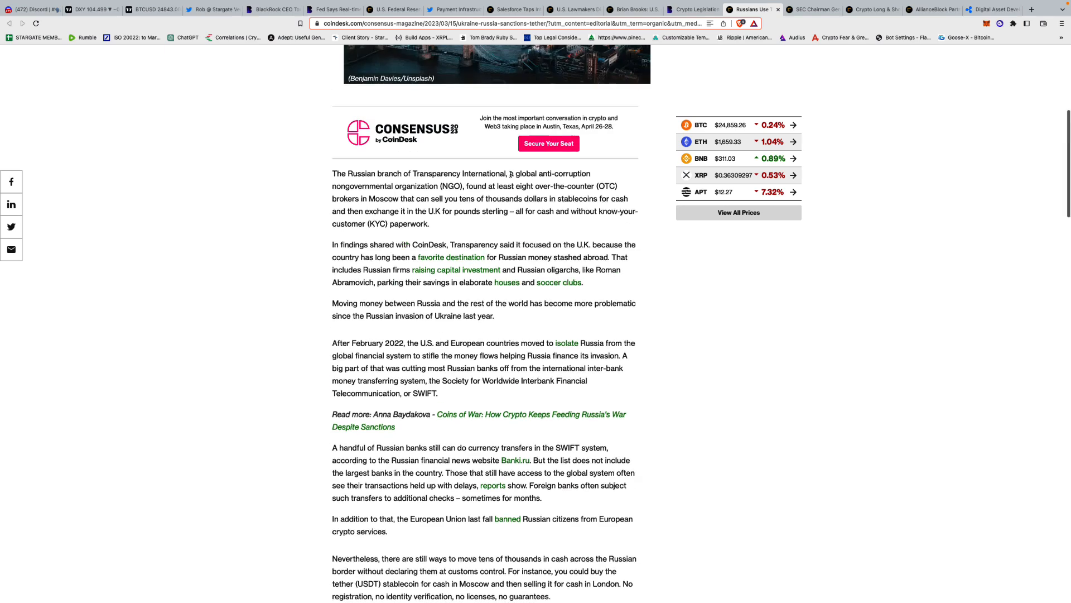
{"action": "scroll", "scroll_direction": "up", "scroll_amount": 3}
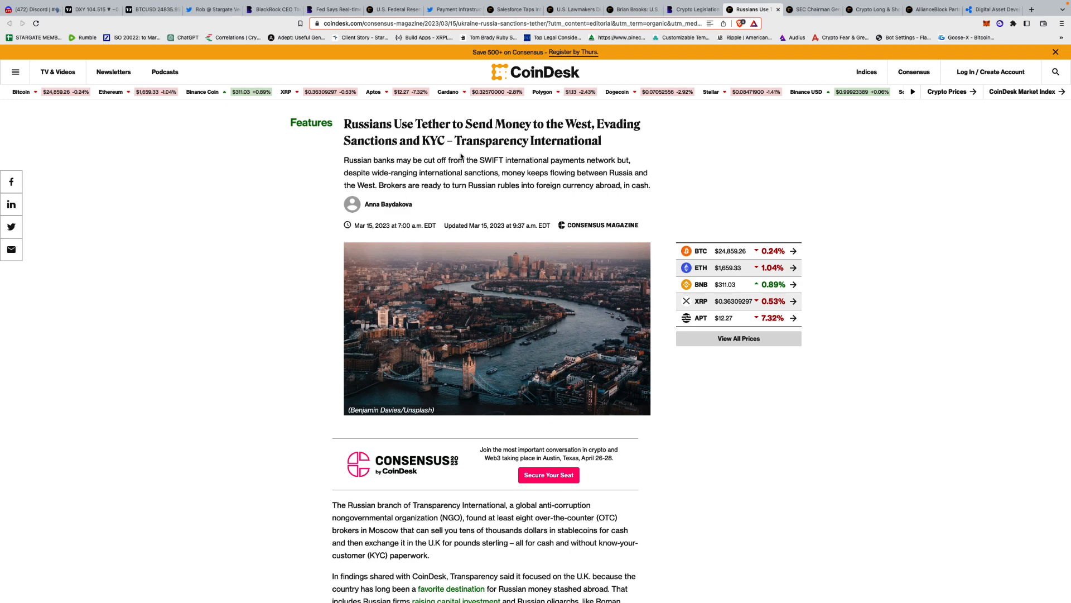
{"action": "scroll", "scroll_direction": "down", "scroll_amount": 3}
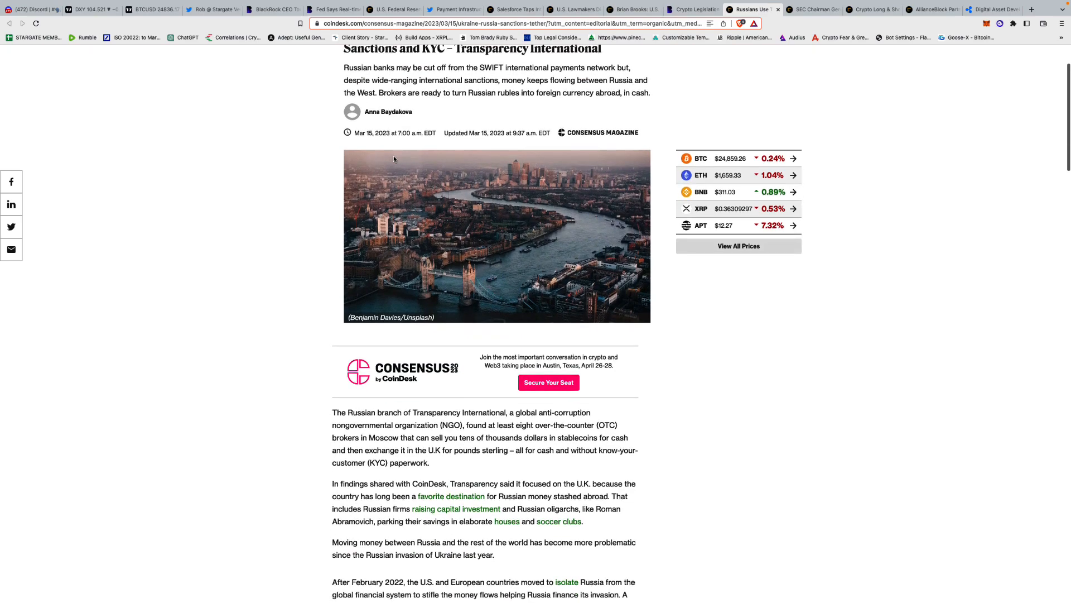
{"action": "scroll", "scroll_direction": "down", "scroll_amount": 3}
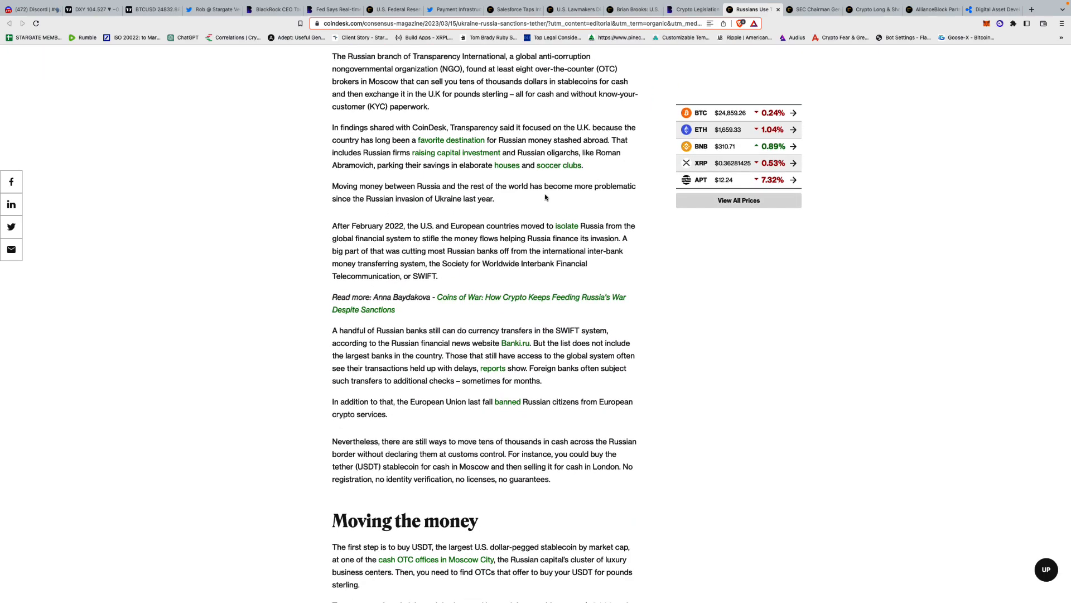
{"action": "scroll", "scroll_direction": "down", "scroll_amount": 3}
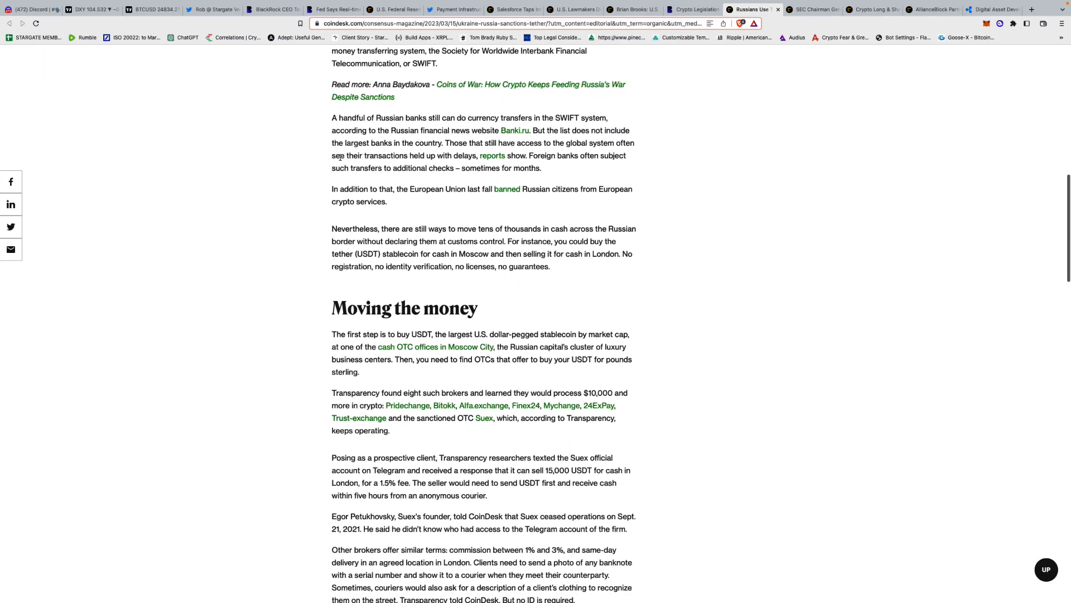
Read into the body of the CoinDesk report on Gensler calling proof-of-stake tokens securities.
{"action": "left_click", "coordinate": [813, 9]}
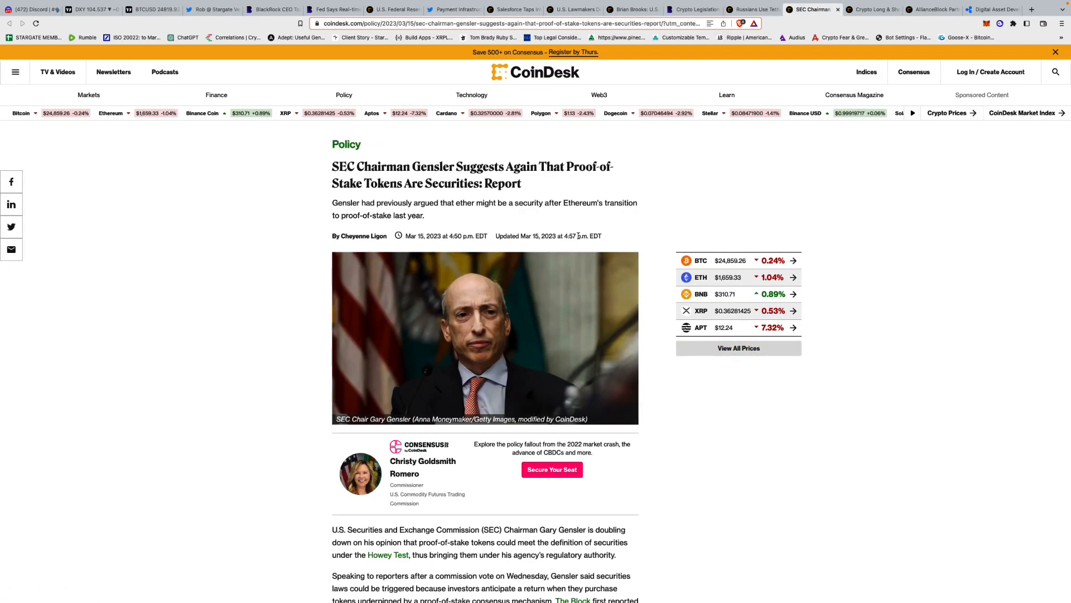
{"action": "scroll", "scroll_direction": "down", "scroll_amount": 3}
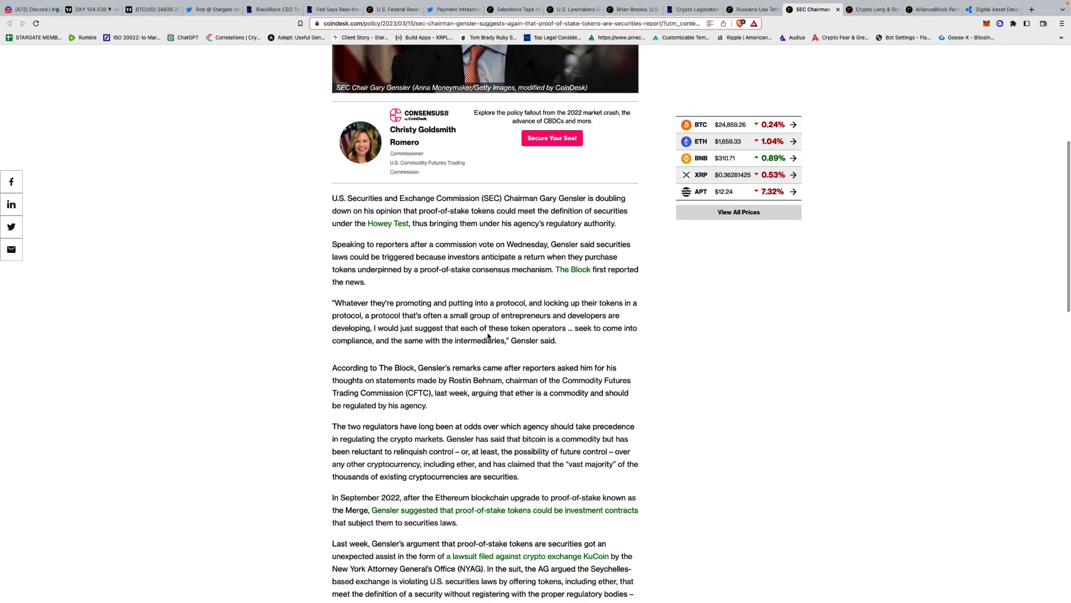
{"action": "scroll", "scroll_direction": "down", "scroll_amount": 3}
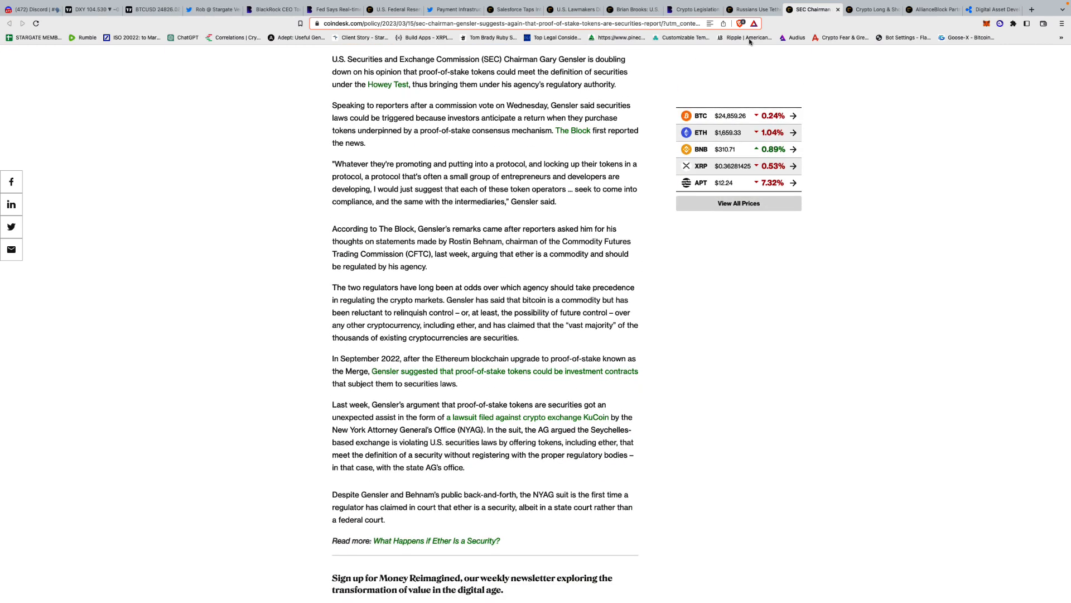
{"action": "left_click", "coordinate": [868, 9]}
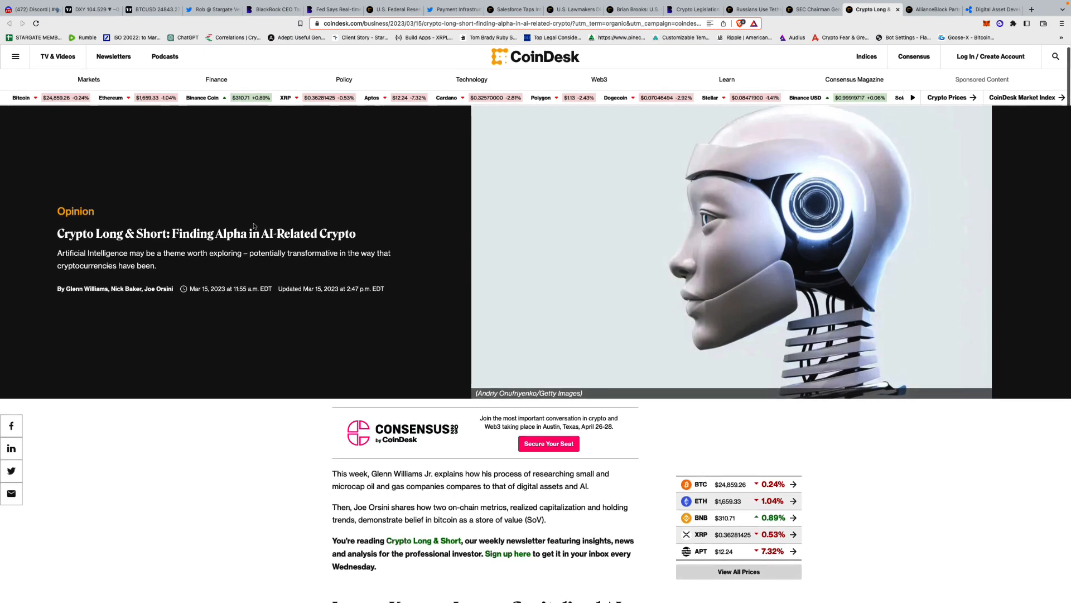
{"action": "scroll", "scroll_direction": "down", "scroll_amount": 3}
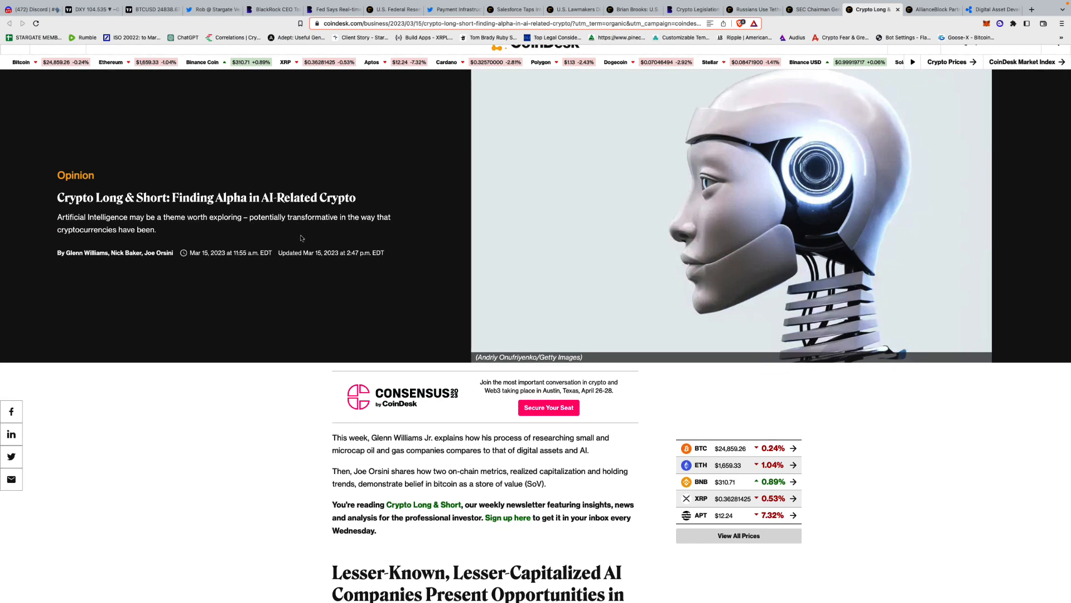
{"action": "mouse_move", "coordinate": [333, 243]}
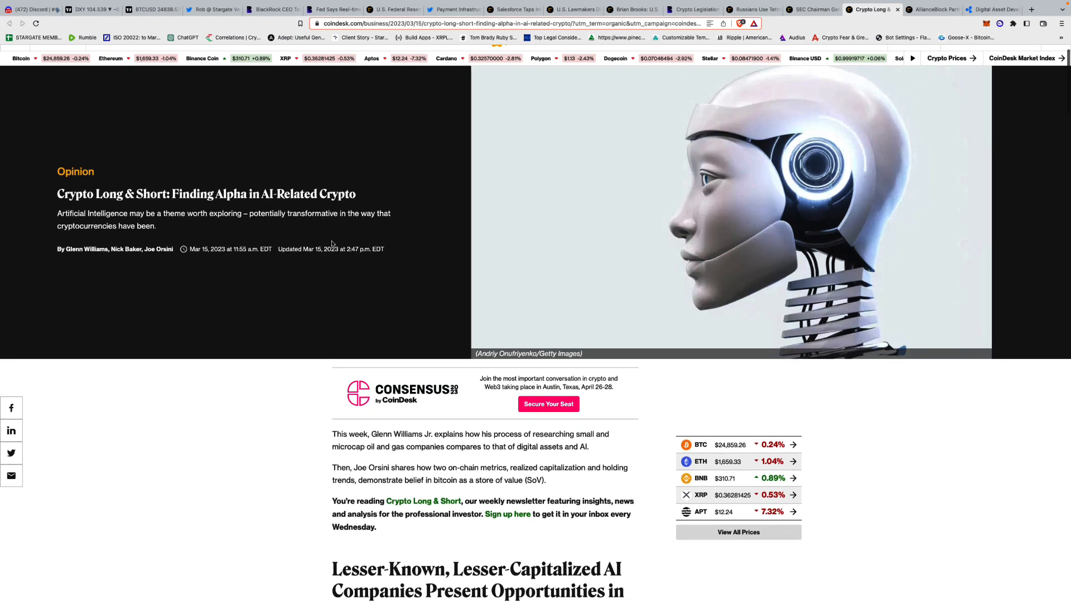
{"action": "scroll", "scroll_direction": "down", "scroll_amount": 3}
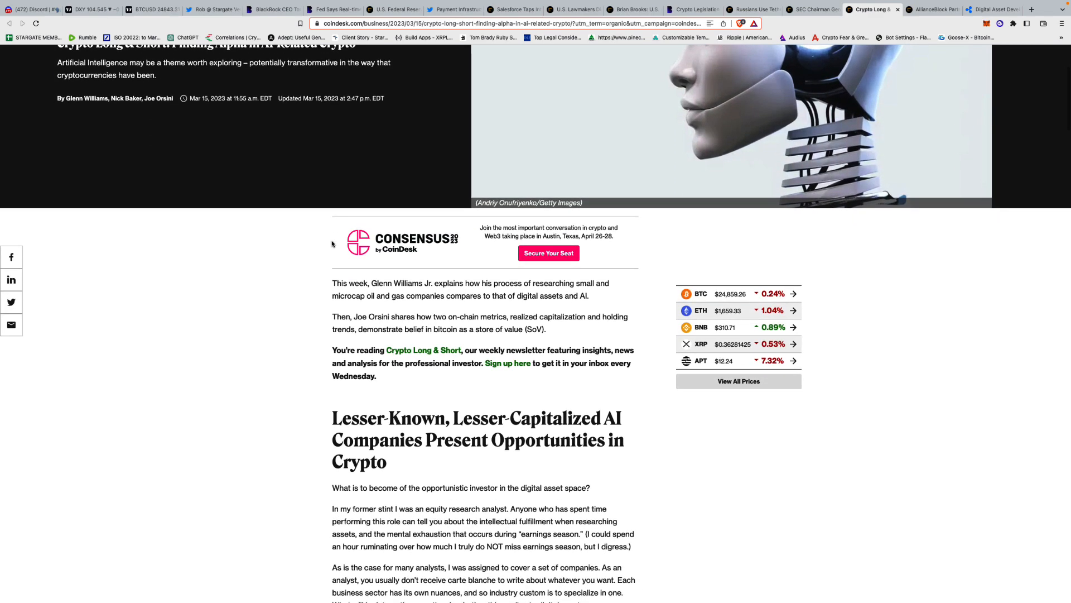
{"action": "scroll", "scroll_direction": "down", "scroll_amount": 3}
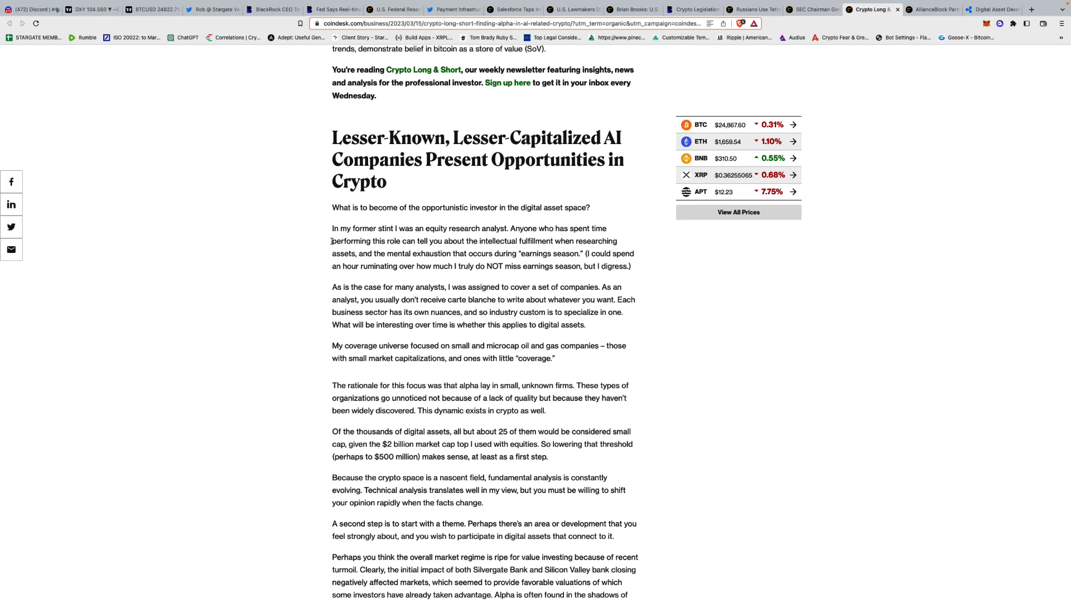
{"action": "scroll", "scroll_direction": "down", "scroll_amount": 3}
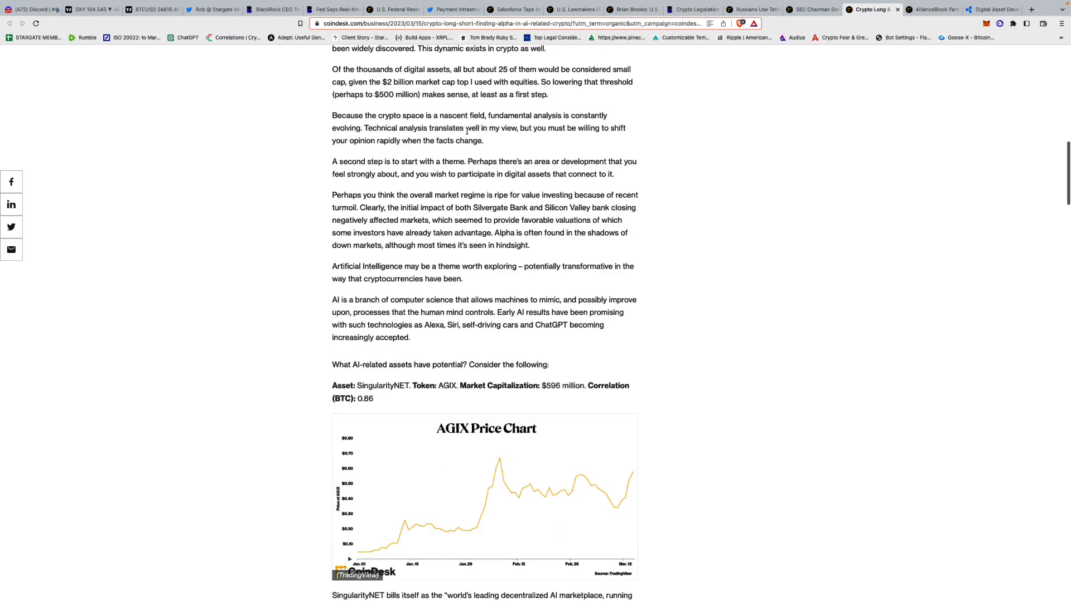
{"action": "scroll", "scroll_direction": "down", "scroll_amount": 3}
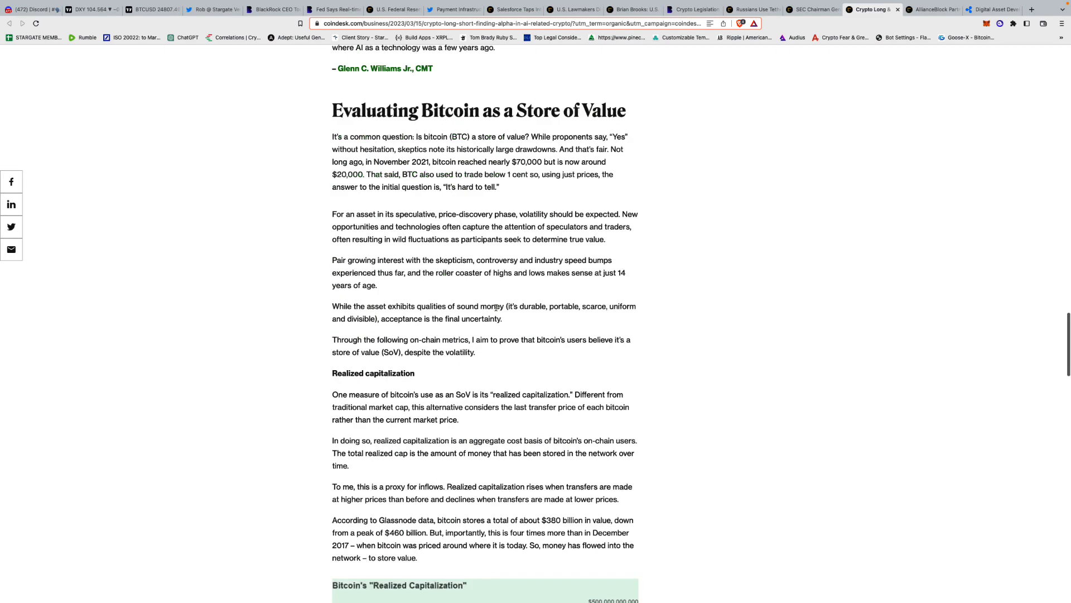
{"action": "scroll", "scroll_direction": "down", "scroll_amount": 3}
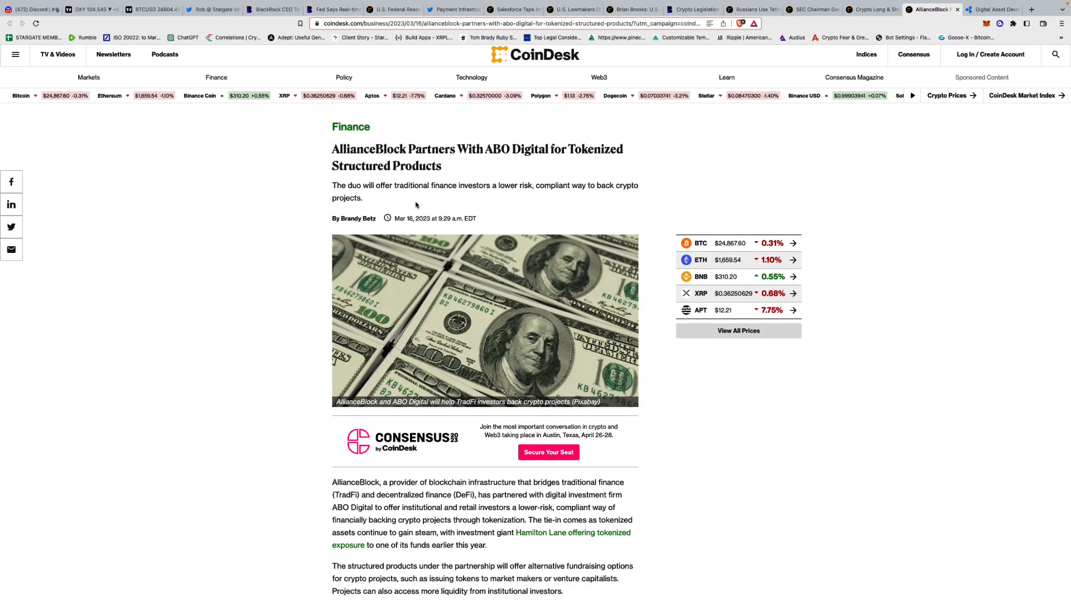
{"action": "mouse_move", "coordinate": [403, 228]}
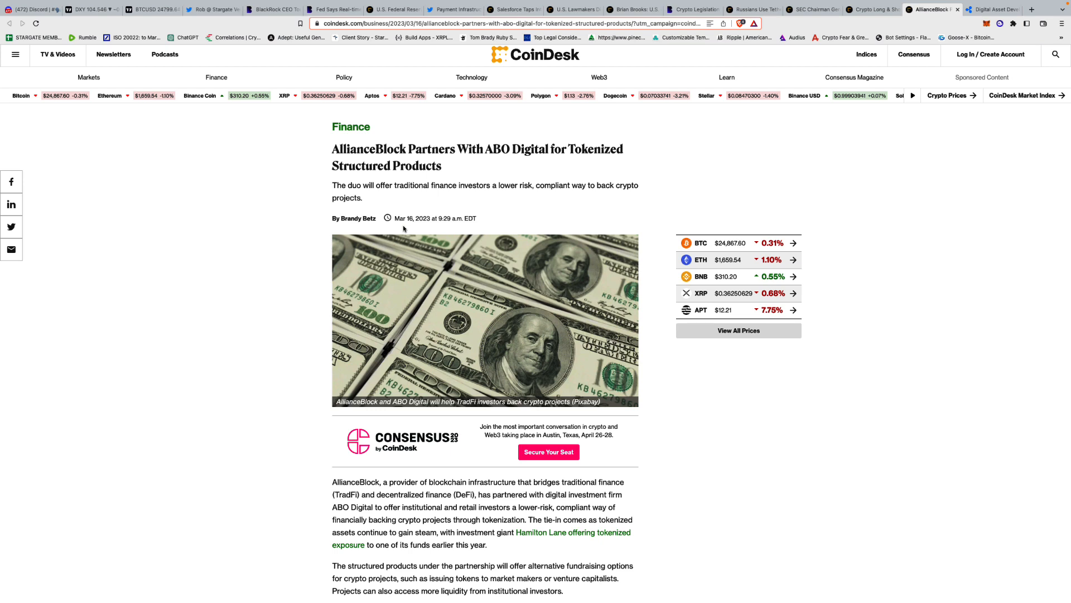
Read the AllianceBlock–ABO Digital article down to its closing quote and newsletter sign-up.
{"action": "scroll", "scroll_direction": "down", "scroll_amount": 3}
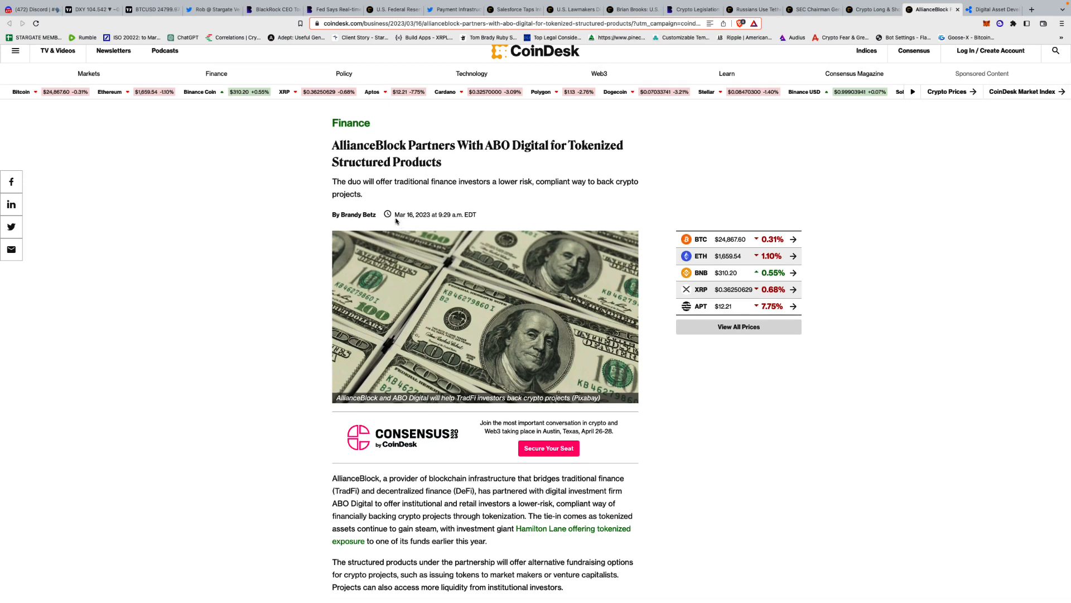
{"action": "mouse_move", "coordinate": [495, 218]}
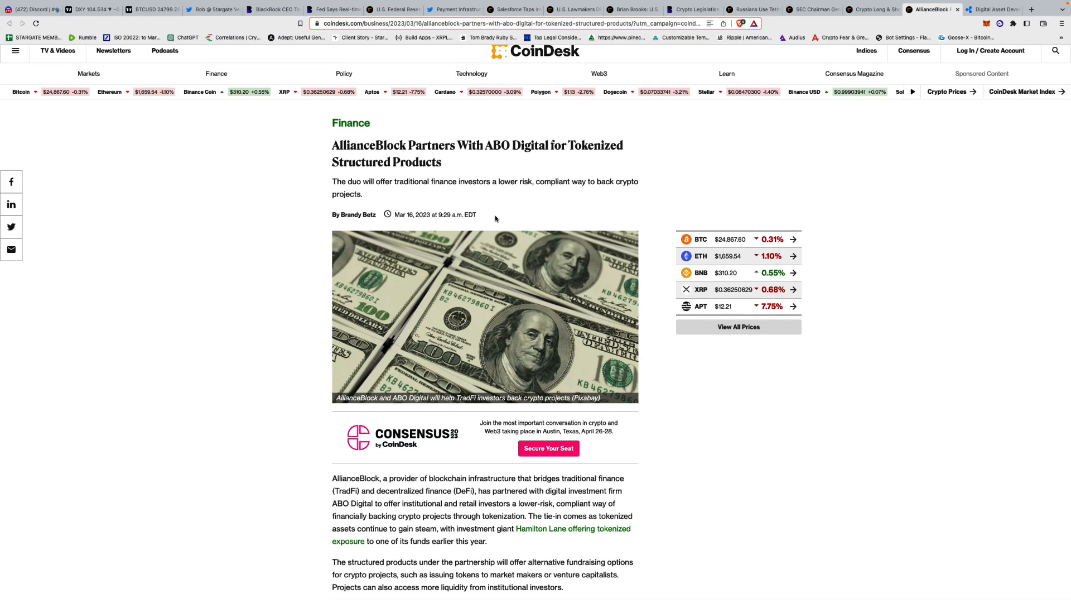
{"action": "scroll", "scroll_direction": "down", "scroll_amount": 3}
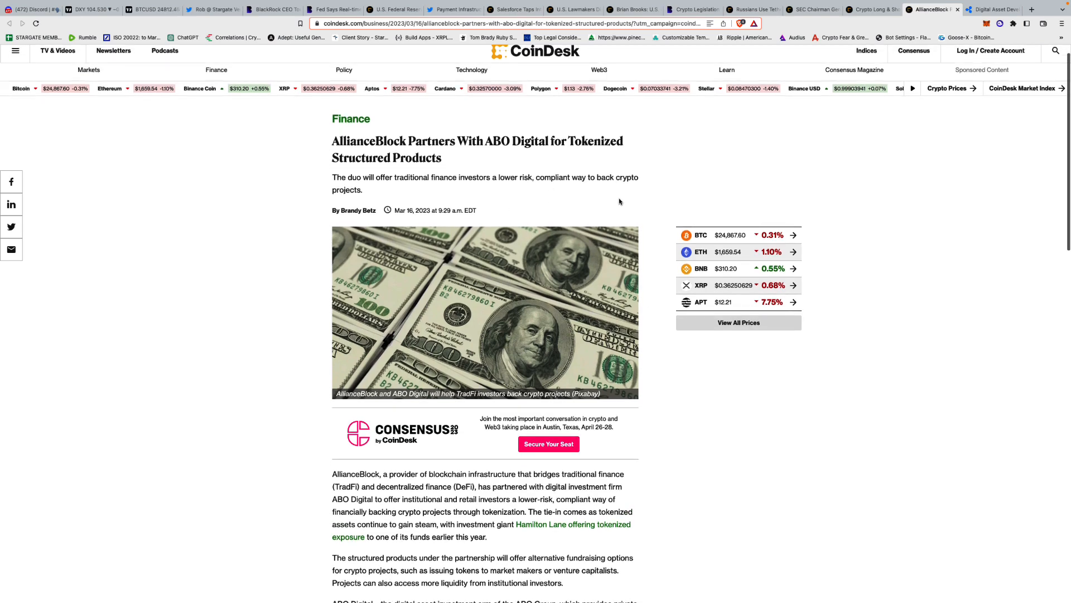
{"action": "scroll", "scroll_direction": "down", "scroll_amount": 3}
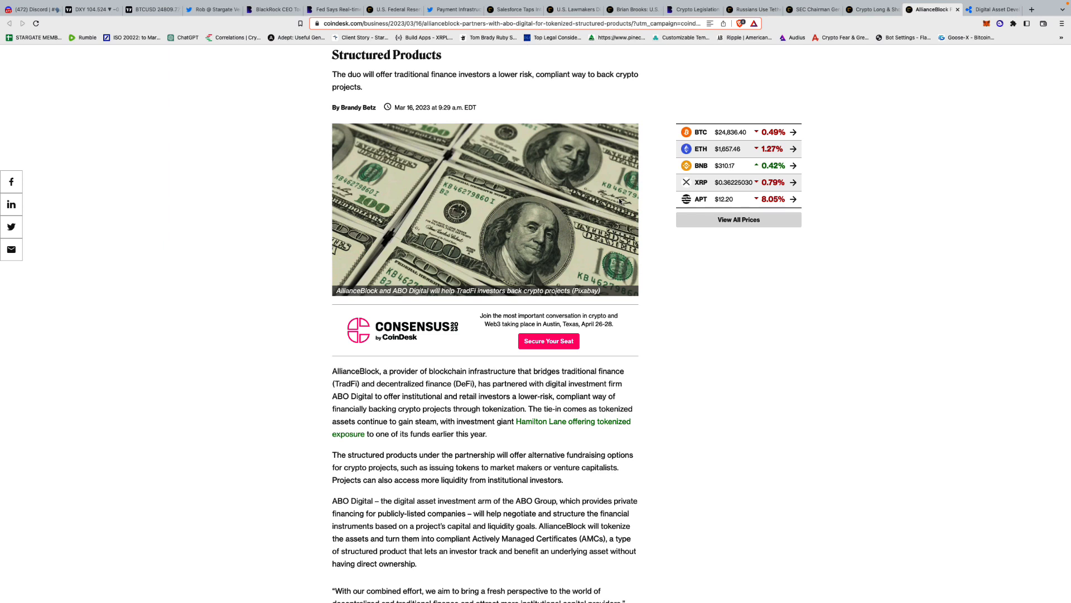
{"action": "scroll", "scroll_direction": "down", "scroll_amount": 3}
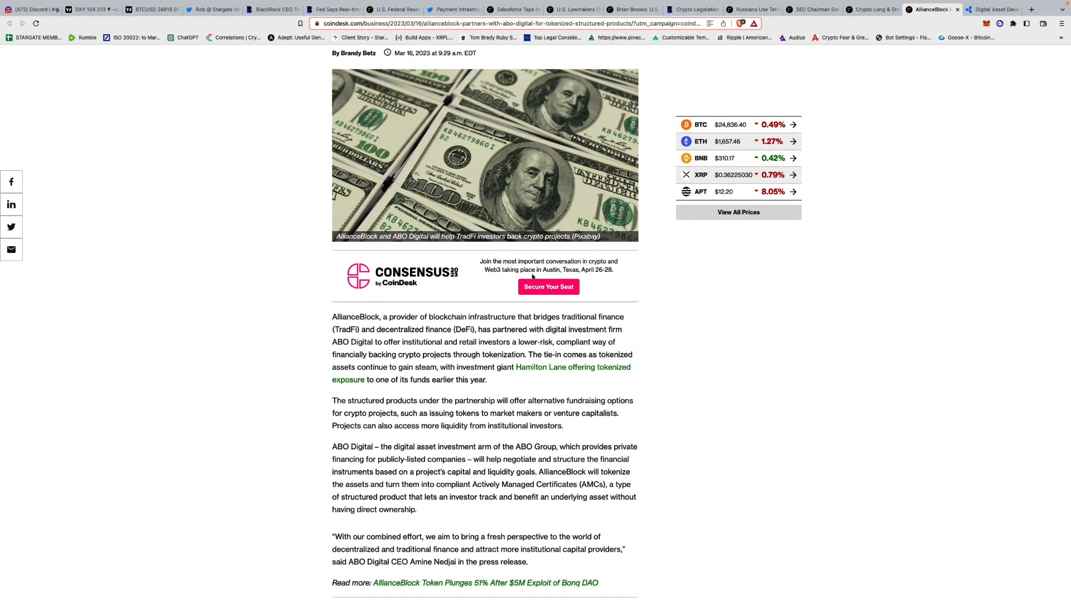
{"action": "scroll", "scroll_direction": "down", "scroll_amount": 3}
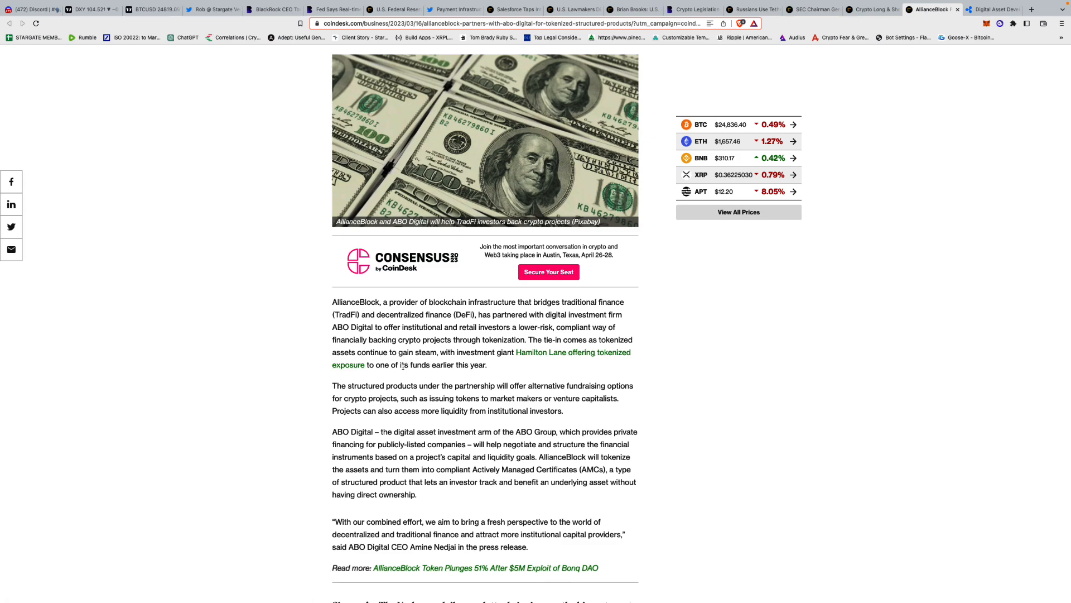
{"action": "scroll", "scroll_direction": "down", "scroll_amount": 3}
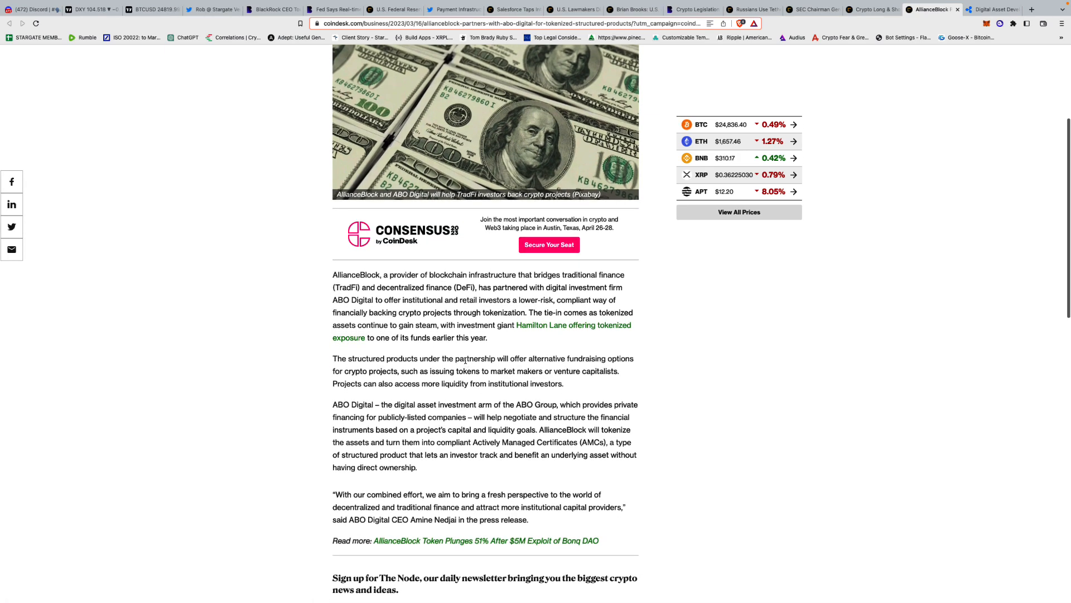
{"action": "scroll", "scroll_direction": "down", "scroll_amount": 3}
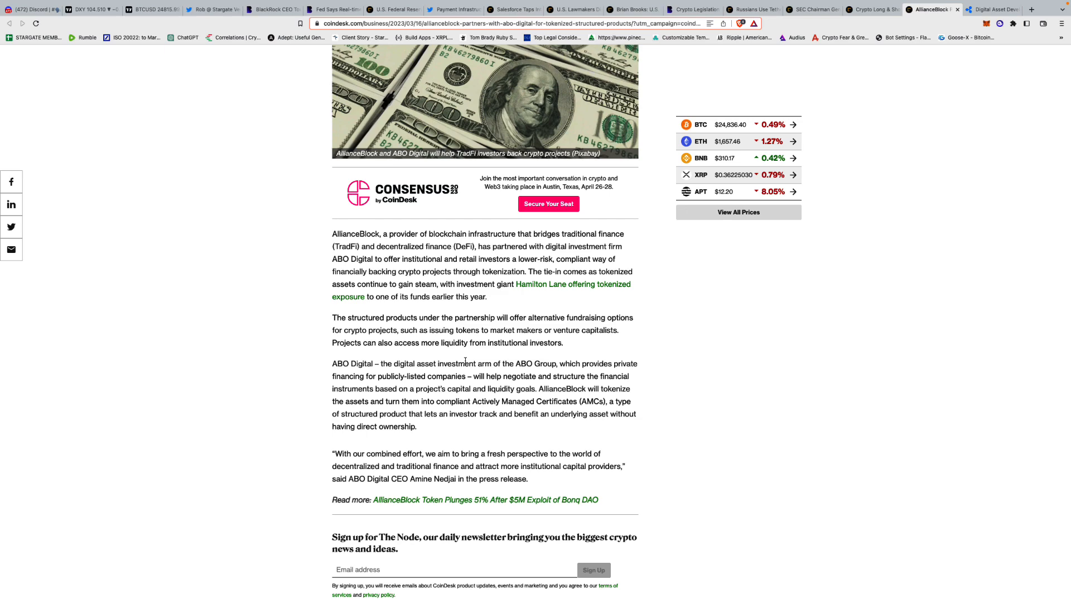
{"action": "scroll", "scroll_direction": "down", "scroll_amount": 3}
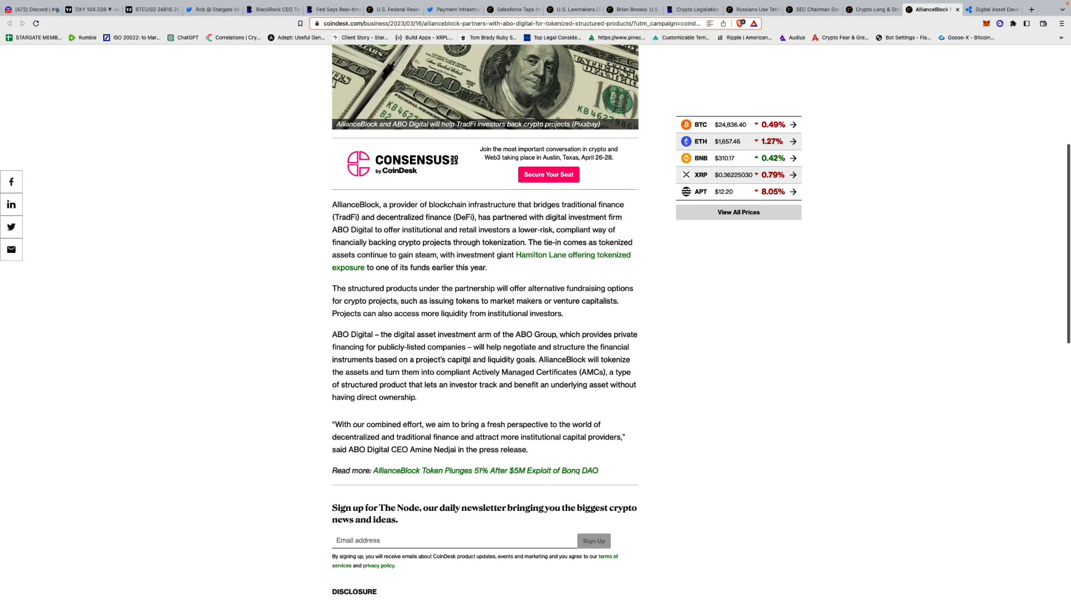
{"action": "scroll", "scroll_direction": "down", "scroll_amount": 3}
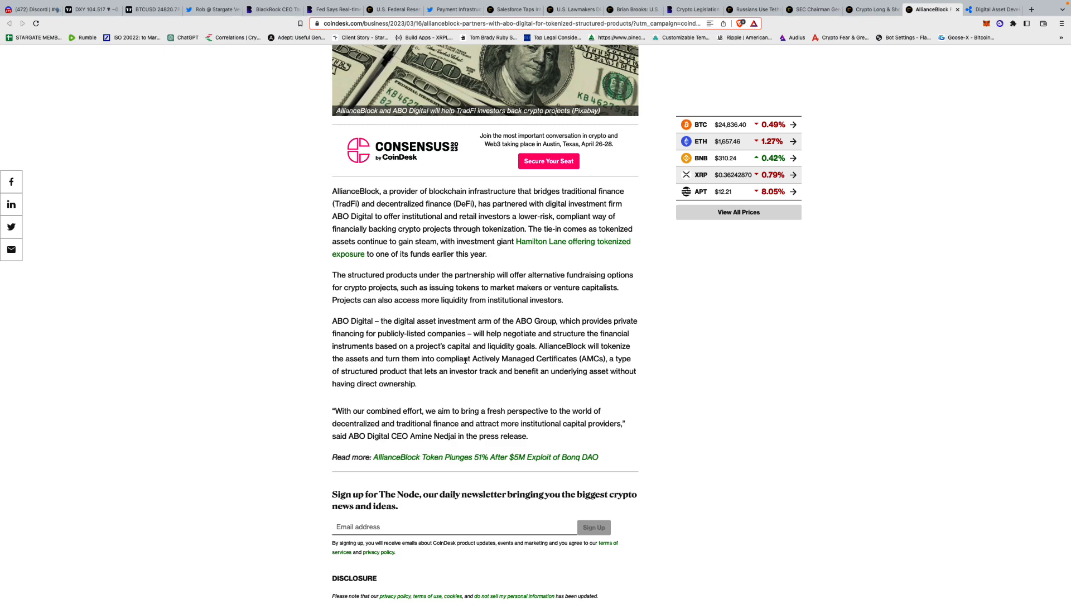
{"action": "scroll", "scroll_direction": "down", "scroll_amount": 3}
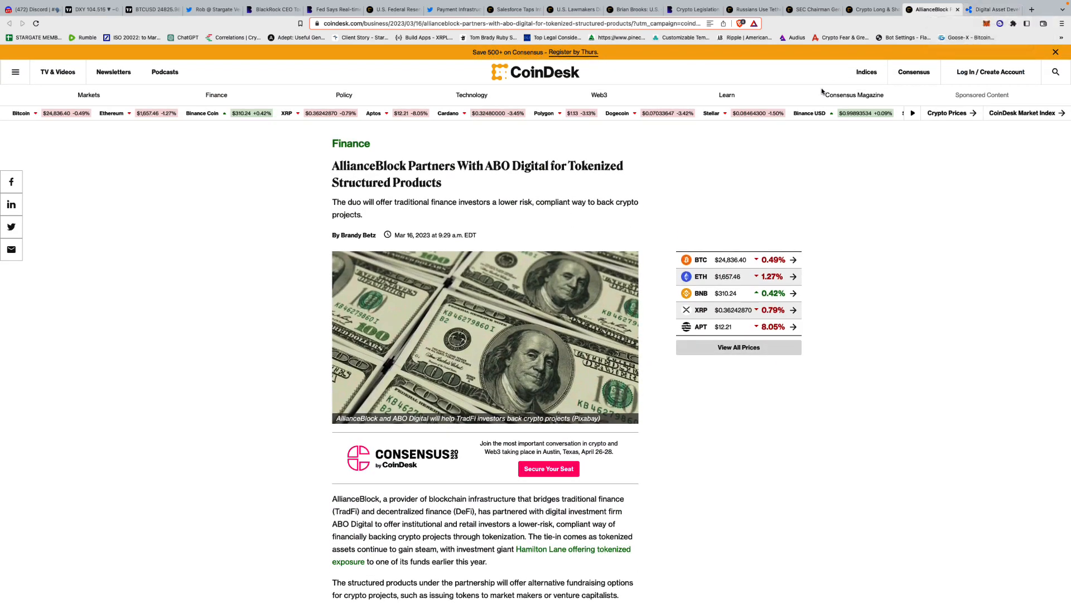
{"action": "mouse_move", "coordinate": [610, 127]}
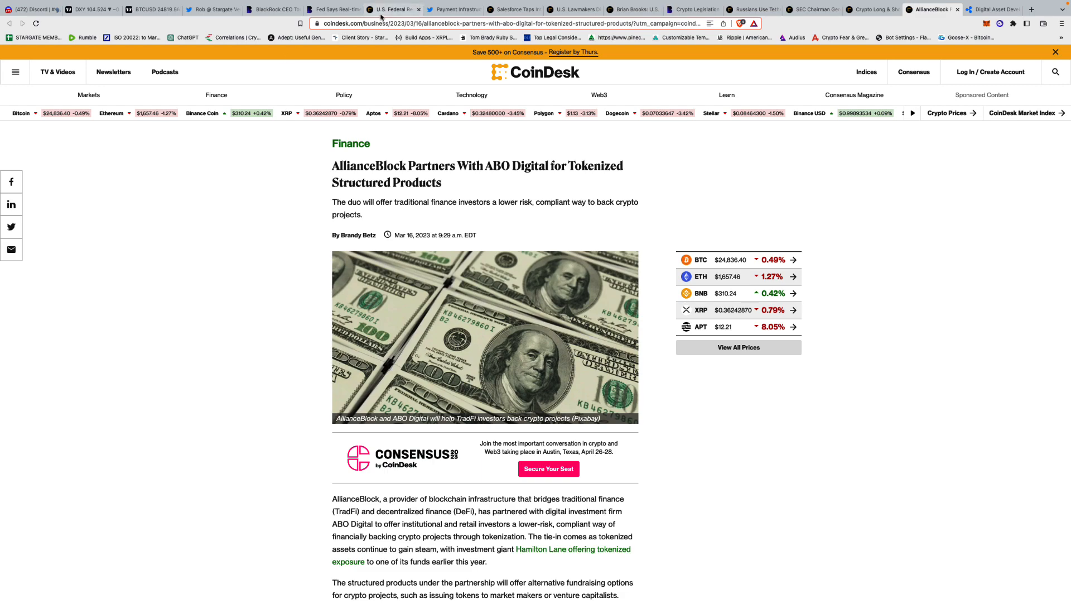
Return to the Blockworks BlackRock CEO tokenization story and read to its closing paragraphs.
{"action": "left_click", "coordinate": [393, 9]}
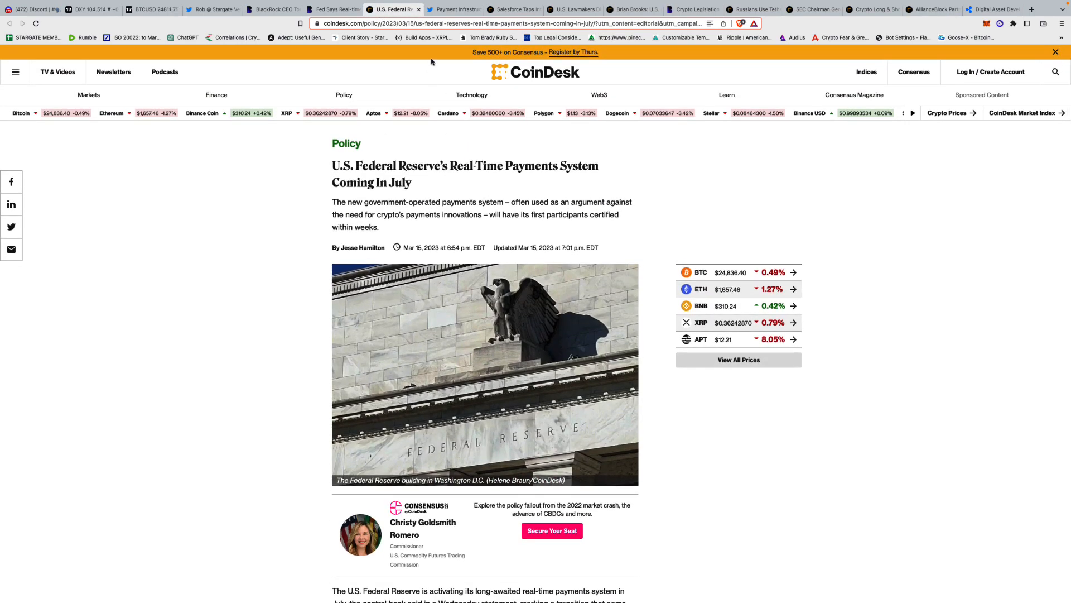
{"action": "left_click", "coordinate": [333, 9]}
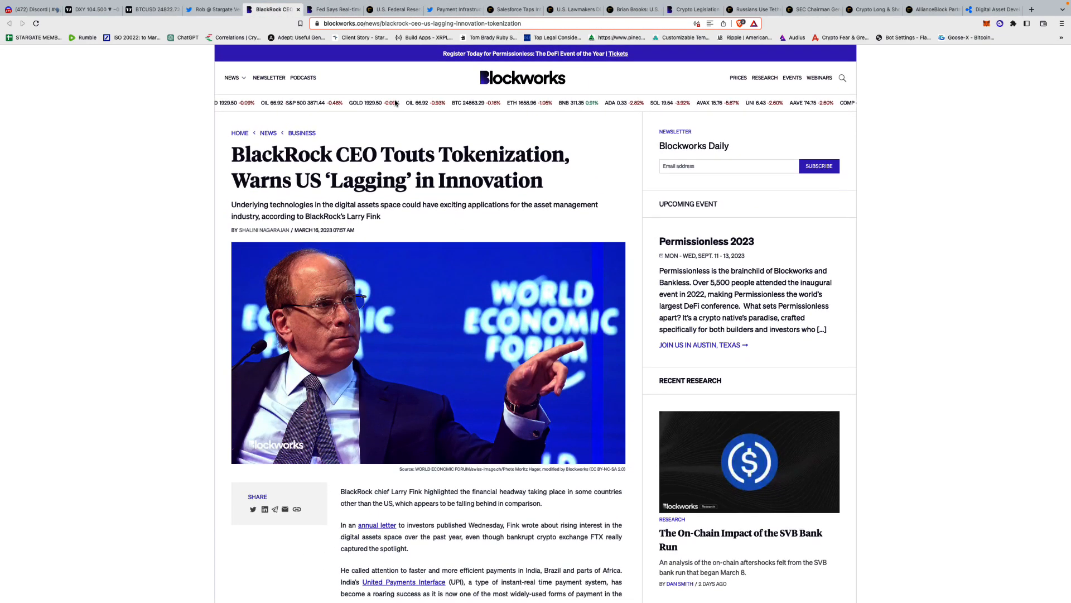
{"action": "scroll", "scroll_direction": "down", "scroll_amount": 3}
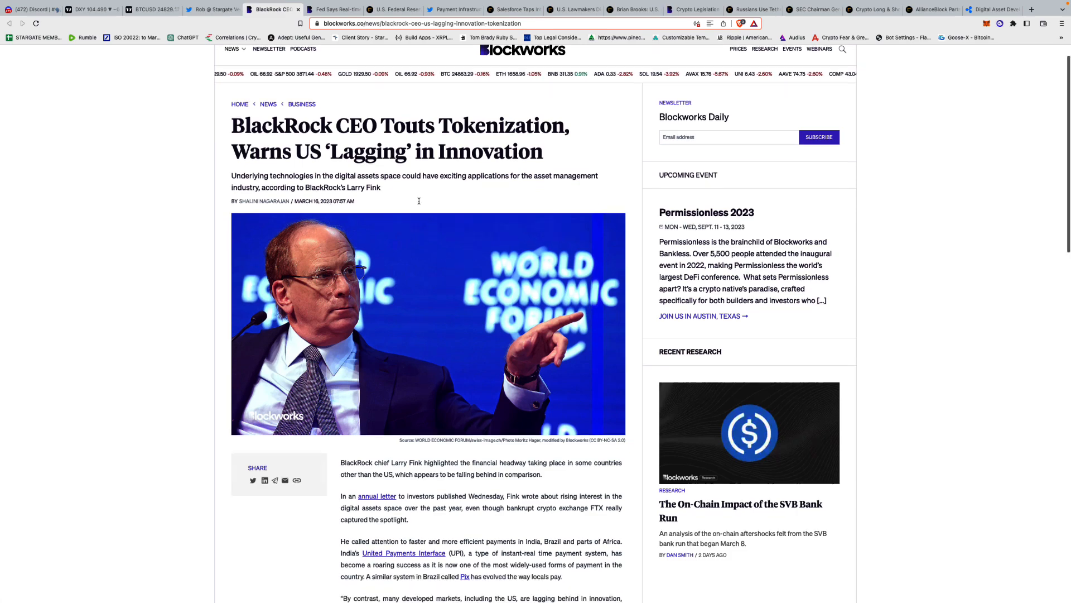
{"action": "scroll", "scroll_direction": "down", "scroll_amount": 3}
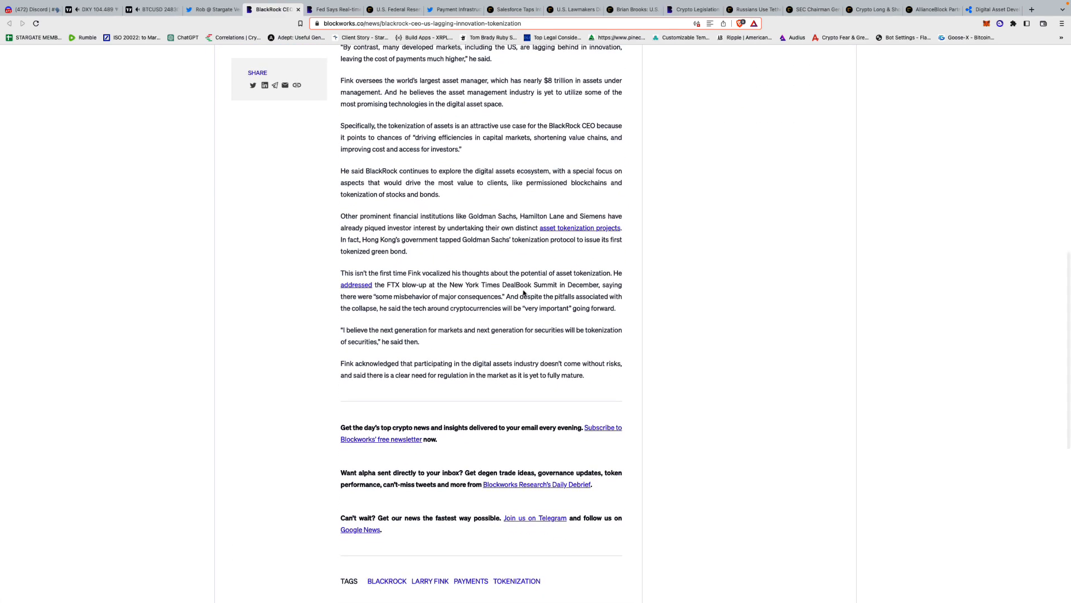
{"action": "scroll", "scroll_direction": "down", "scroll_amount": 3}
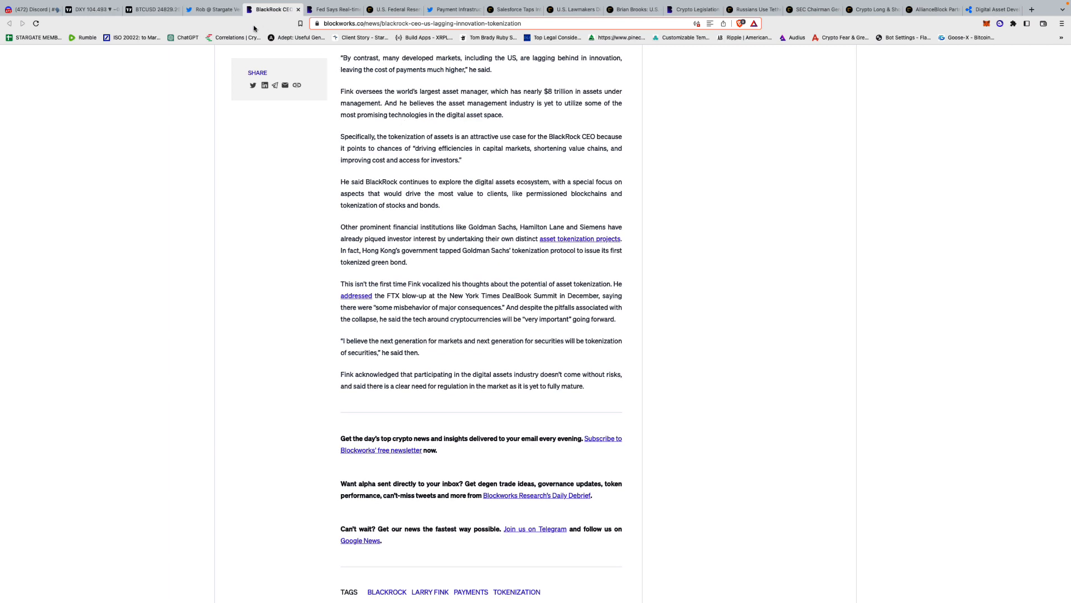
{"action": "mouse_move", "coordinate": [513, 9]}
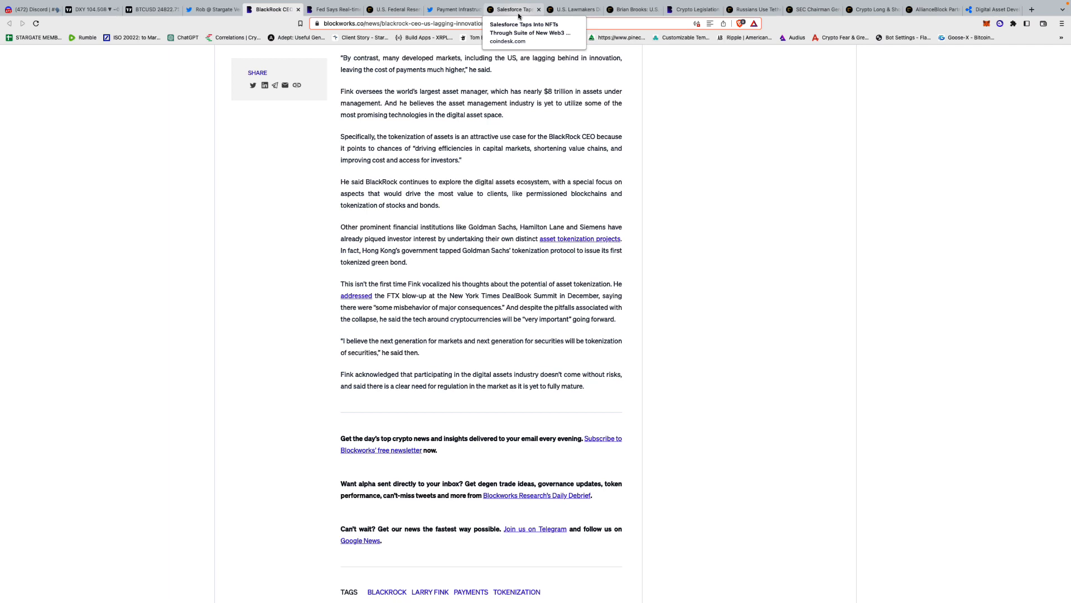
{"action": "mouse_move", "coordinate": [574, 9]}
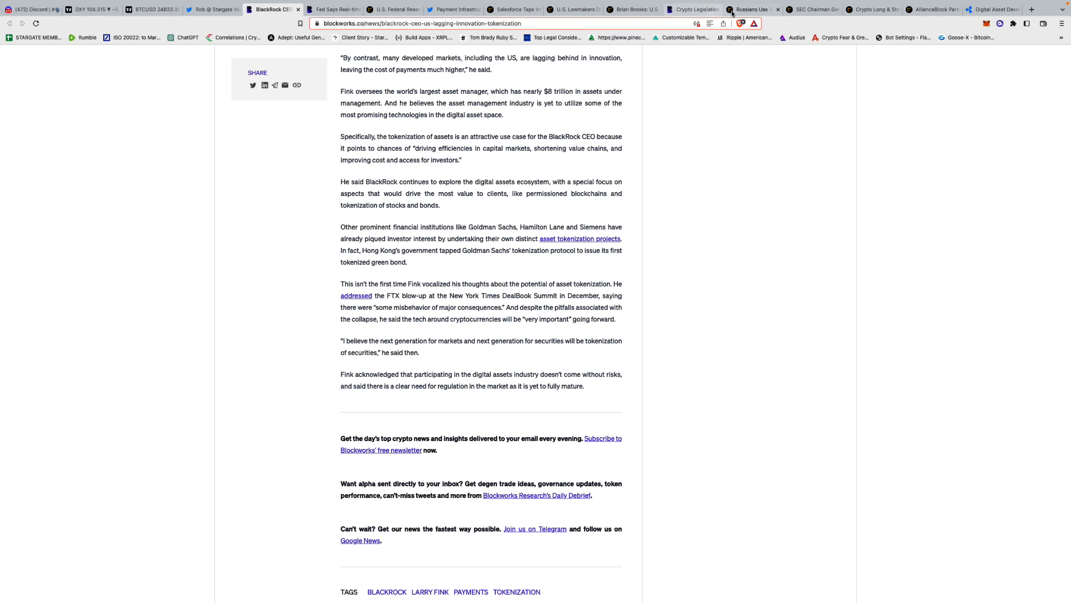
{"action": "mouse_move", "coordinate": [748, 10]}
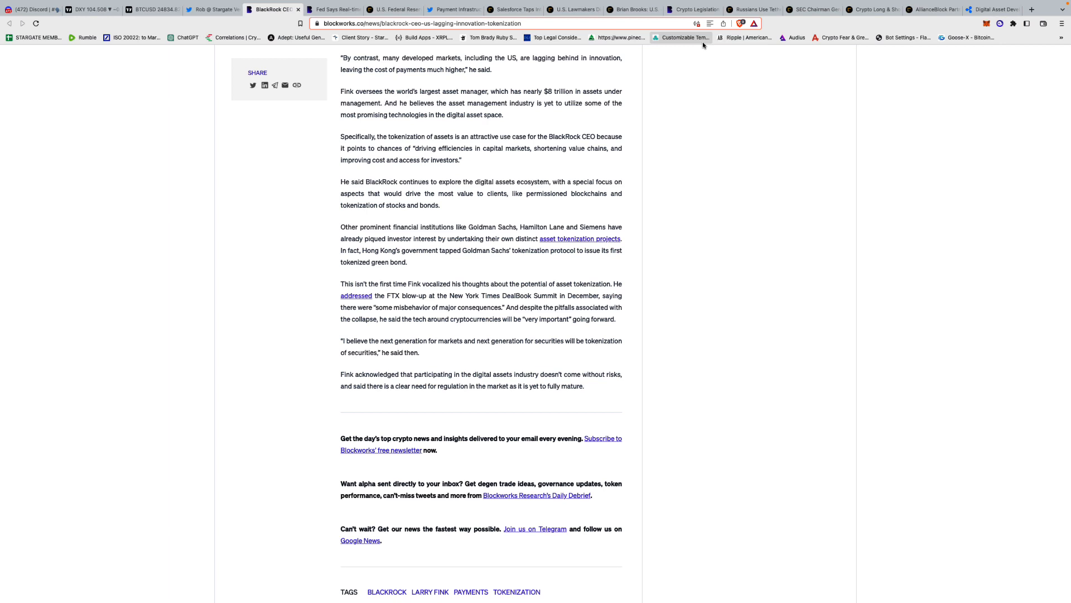
{"action": "mouse_move", "coordinate": [682, 38]}
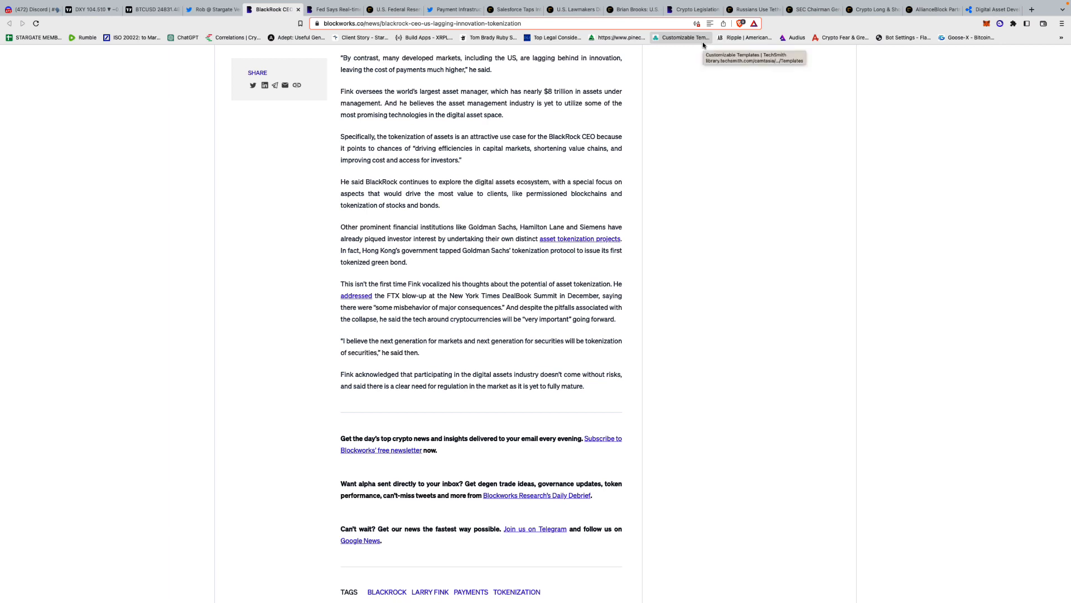